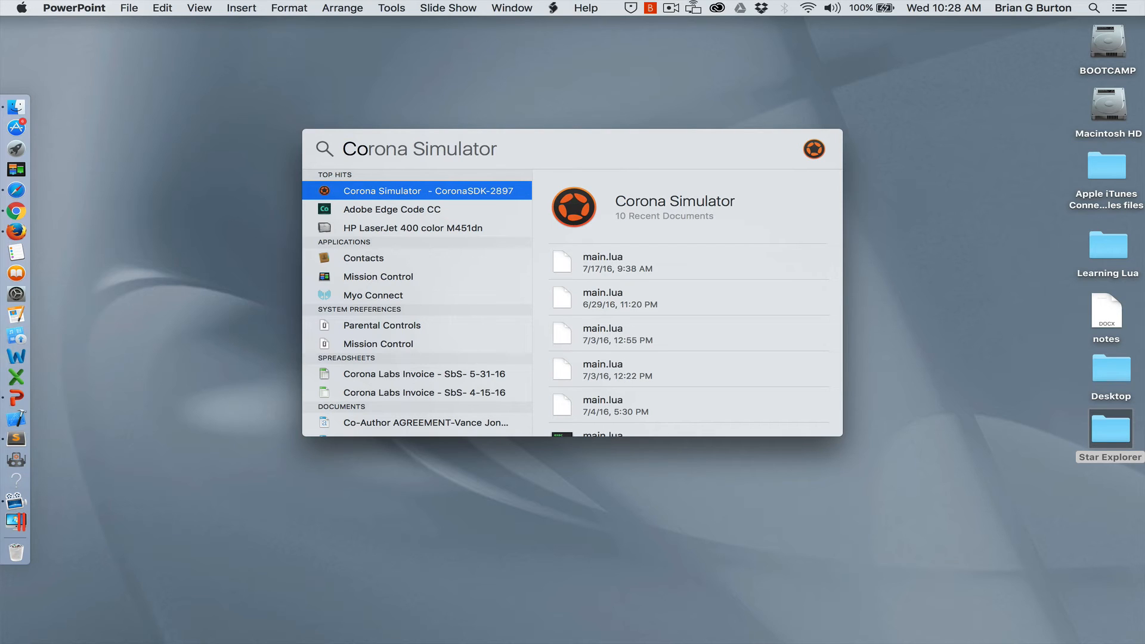
Step: Launch Corona Simulator and start a new project 'Star Explorer' with the Tablet Preset (768×1024)
{"action": "left_click", "coordinate": [369, 149]}
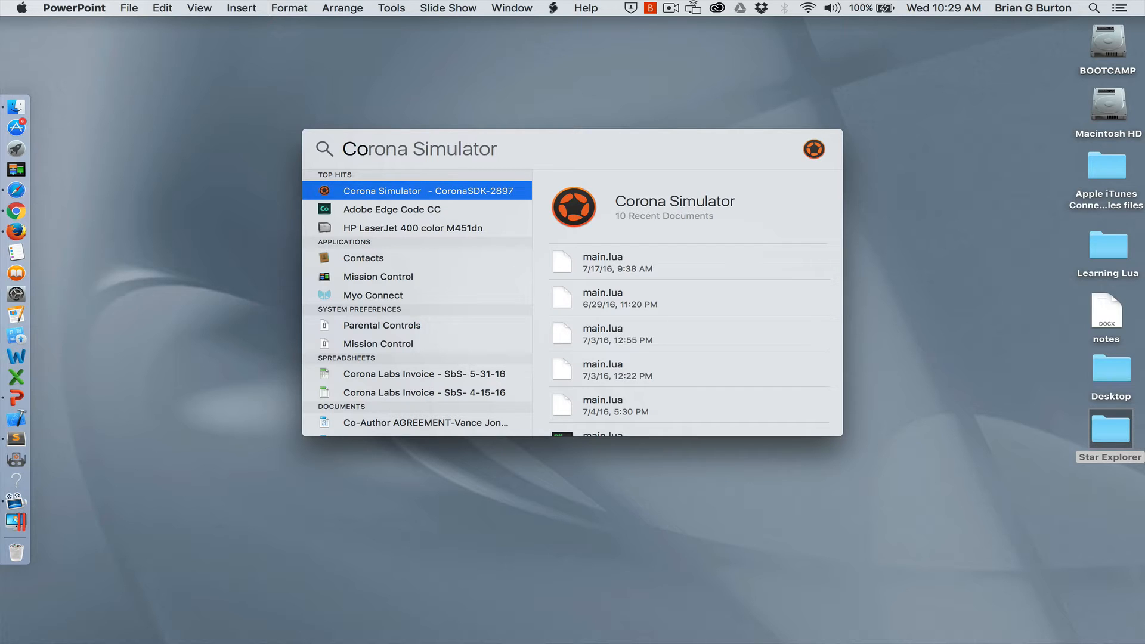
{"action": "left_click", "coordinate": [369, 149]}
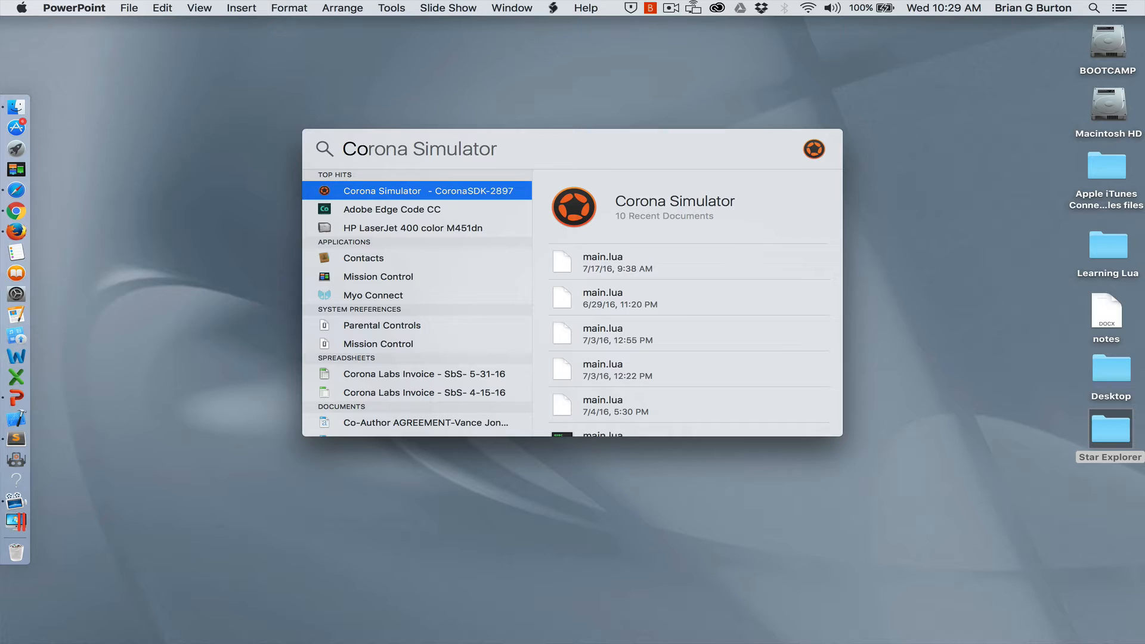
{"action": "left_click", "coordinate": [416, 191]}
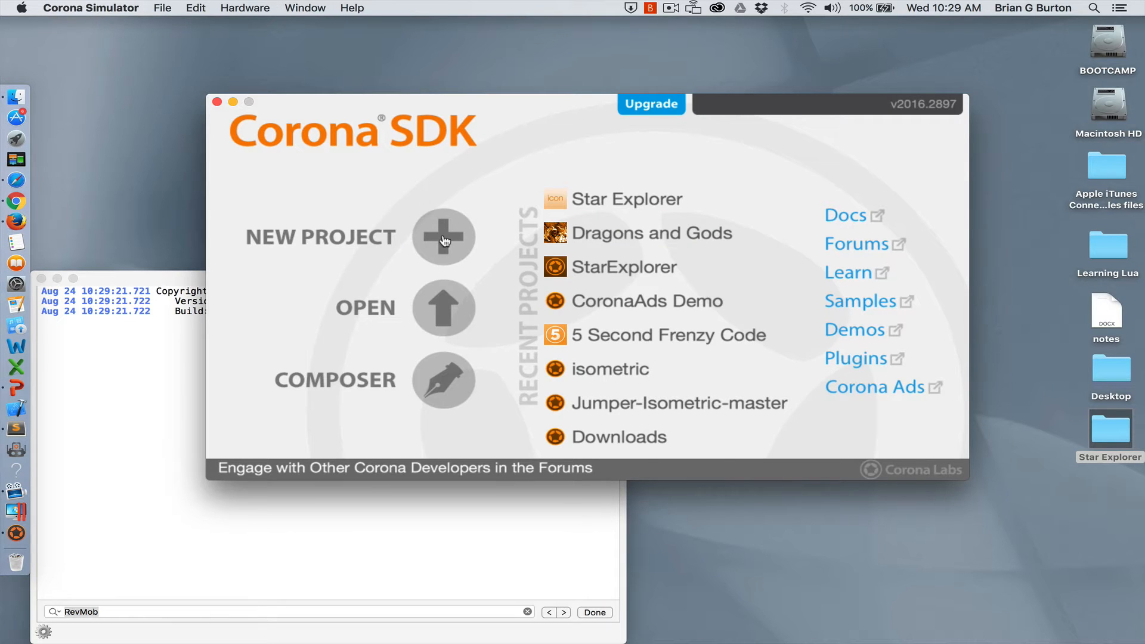
{"action": "left_click", "coordinate": [443, 235]}
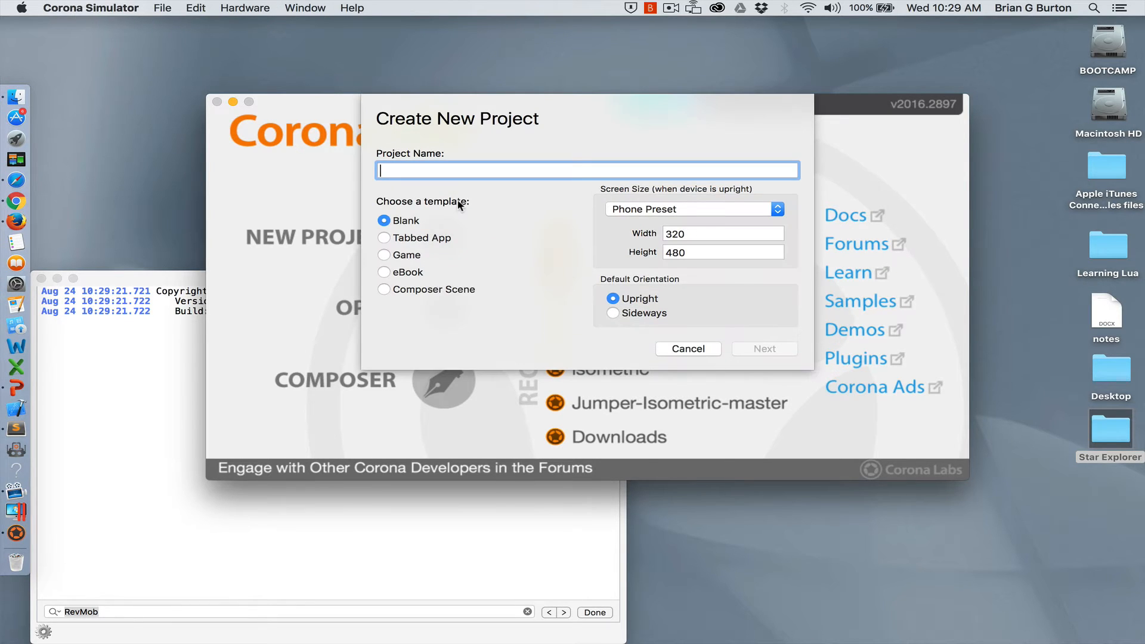
{"action": "type", "text": "Star Explorer"}
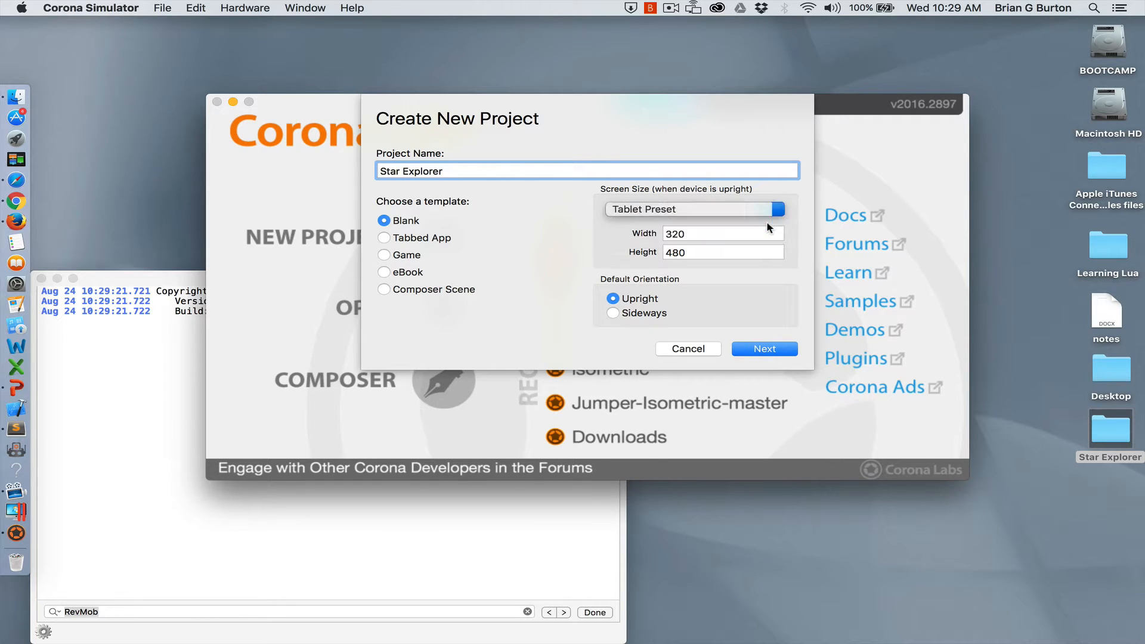
{"action": "left_click", "coordinate": [777, 208]}
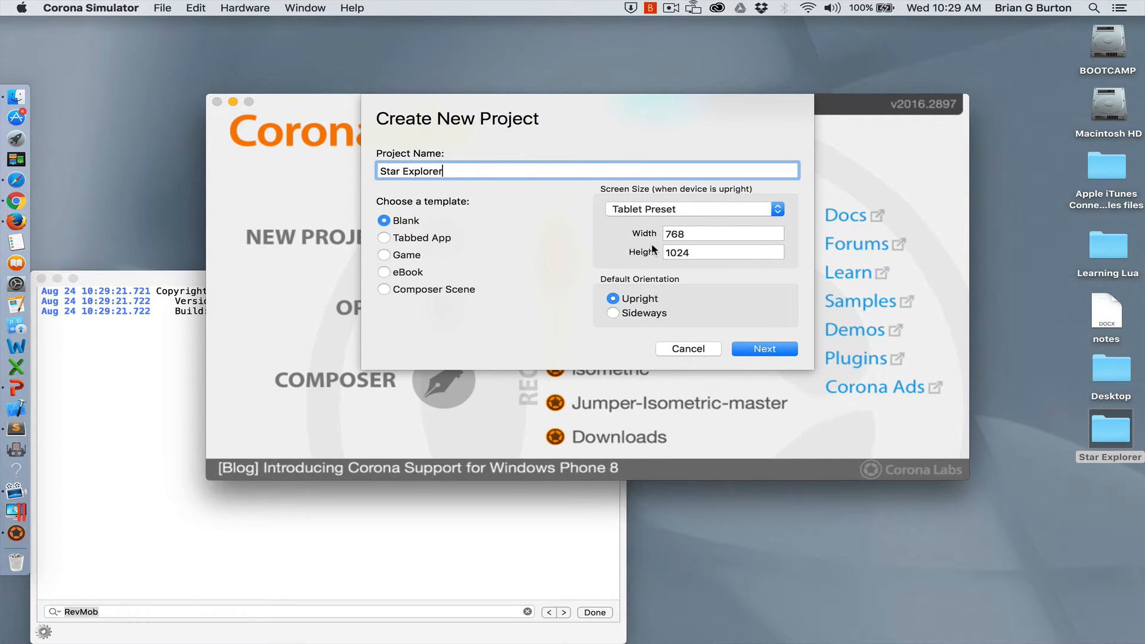
{"action": "mouse_move", "coordinate": [680, 274]}
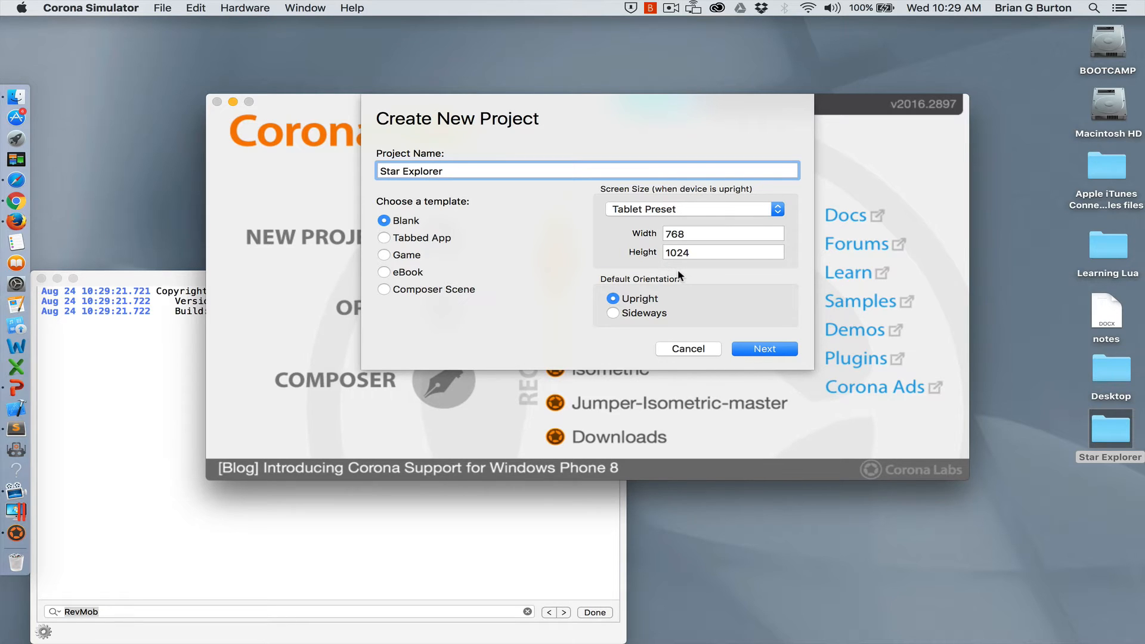
{"action": "mouse_move", "coordinate": [442, 226]}
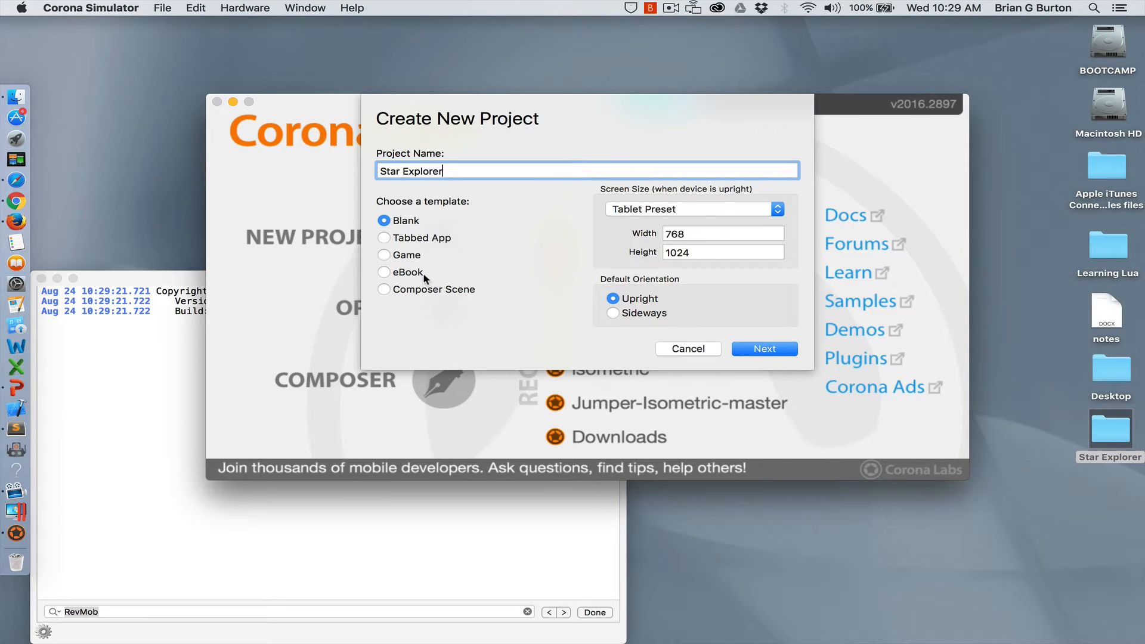
{"action": "mouse_move", "coordinate": [543, 307]}
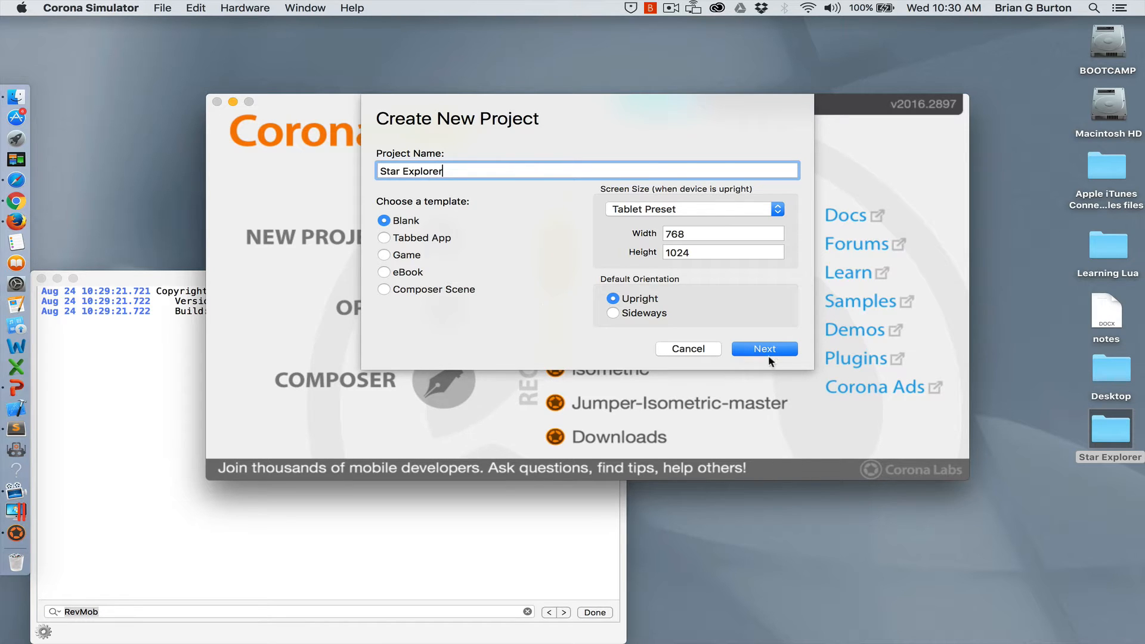
Step: Place the Star Explorer project in its Desktop folder and create it
{"action": "left_click", "coordinate": [764, 349]}
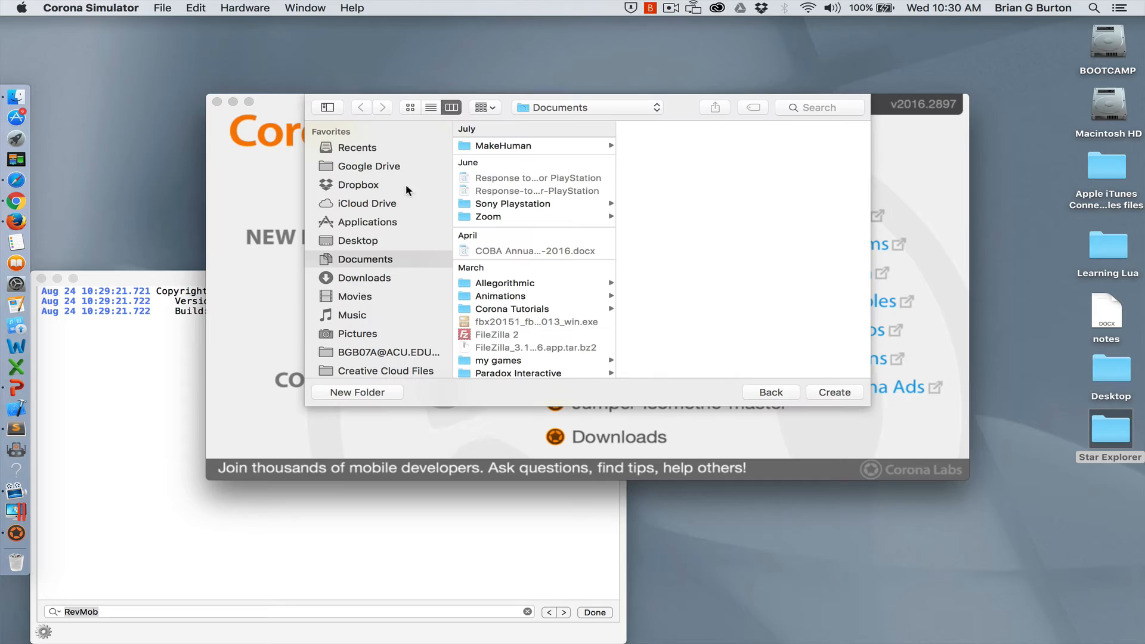
{"action": "left_click", "coordinate": [358, 240]}
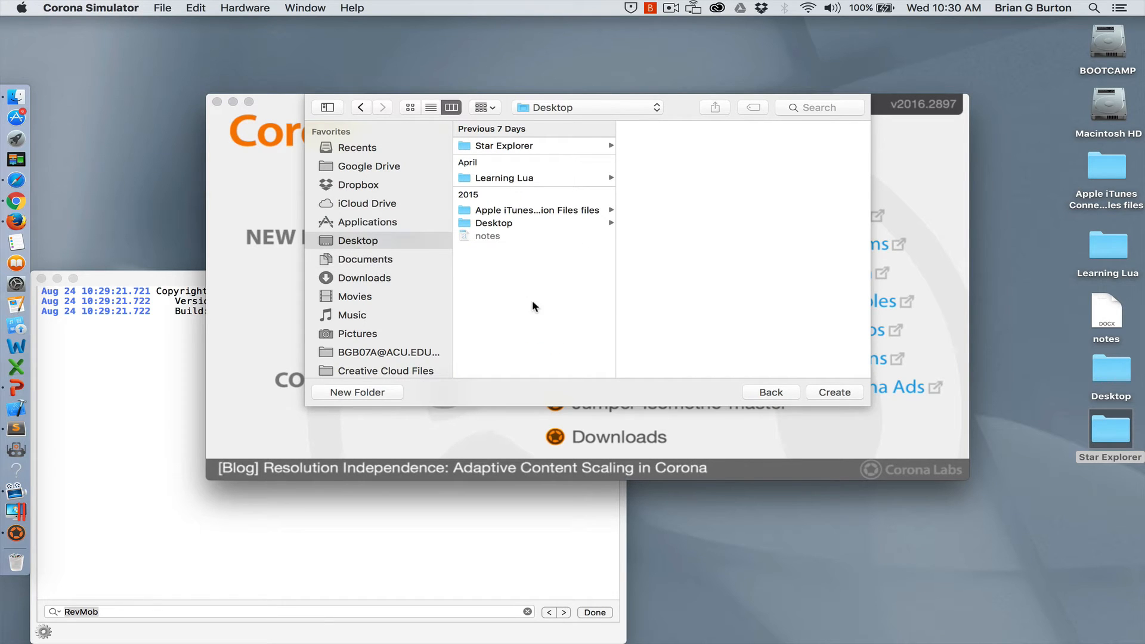
{"action": "mouse_move", "coordinate": [515, 149]}
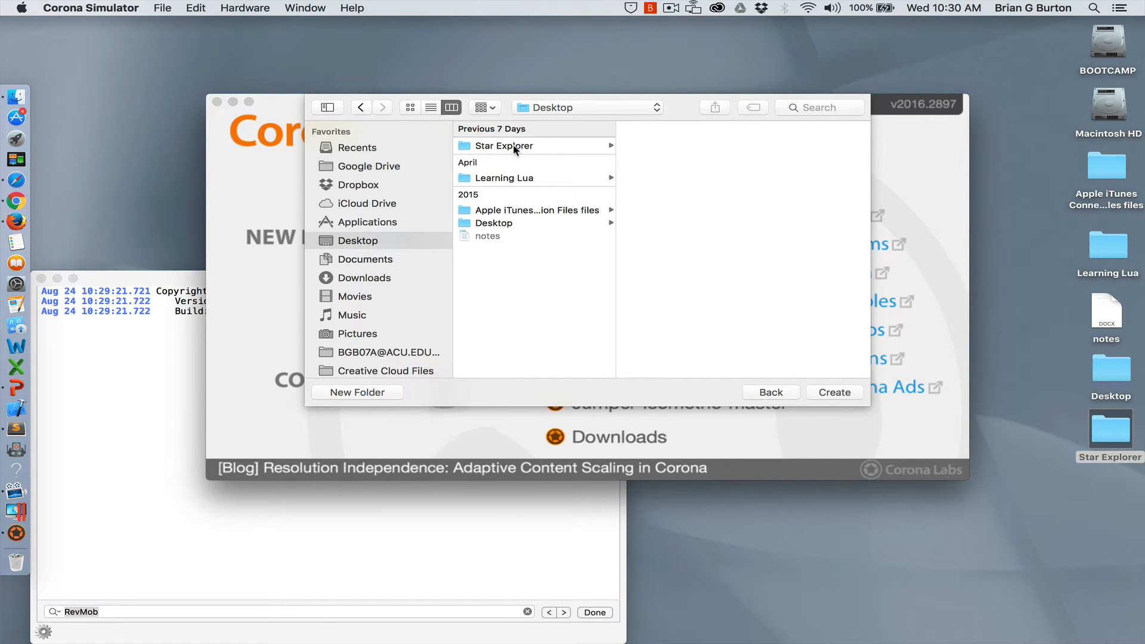
{"action": "left_click", "coordinate": [503, 145]}
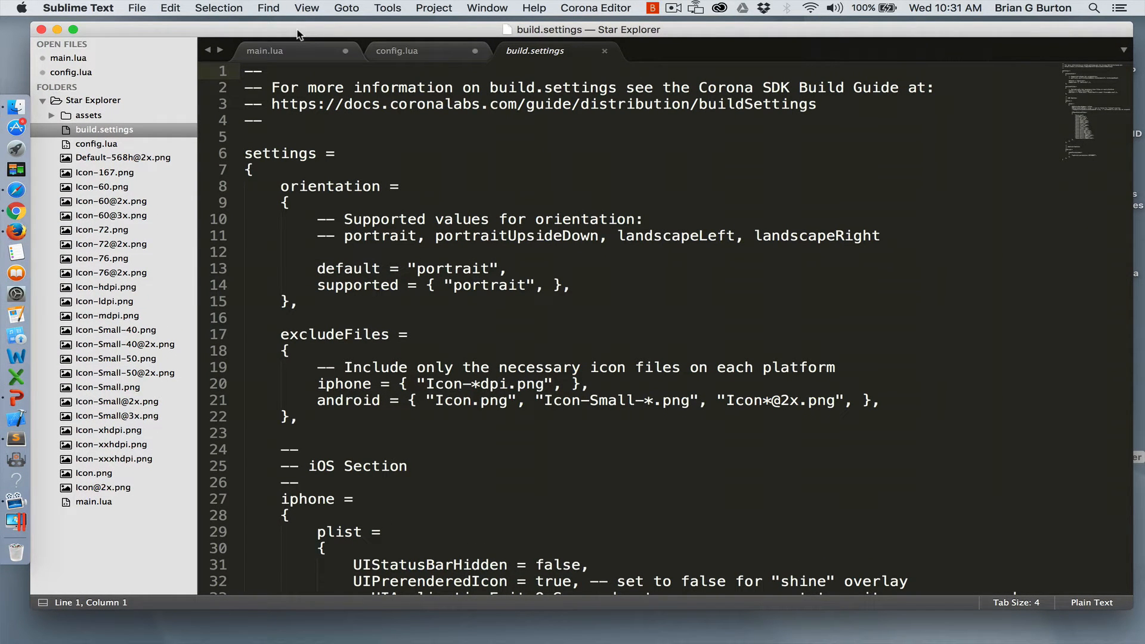
{"action": "mouse_move", "coordinate": [17, 149]}
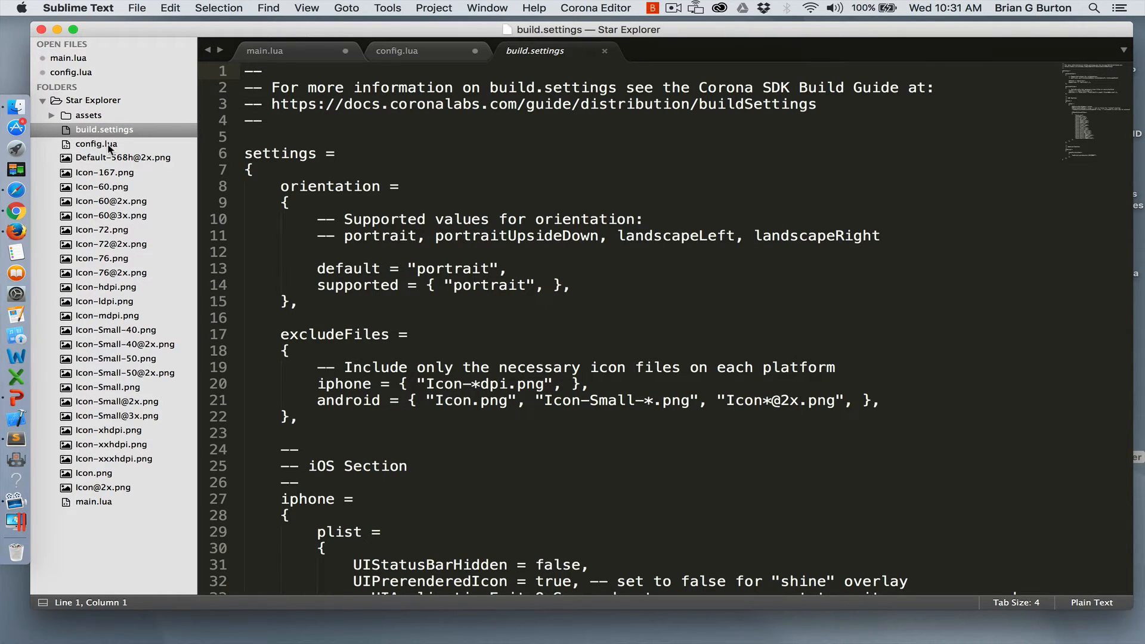
{"action": "mouse_move", "coordinate": [95, 305]}
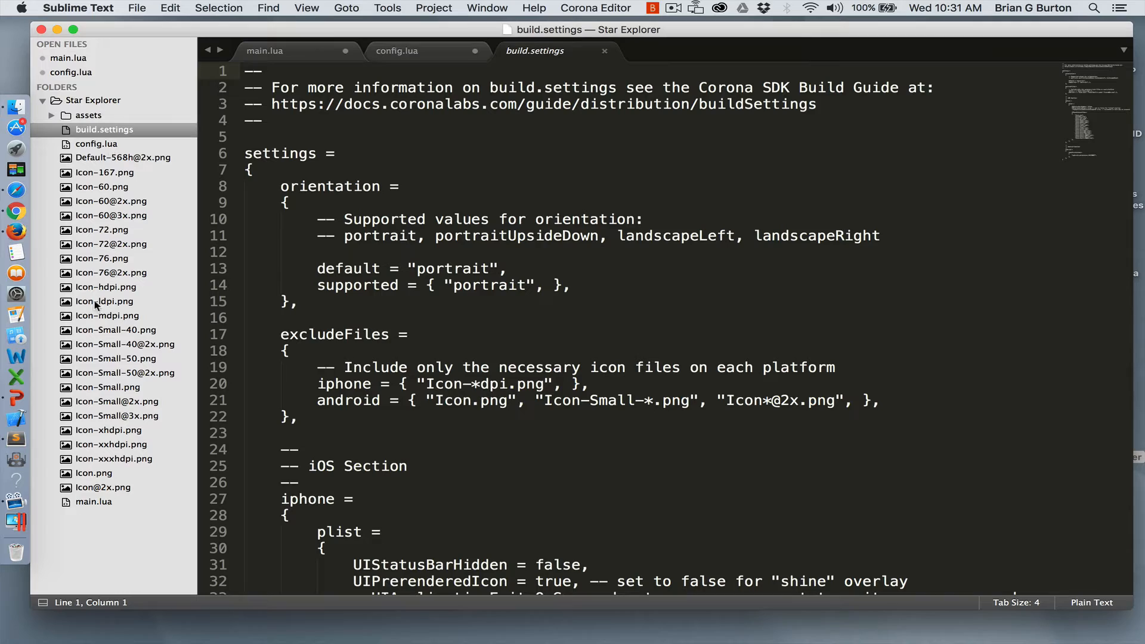
Step: Preview Icon-76.png, then open main.lua showing its header comment
{"action": "left_click", "coordinate": [101, 258]}
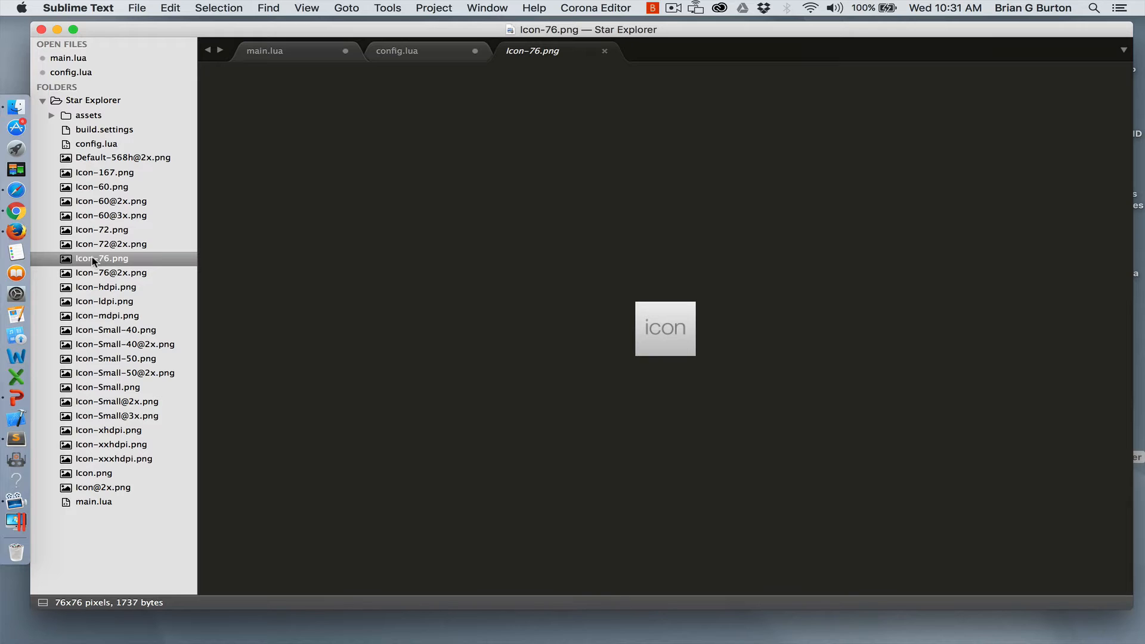
{"action": "left_click", "coordinate": [93, 502]}
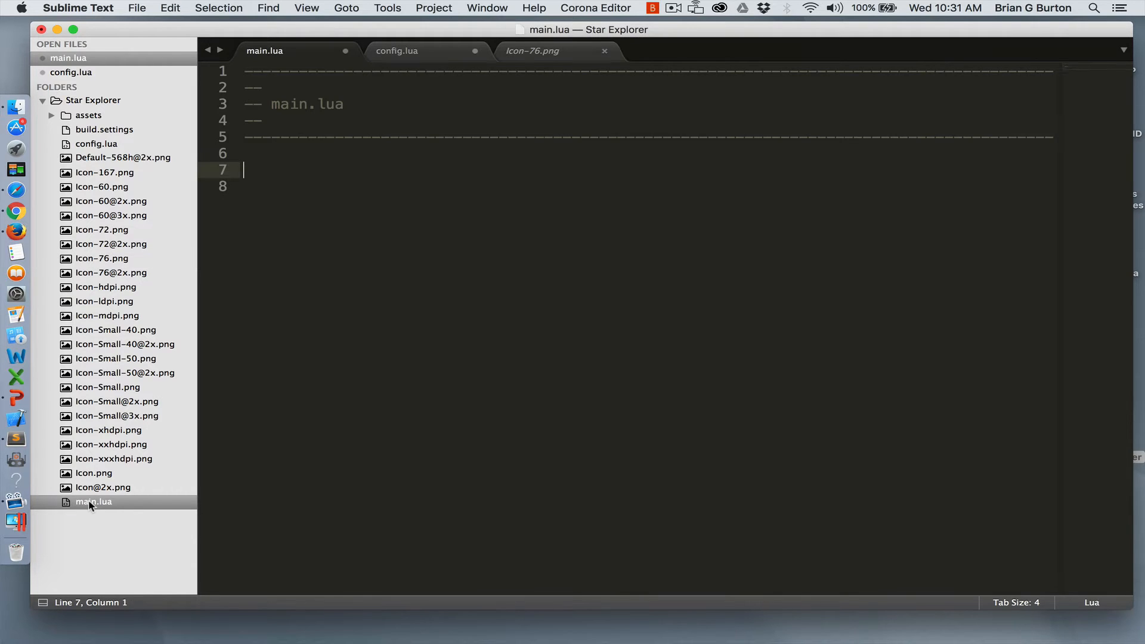
{"action": "mouse_move", "coordinate": [169, 377]}
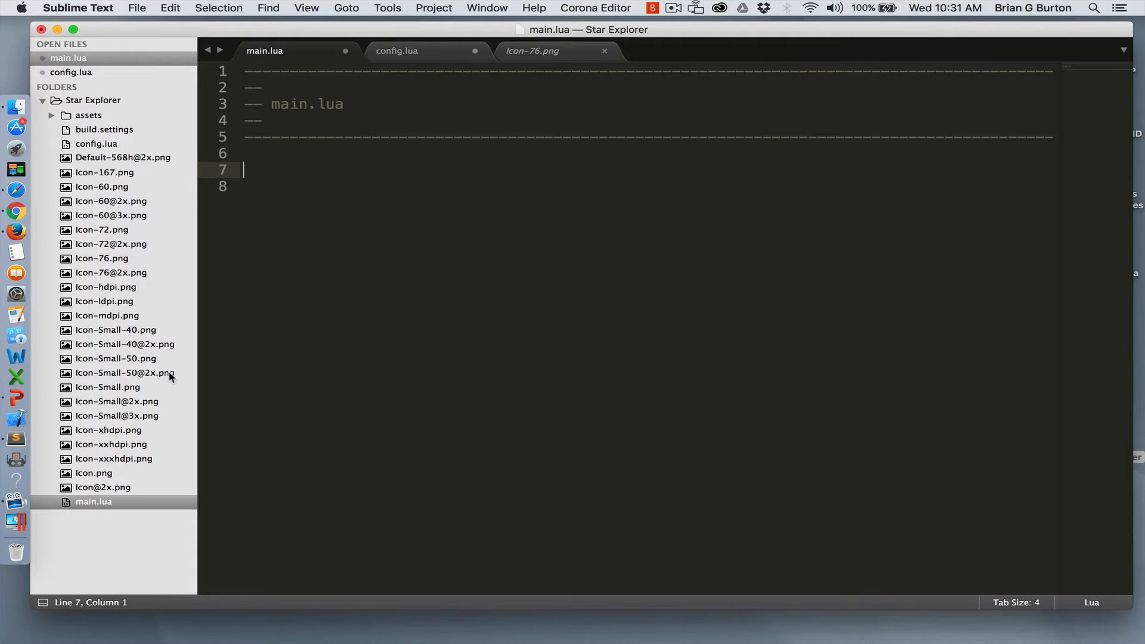
{"action": "mouse_move", "coordinate": [91, 124]}
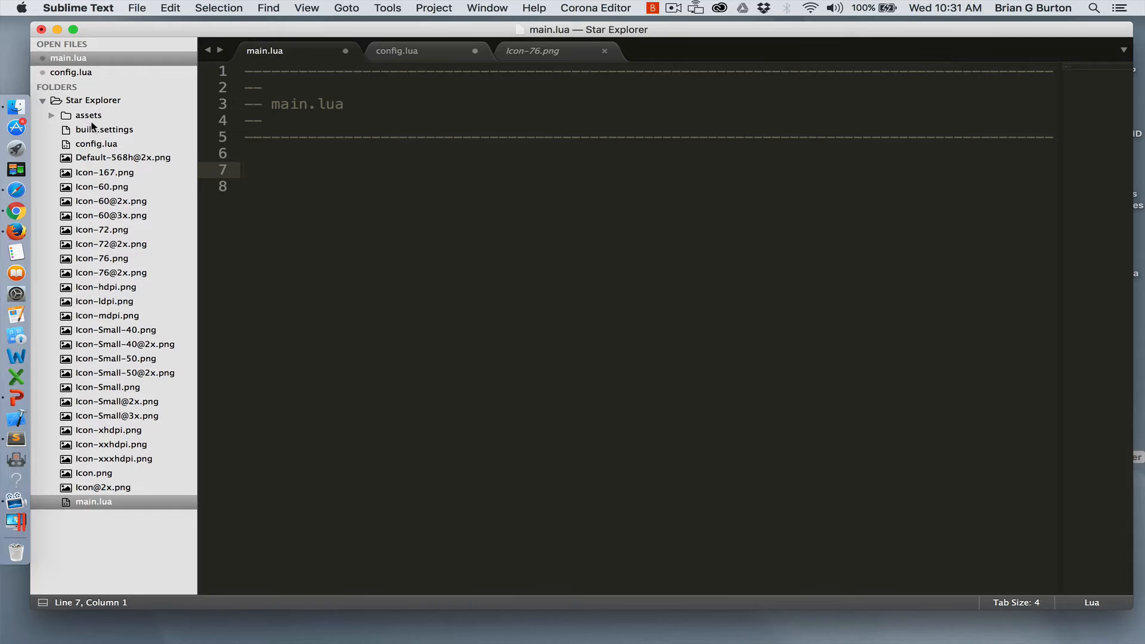
{"action": "mouse_move", "coordinate": [92, 123]}
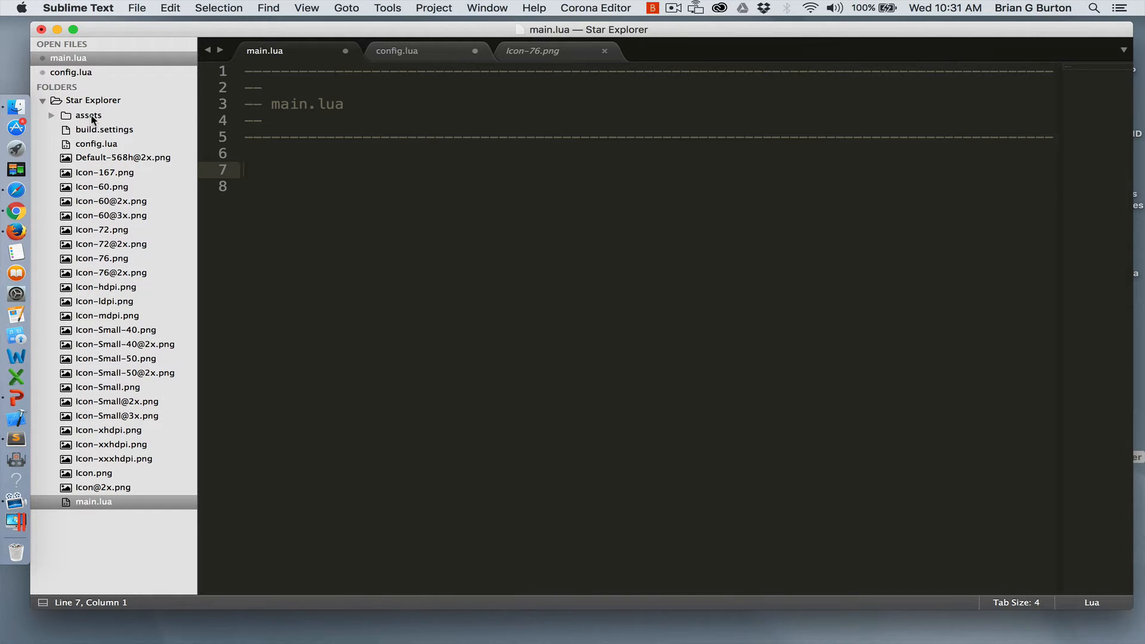
{"action": "mouse_move", "coordinate": [97, 117]}
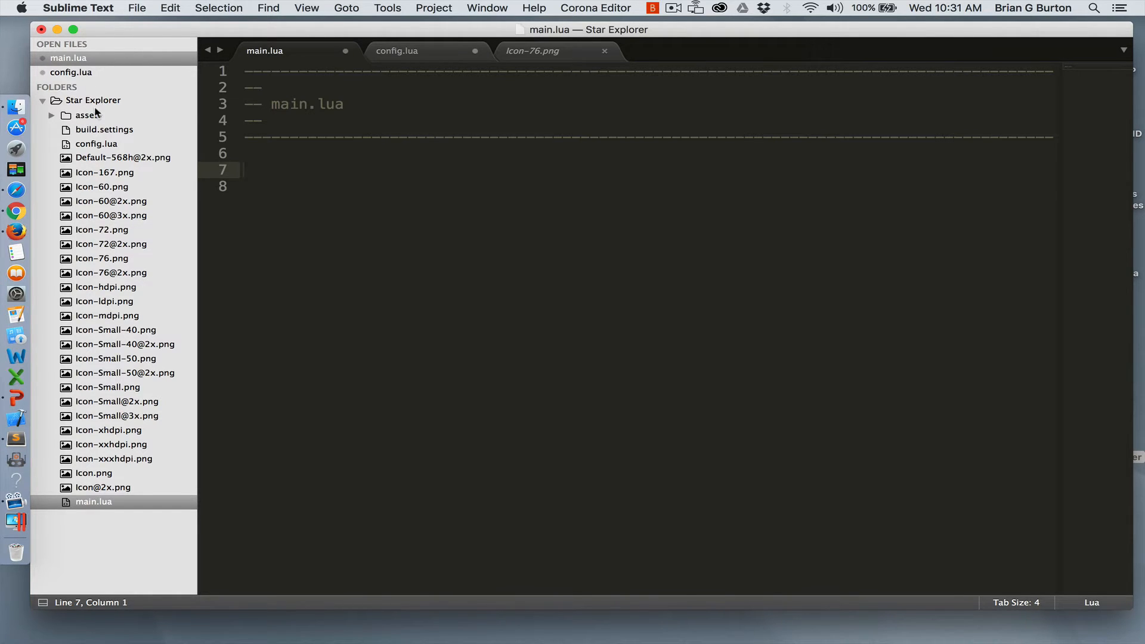
Step: Expand the assets folder and preview background.png and gameObjects.png
{"action": "left_click", "coordinate": [52, 115]}
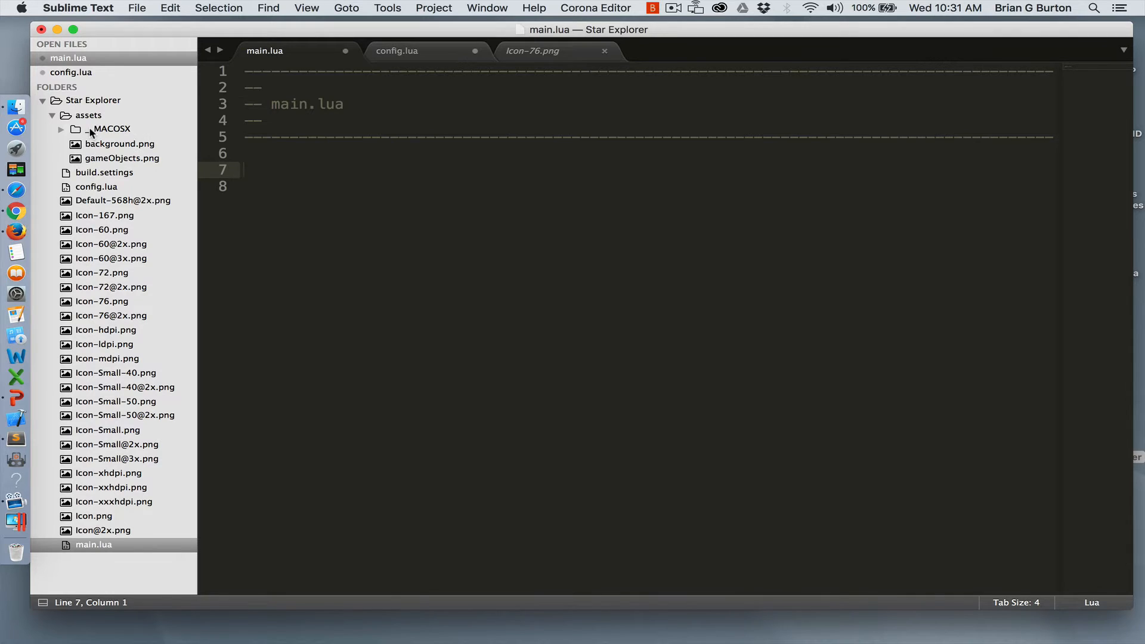
{"action": "left_click", "coordinate": [120, 144]}
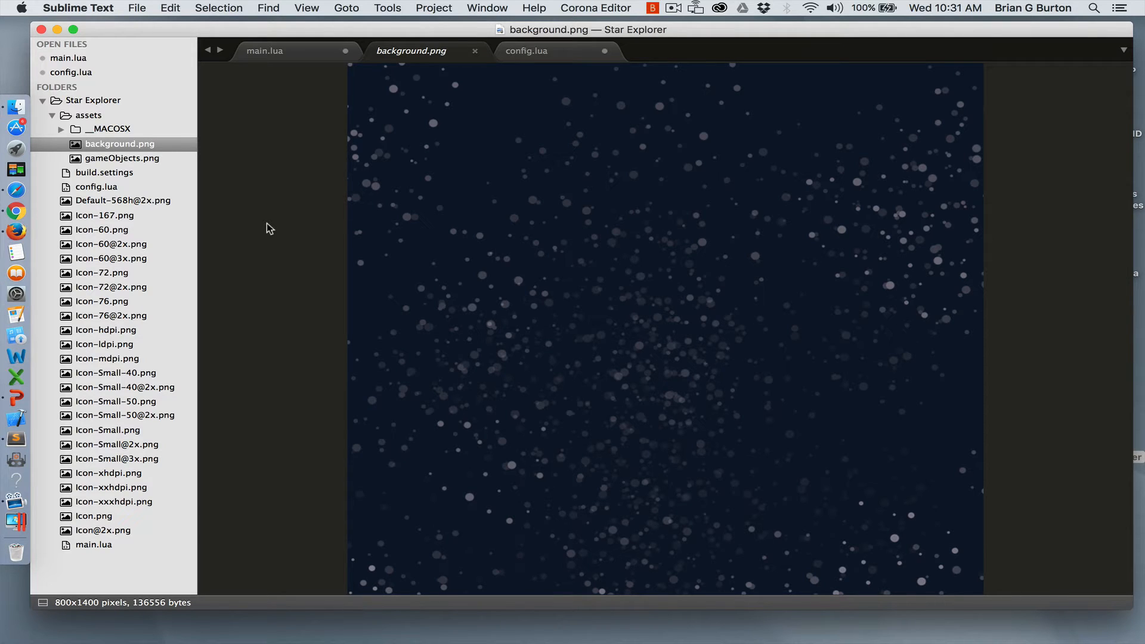
{"action": "left_click", "coordinate": [123, 157]}
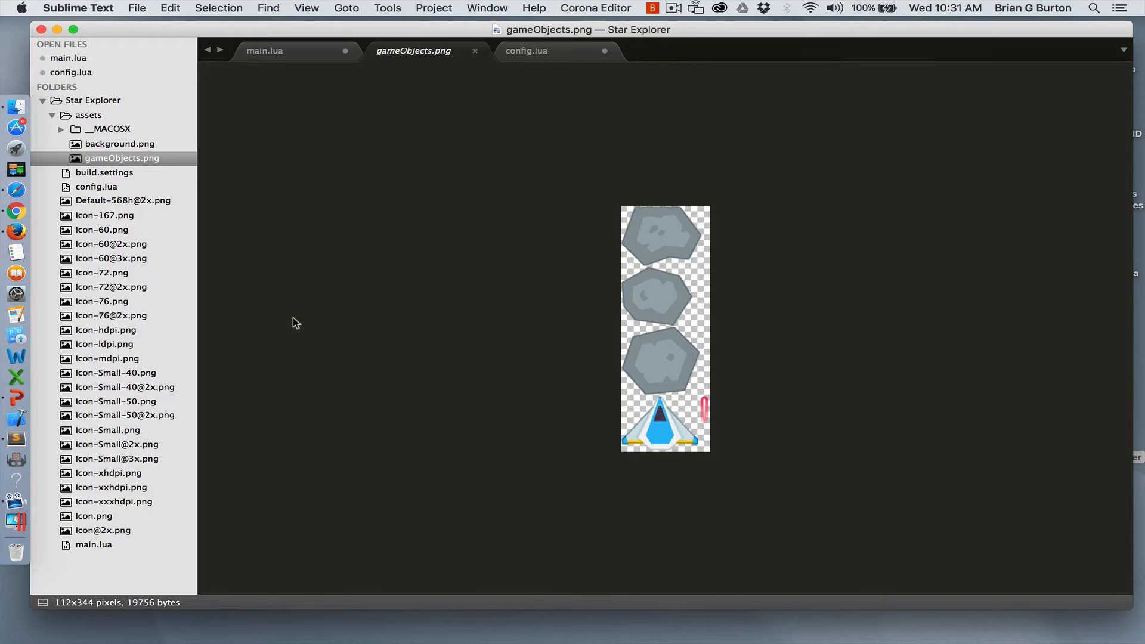
{"action": "mouse_move", "coordinate": [358, 325]}
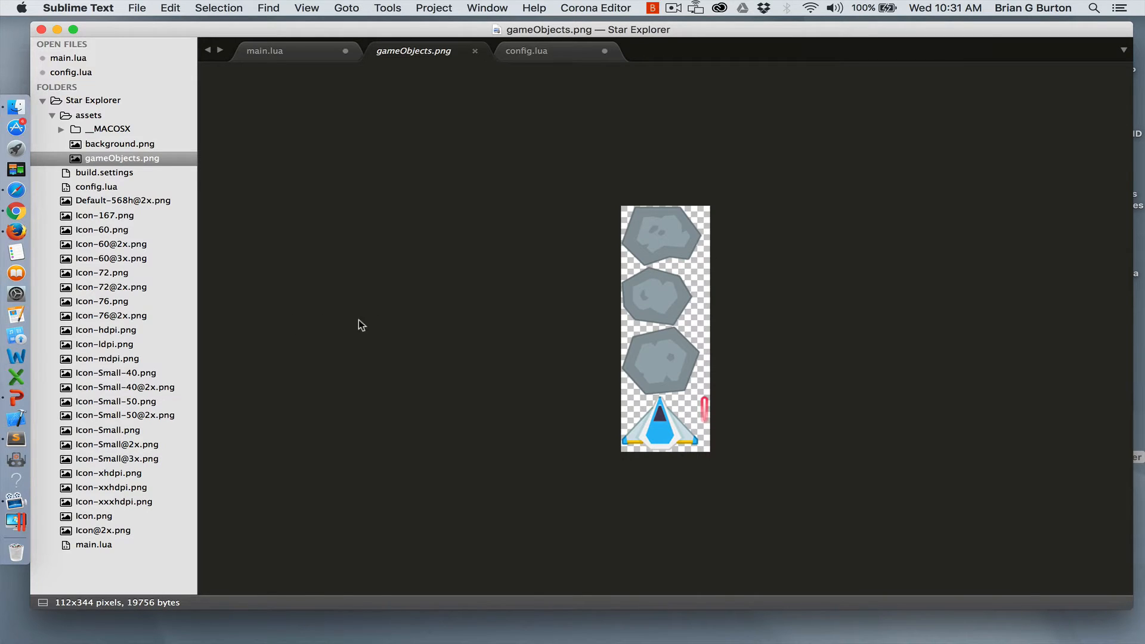
{"action": "mouse_move", "coordinate": [407, 341]}
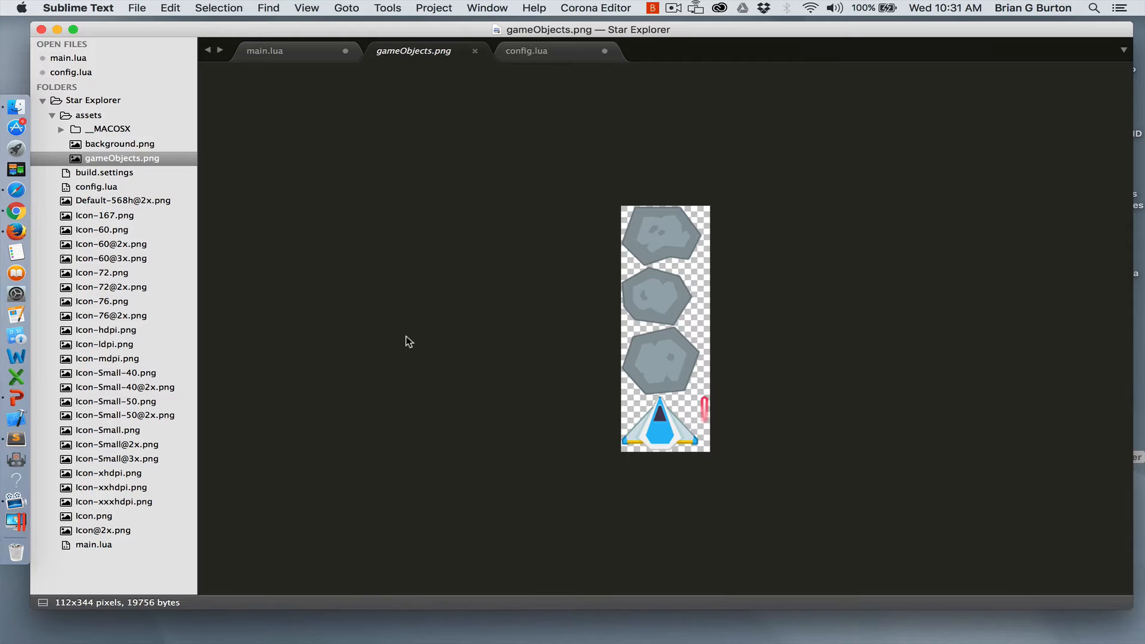
{"action": "mouse_move", "coordinate": [189, 459]}
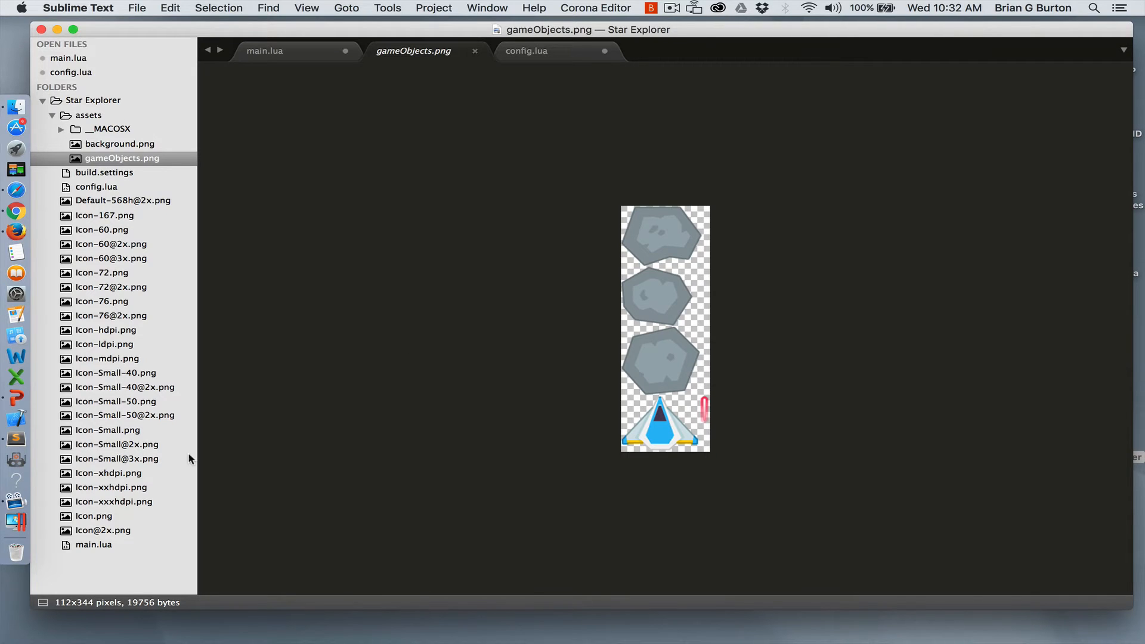
{"action": "mouse_move", "coordinate": [387, 198]}
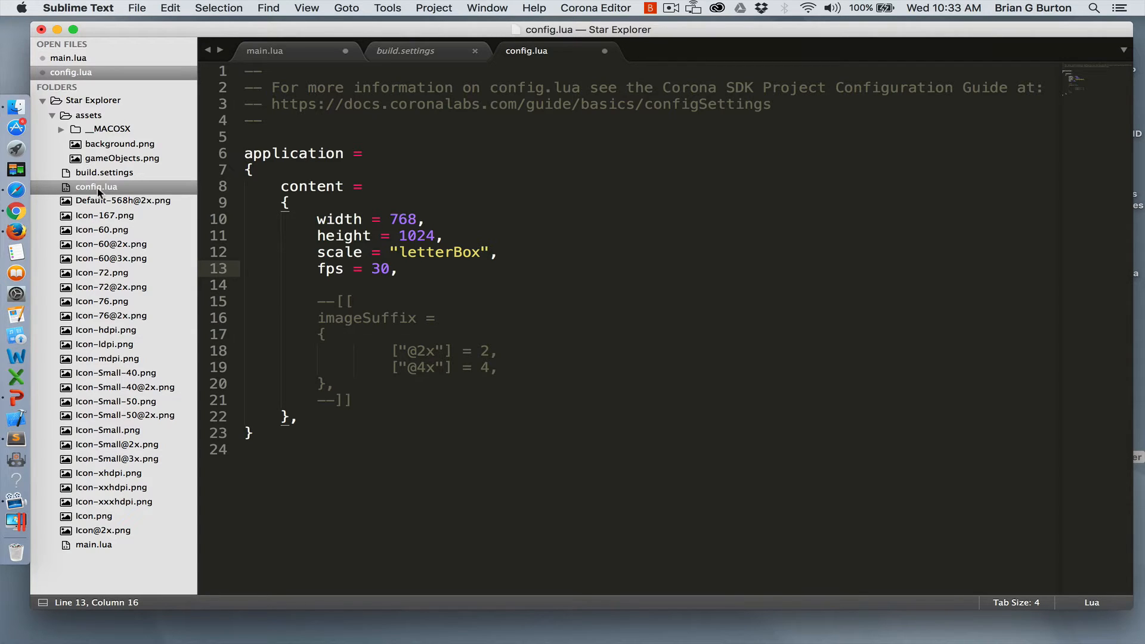
Step: Change line 13 of config.lua to fps = 60 and save
{"action": "left_click", "coordinate": [380, 269]}
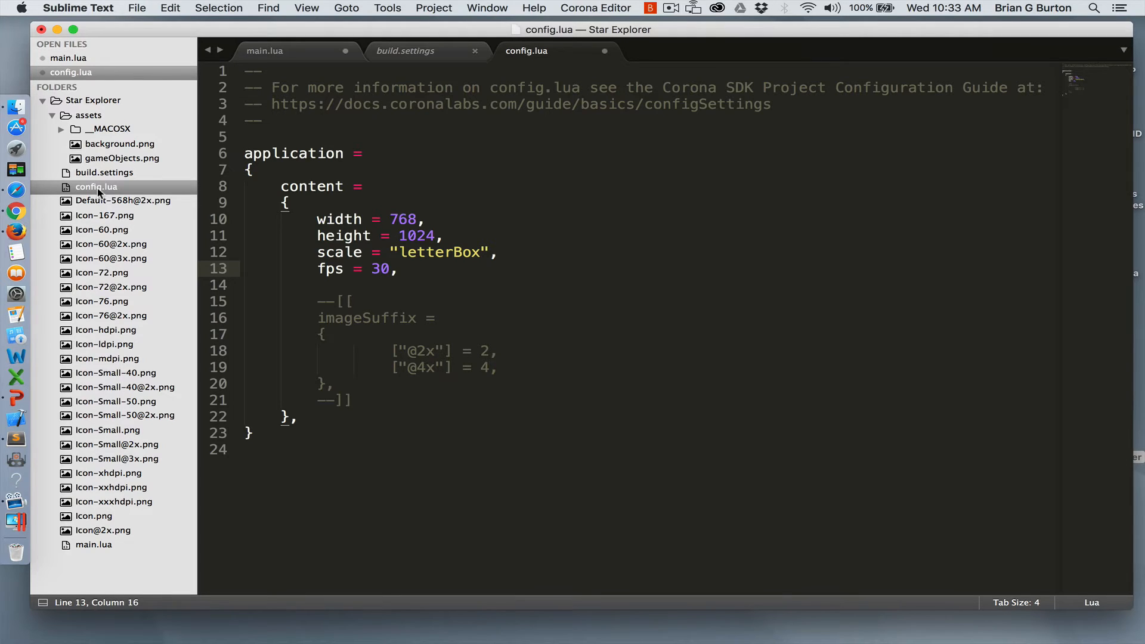
{"action": "left_click", "coordinate": [380, 269]}
{"action": "type", "text": "6"}
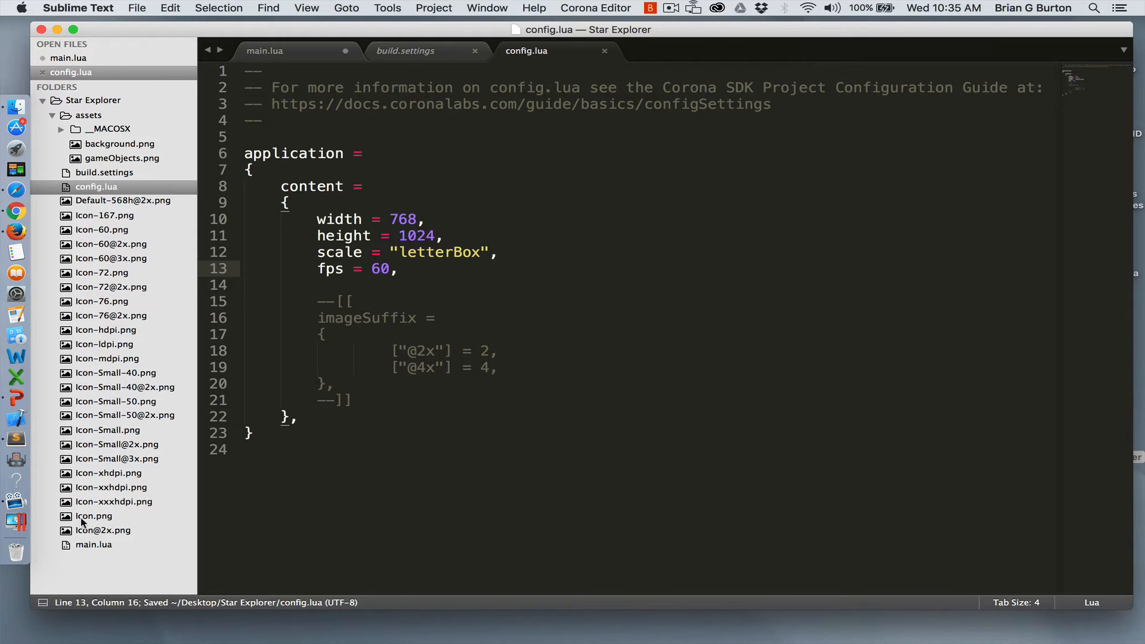
Step: In main.lua, load physics with require("physics") and add physics.start()
{"action": "left_click", "coordinate": [94, 543]}
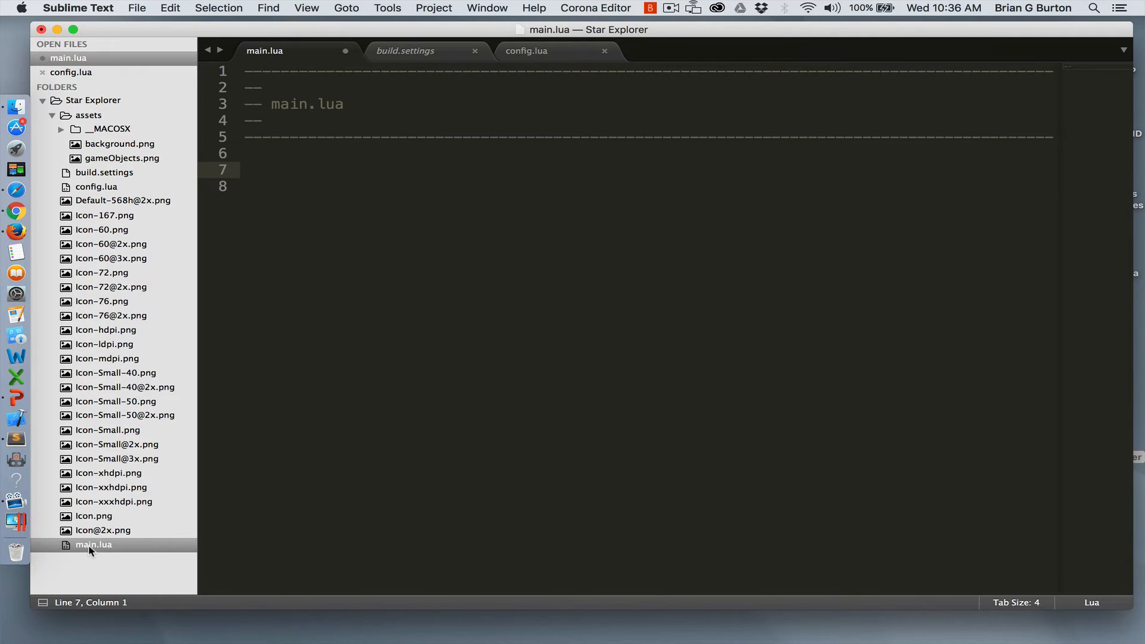
{"action": "type", "text": "local physics = require (\"physics\")"}
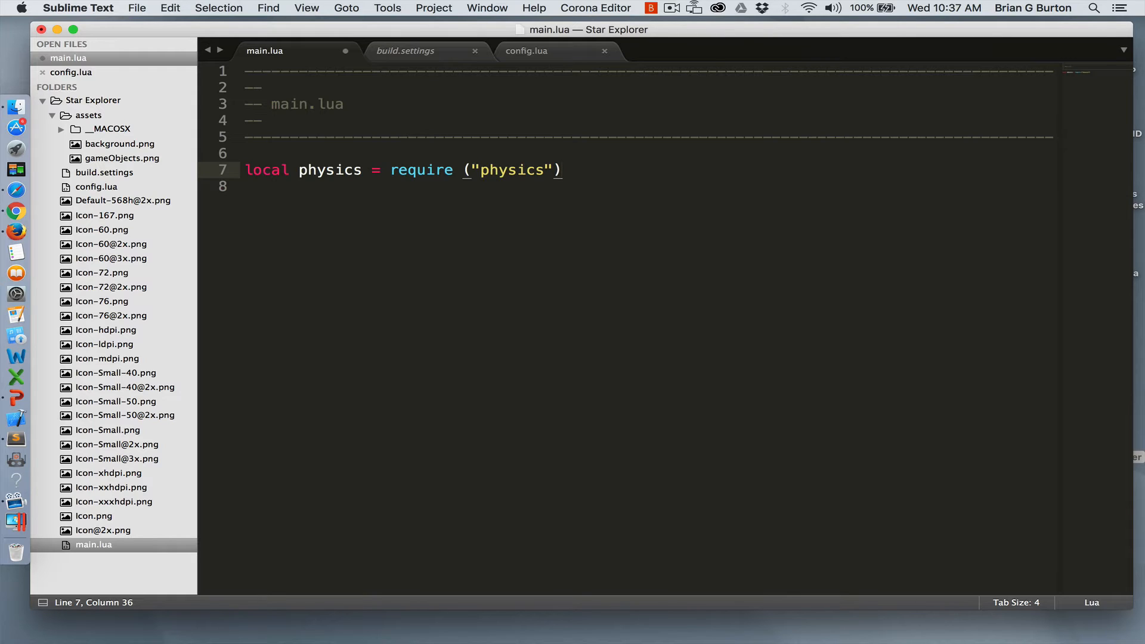
{"action": "type", "text": "physics."}
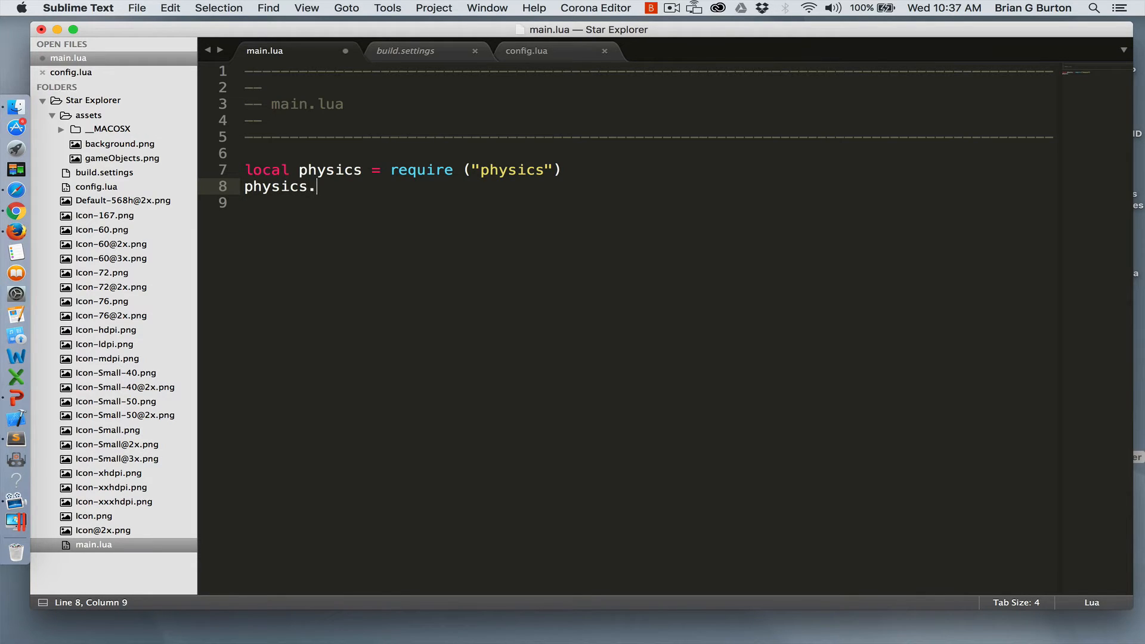
{"action": "type", "text": "start()"}
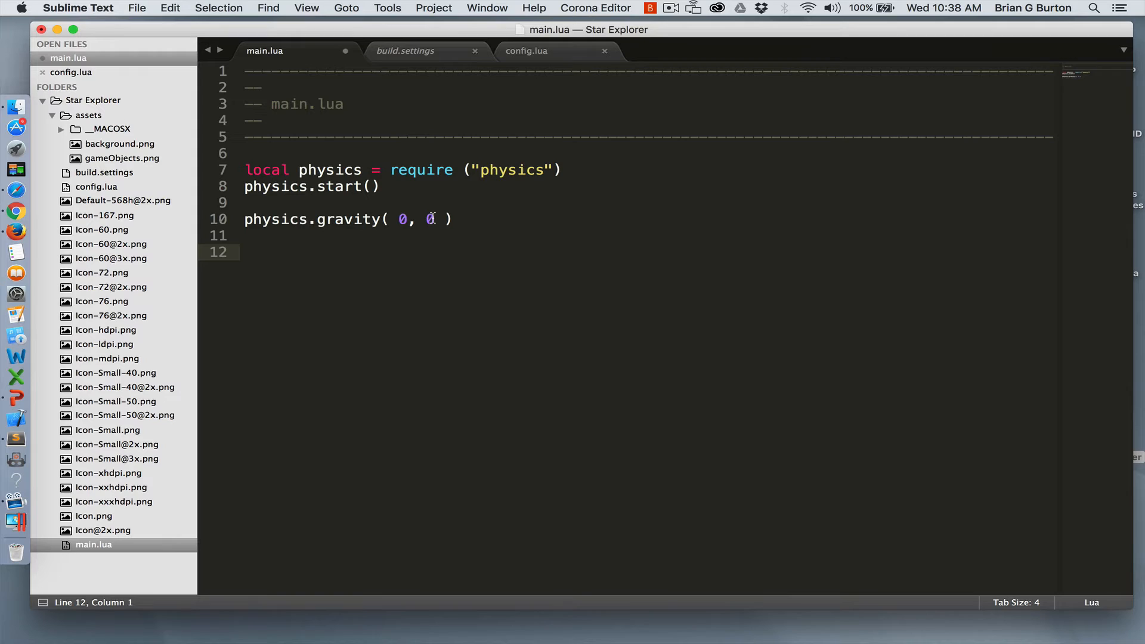
Step: Set physics gravity to 0, 0 and delete the extra trailing blank line
{"action": "left_click", "coordinate": [249, 252]}
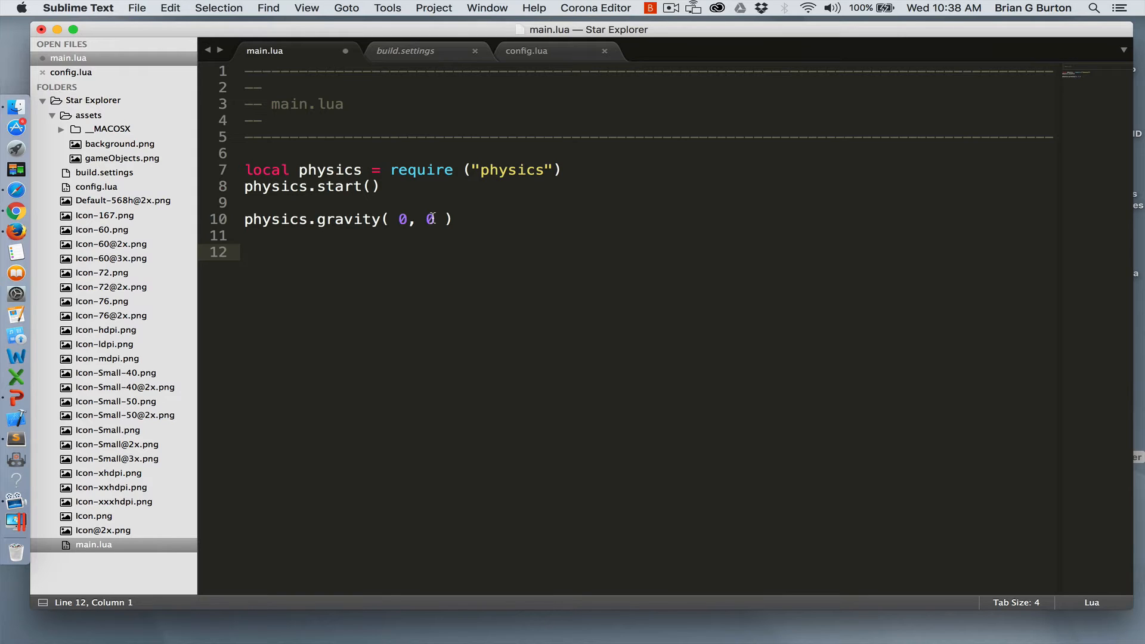
{"action": "left_click", "coordinate": [246, 251]}
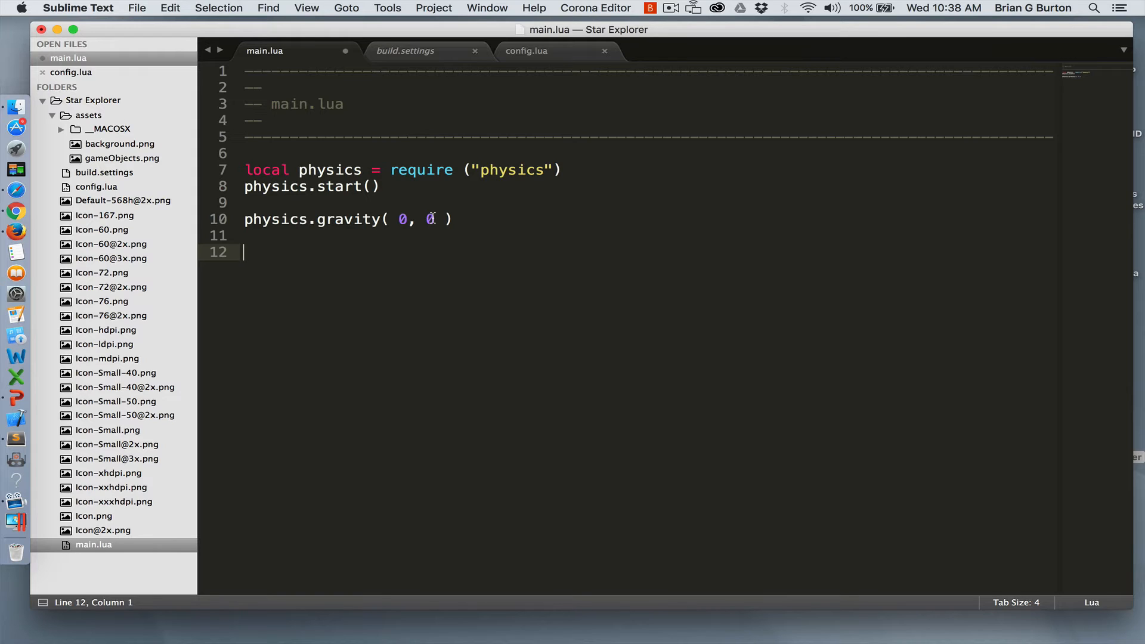
{"action": "key", "text": "backspace"}
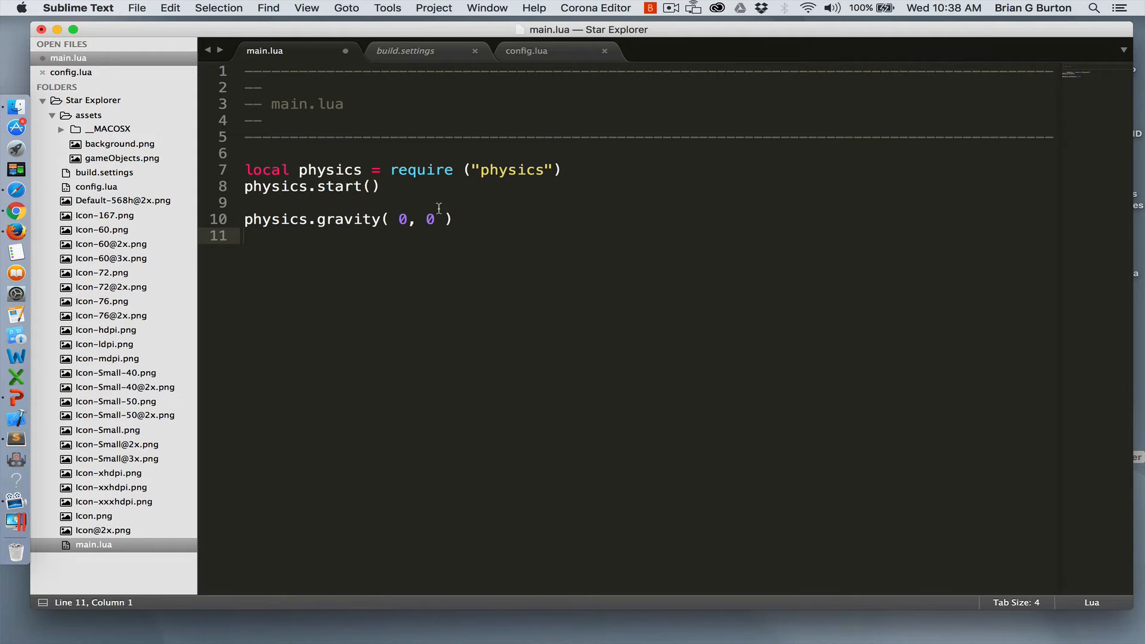
{"action": "key", "text": "backspace"}
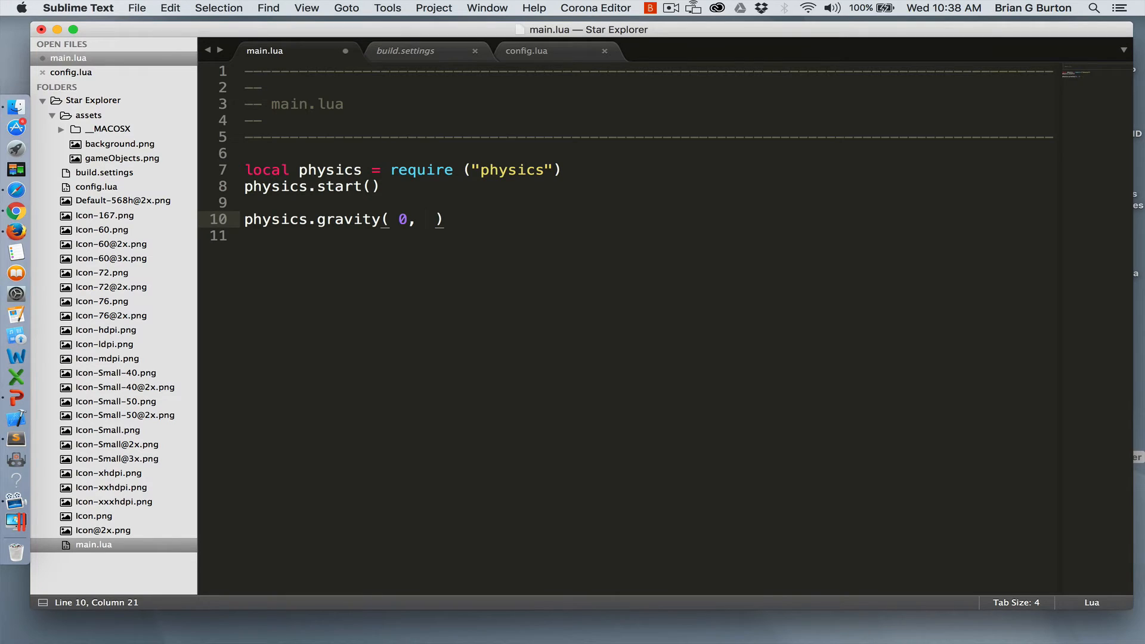
{"action": "type", "text": "9.8"}
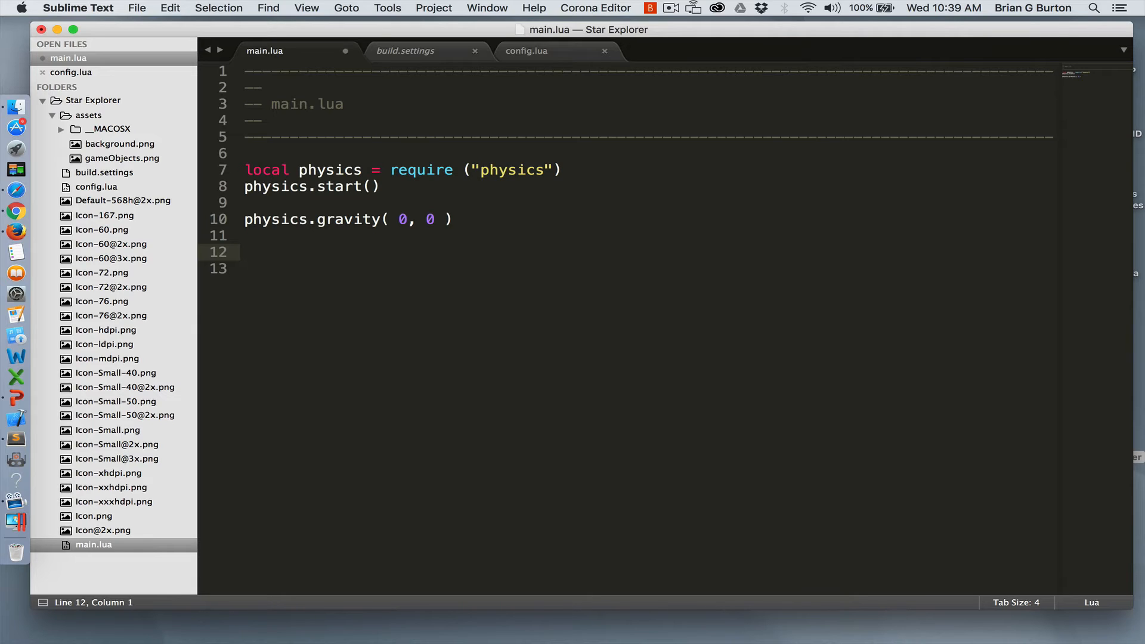
Step: Add math.randomseed( os.time() ) on line 12 and open new lines below it
{"action": "type", "text": "math.random"}
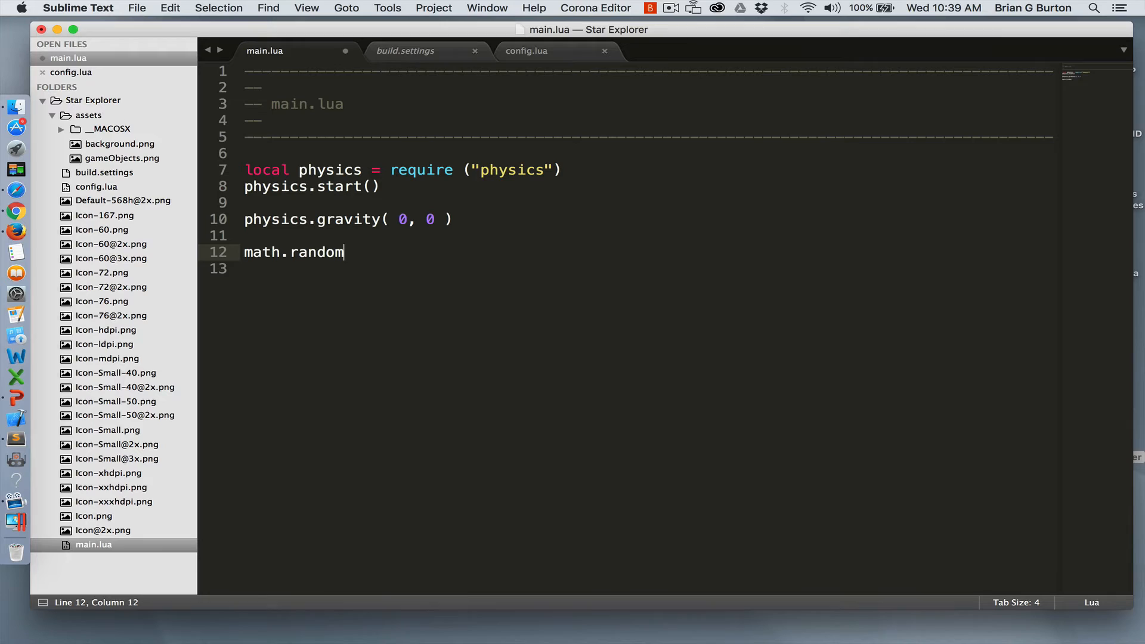
{"action": "type", "text": "seed( ost)"}
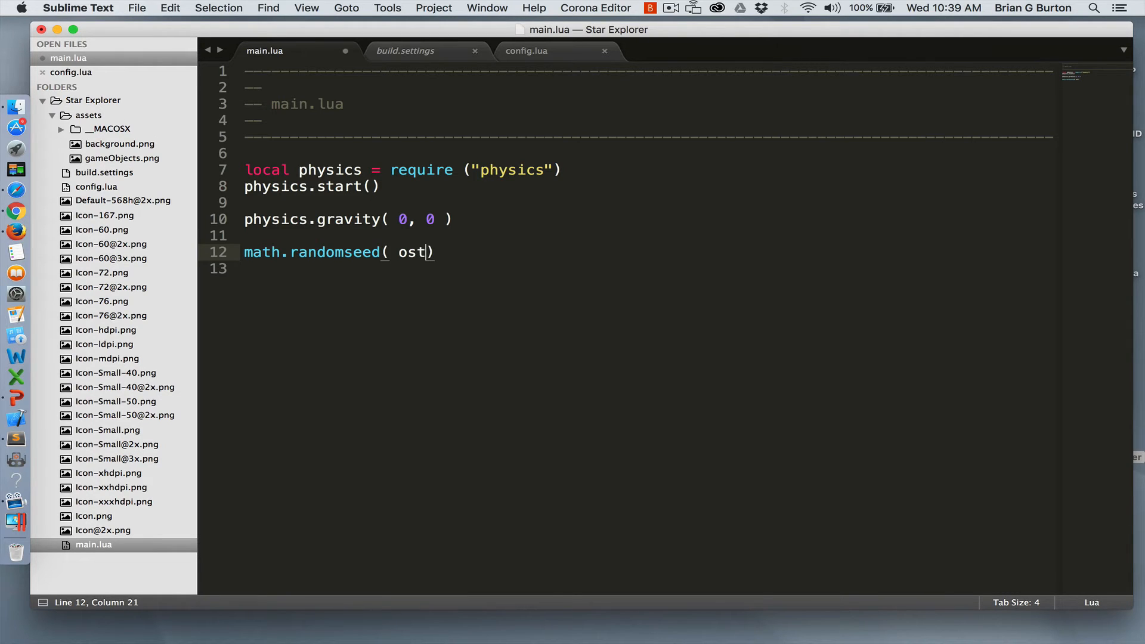
{"action": "type", "text": ".time()"}
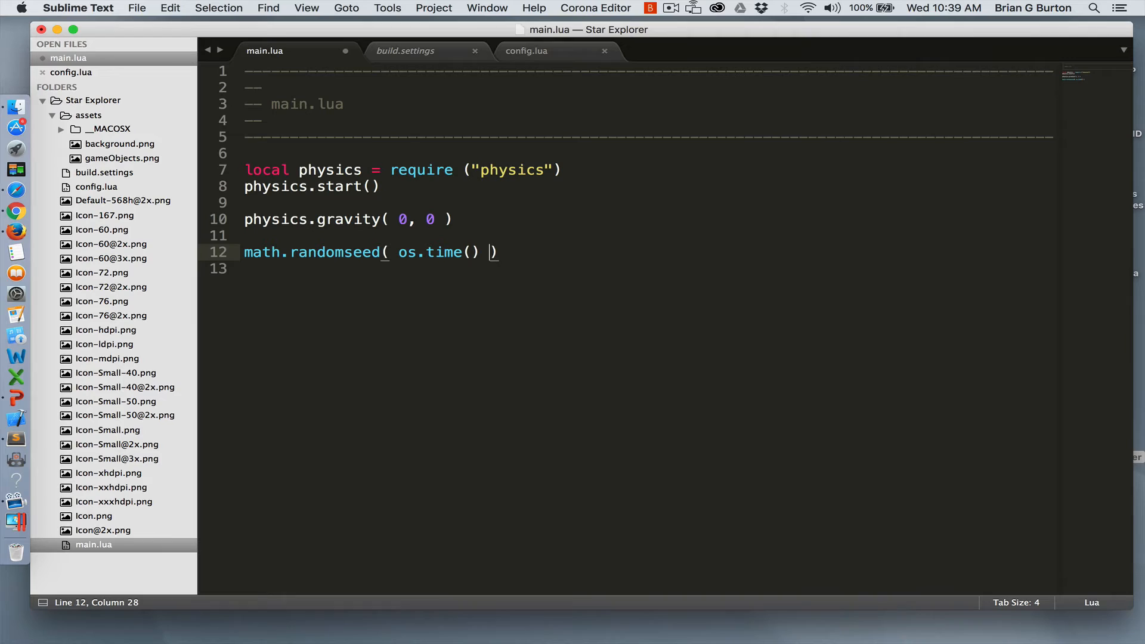
{"action": "key", "text": "Return"}
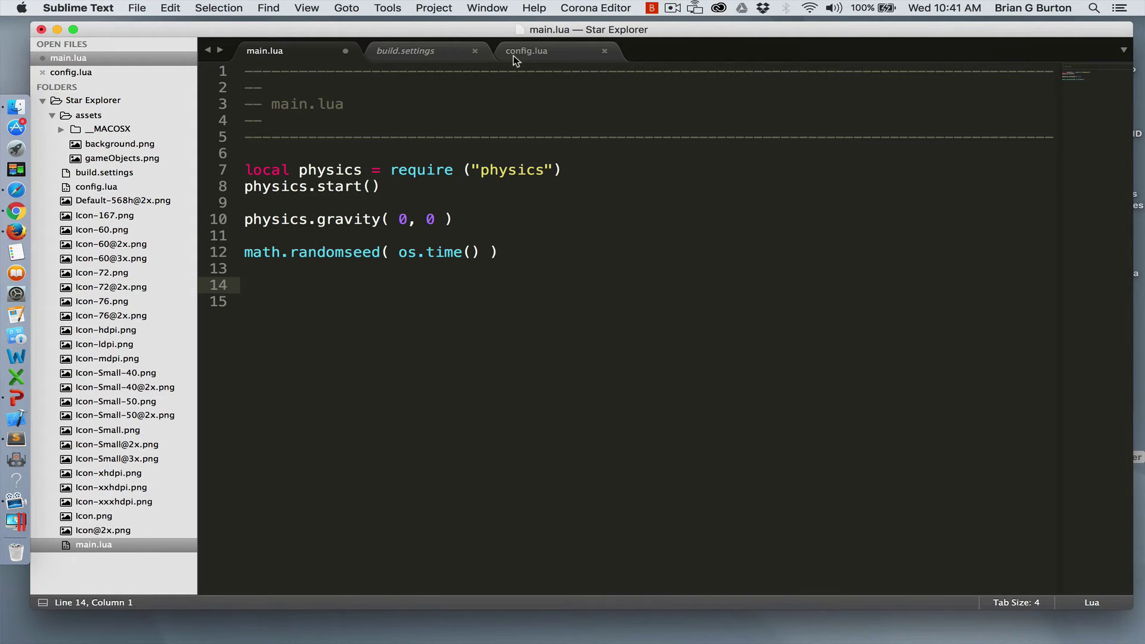
{"action": "left_click", "coordinate": [245, 285]}
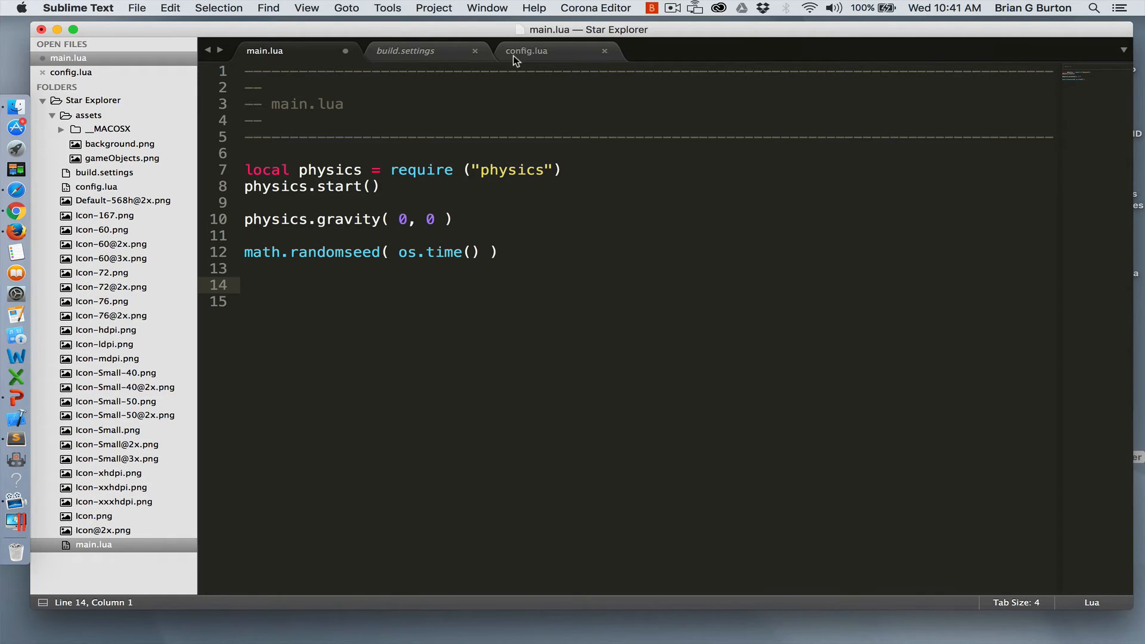
{"action": "left_click", "coordinate": [245, 285]}
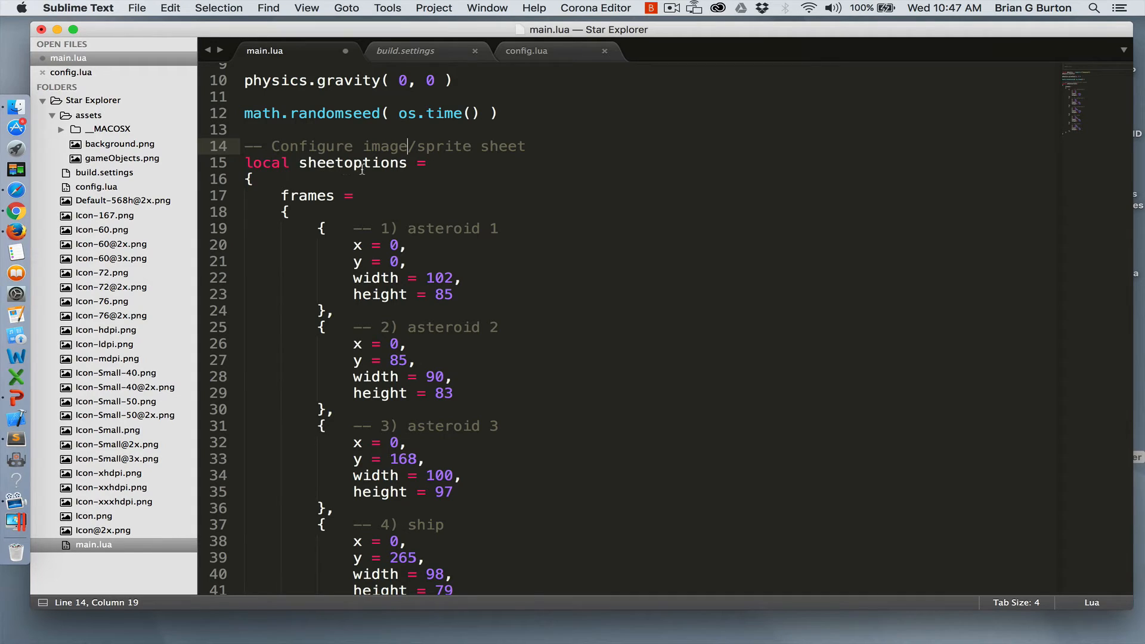
{"action": "mouse_move", "coordinate": [371, 197]}
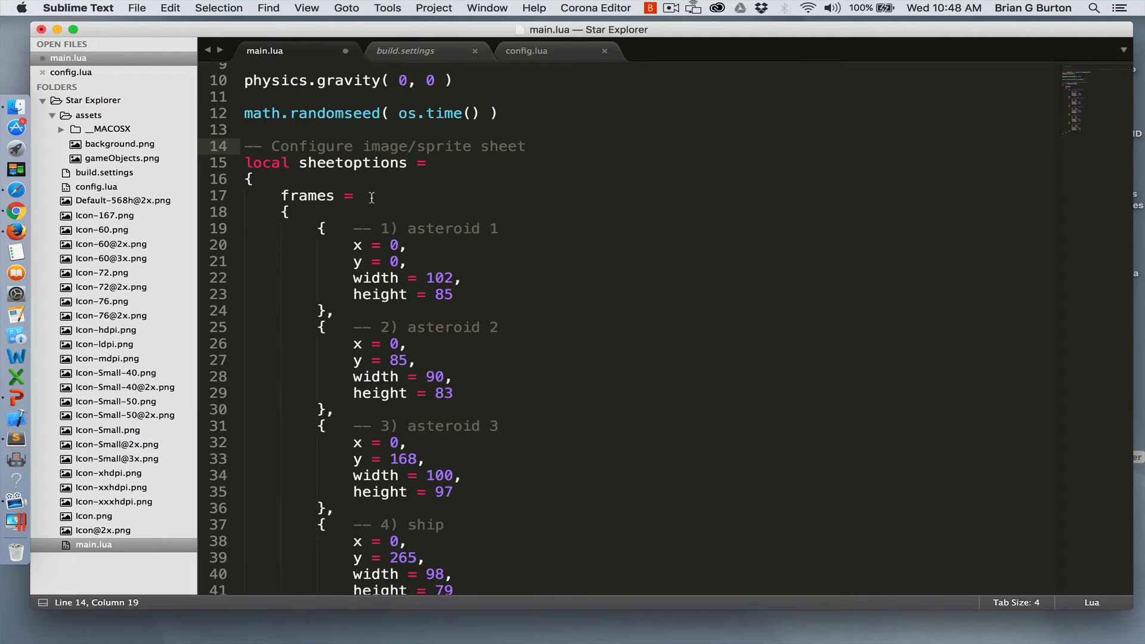
Step: Scroll down to review the pasted sheetoptions sprite sheet table
{"action": "scroll", "scroll_direction": "down", "scroll_amount": 3}
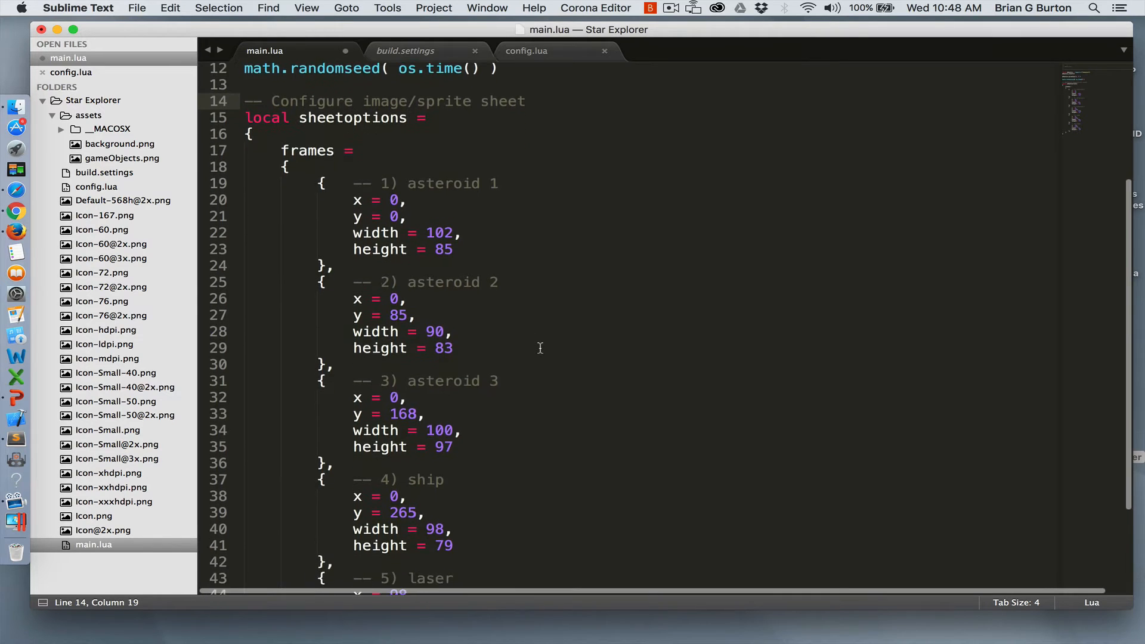
{"action": "scroll", "scroll_direction": "down", "scroll_amount": 3}
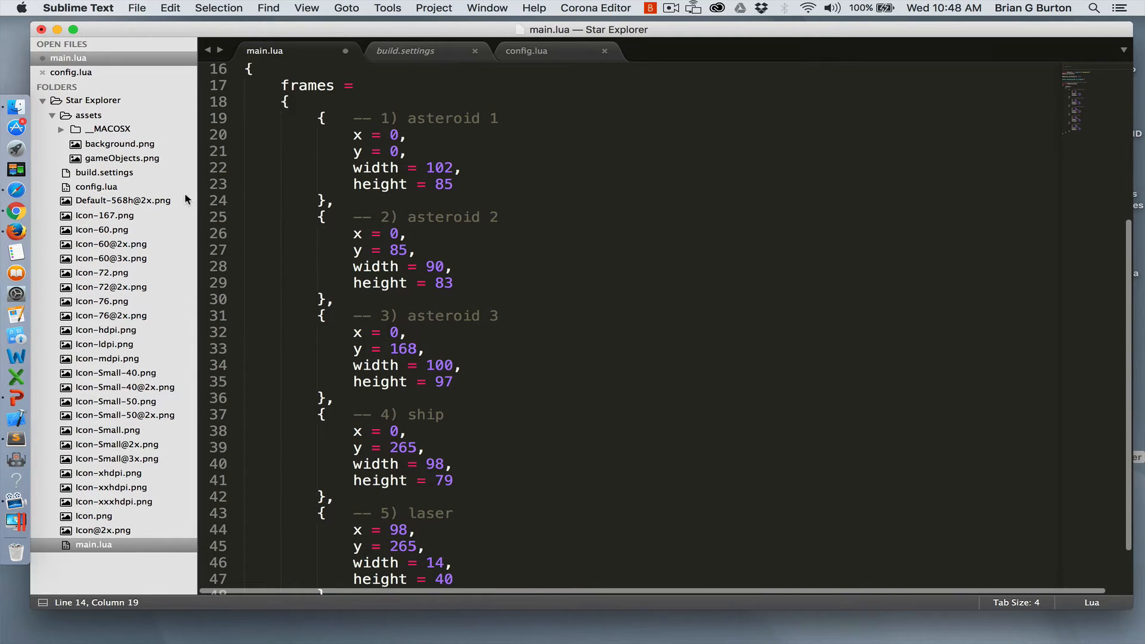
Step: Compare the gameObjects.png sprite sheet against the frame entries in main.lua
{"action": "left_click", "coordinate": [121, 157]}
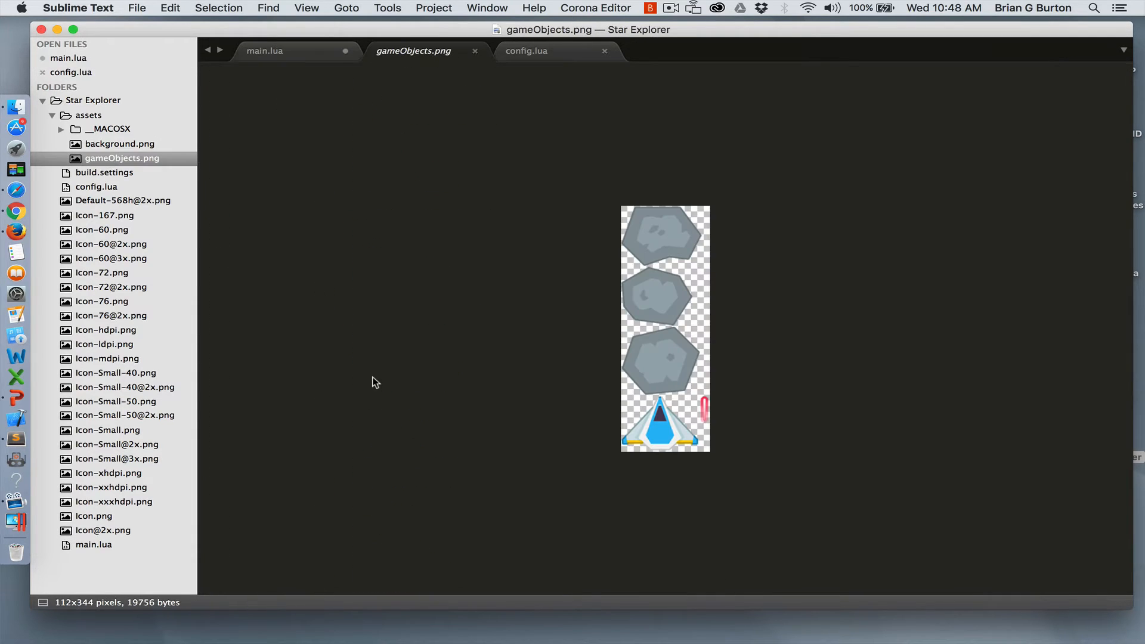
{"action": "mouse_move", "coordinate": [660, 293]}
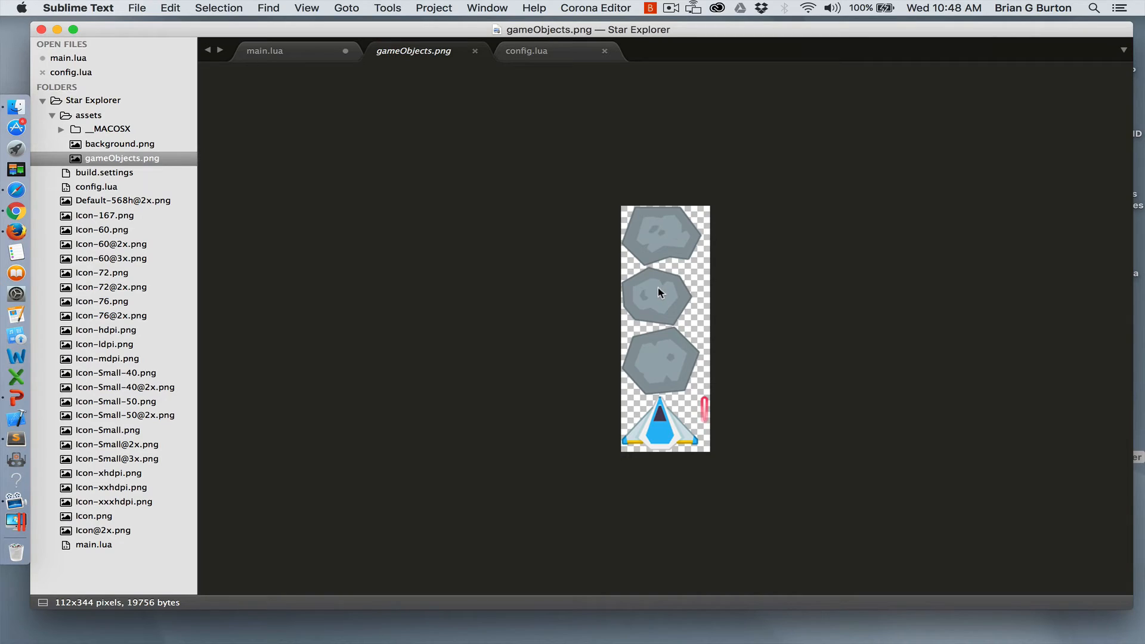
{"action": "mouse_move", "coordinate": [701, 410]}
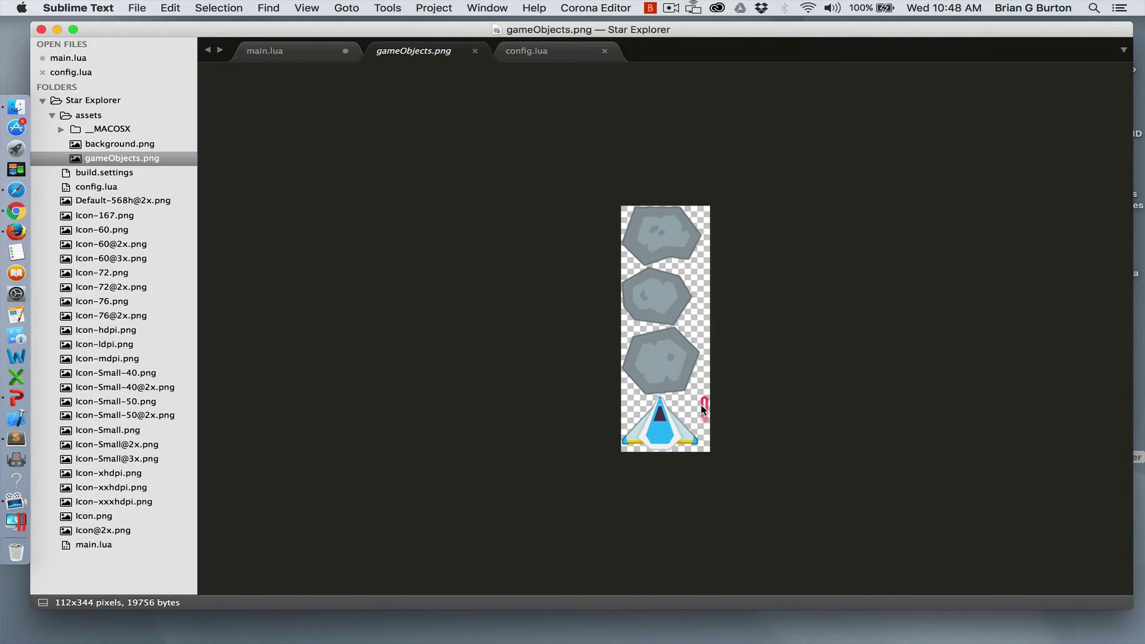
{"action": "mouse_move", "coordinate": [514, 233]}
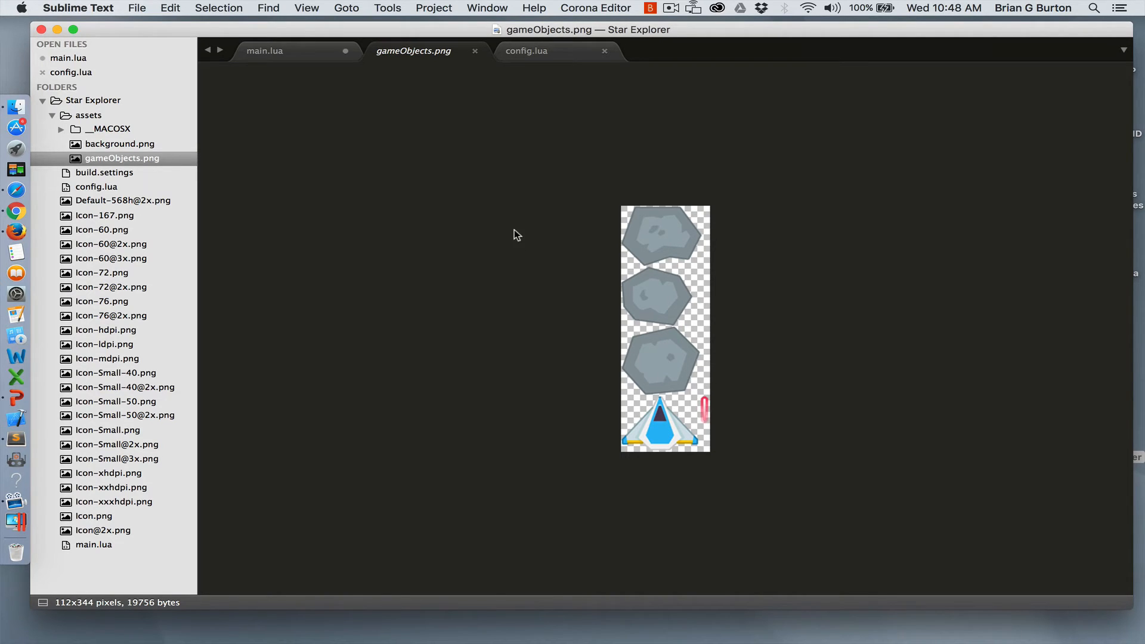
{"action": "left_click", "coordinate": [264, 50]}
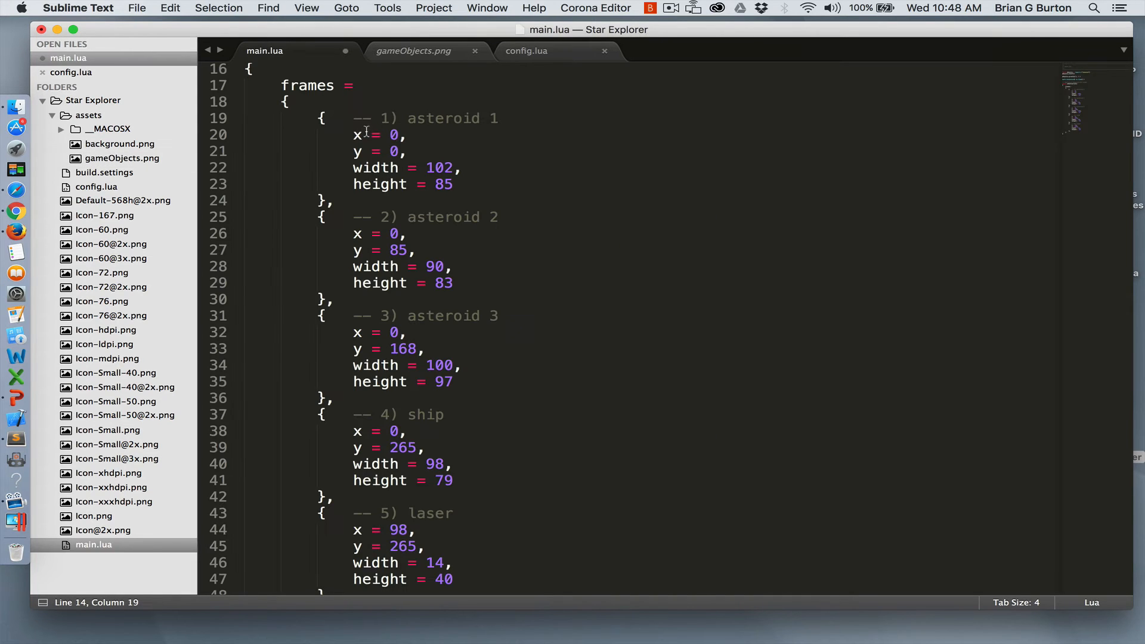
{"action": "mouse_move", "coordinate": [364, 135]}
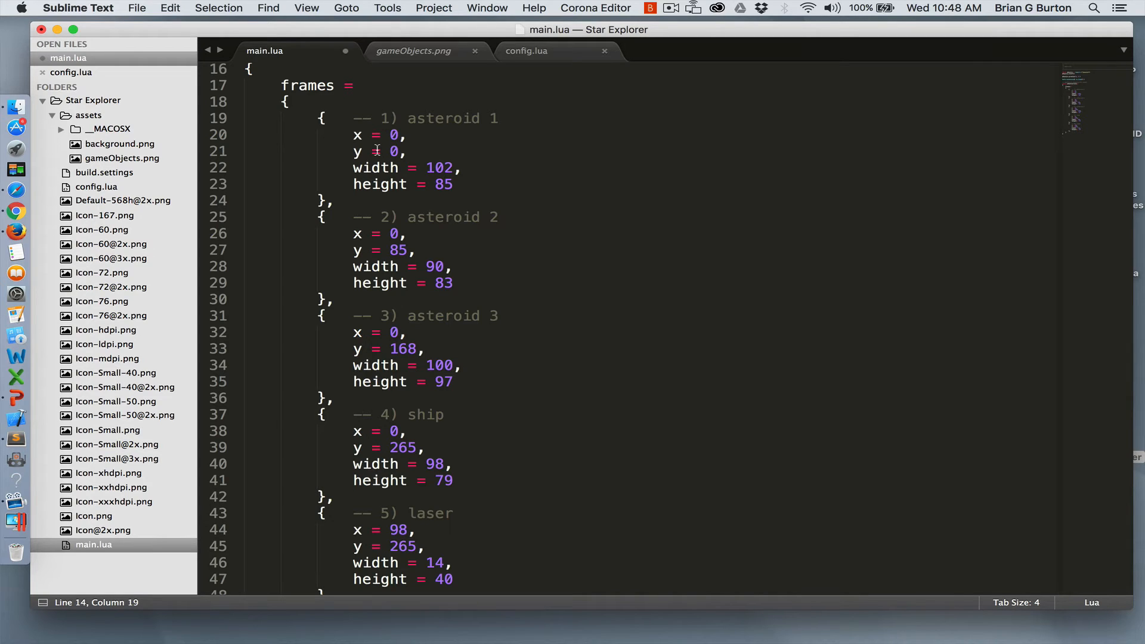
{"action": "mouse_move", "coordinate": [371, 168]}
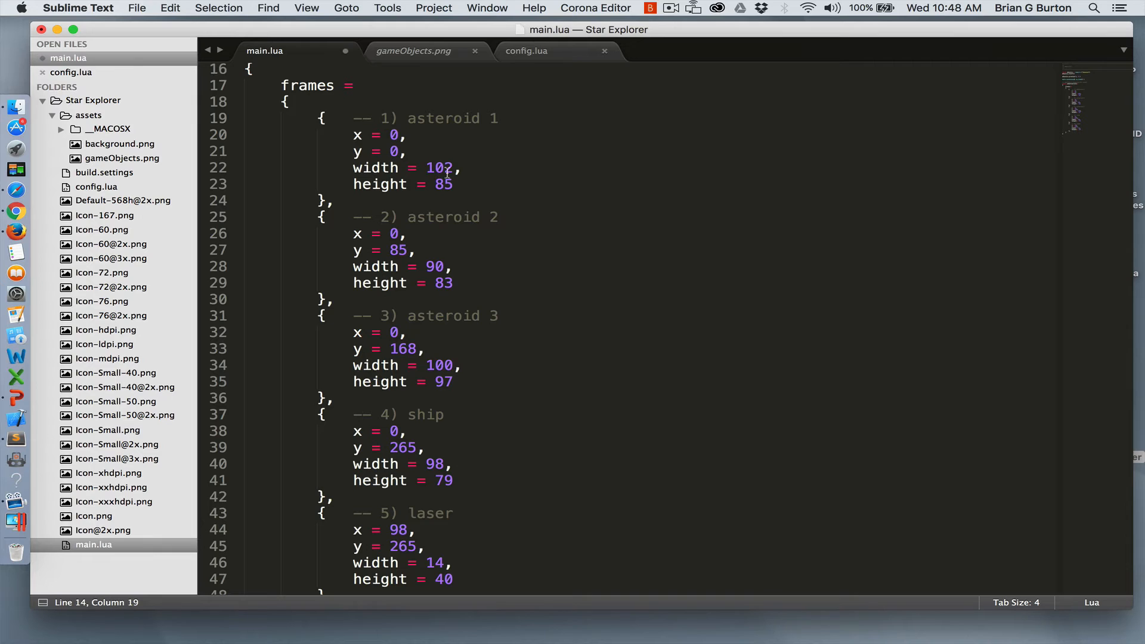
{"action": "mouse_move", "coordinate": [427, 186]}
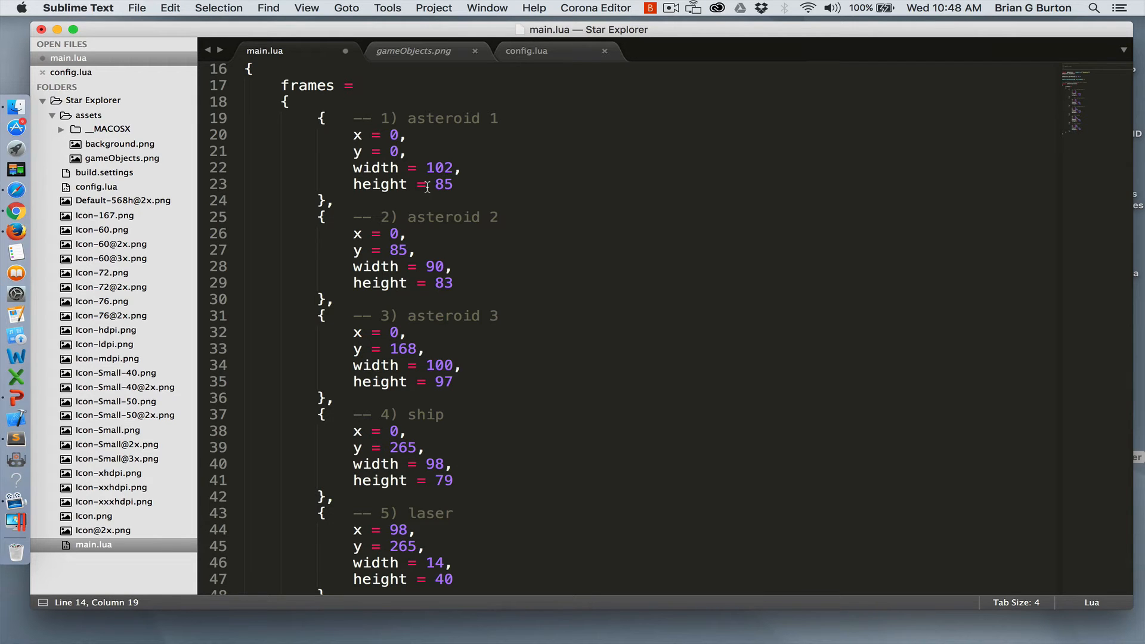
{"action": "left_click", "coordinate": [413, 51]}
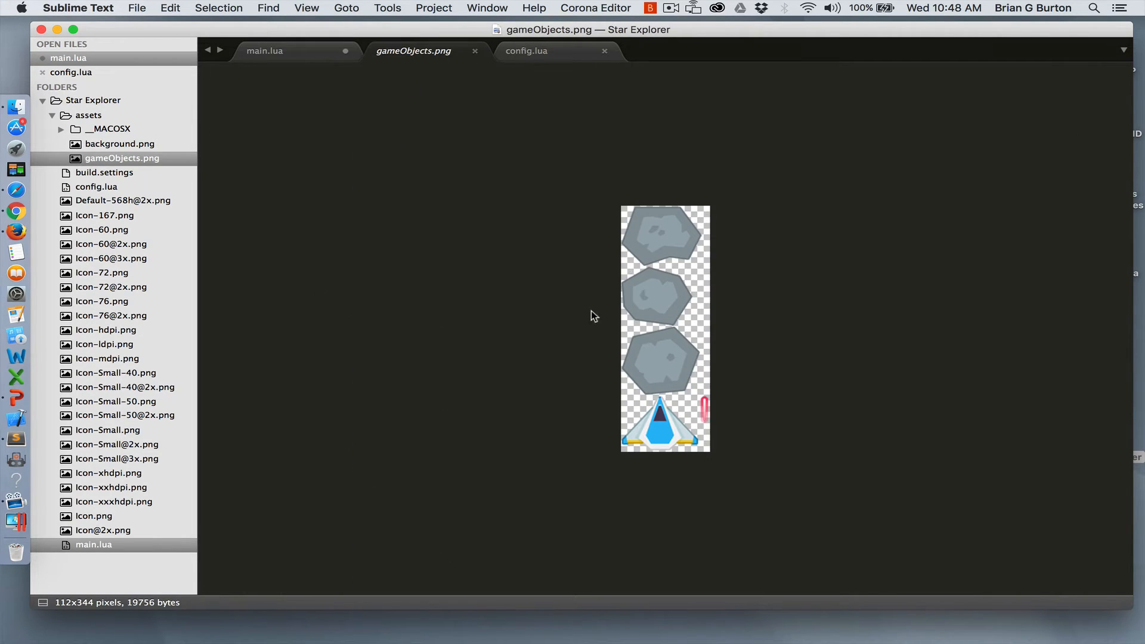
{"action": "mouse_move", "coordinate": [640, 229]}
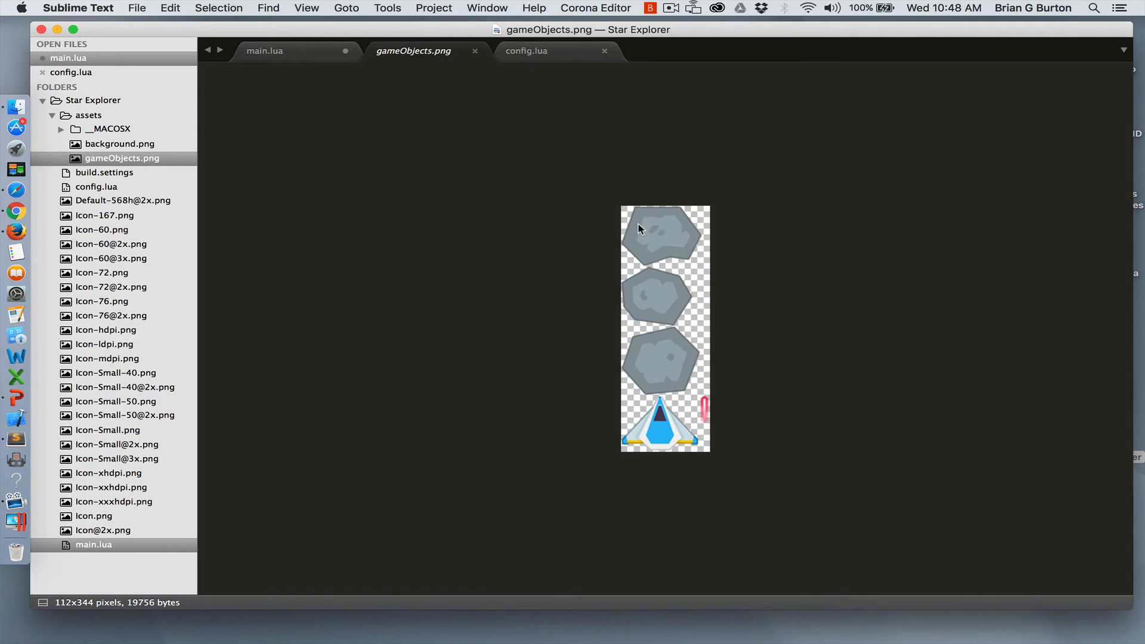
{"action": "mouse_move", "coordinate": [703, 265]}
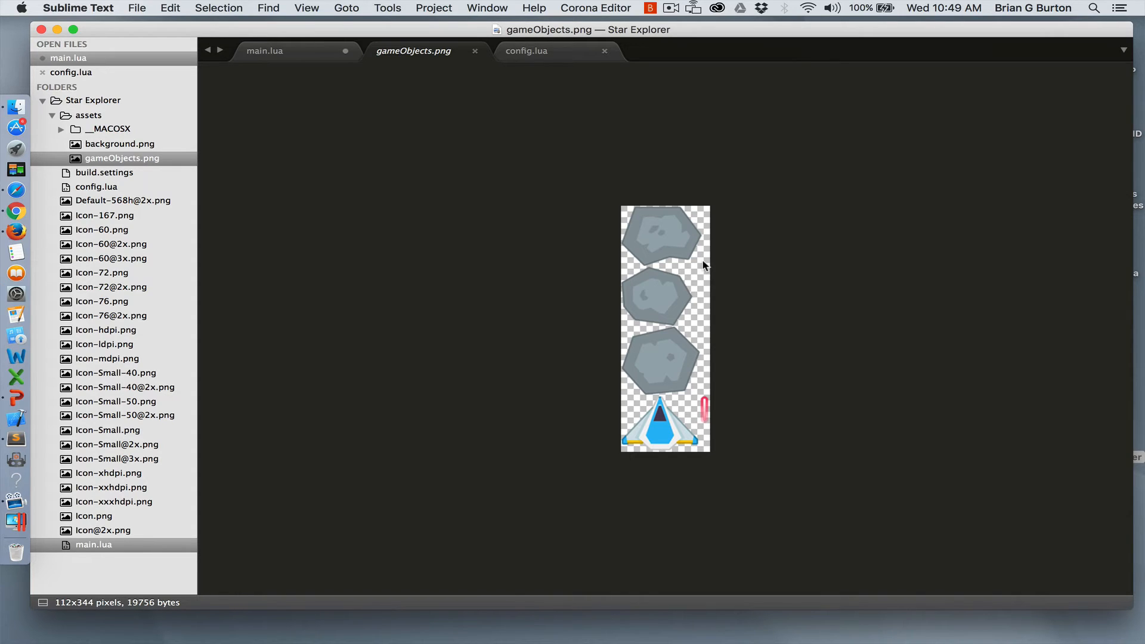
{"action": "mouse_move", "coordinate": [317, 57]}
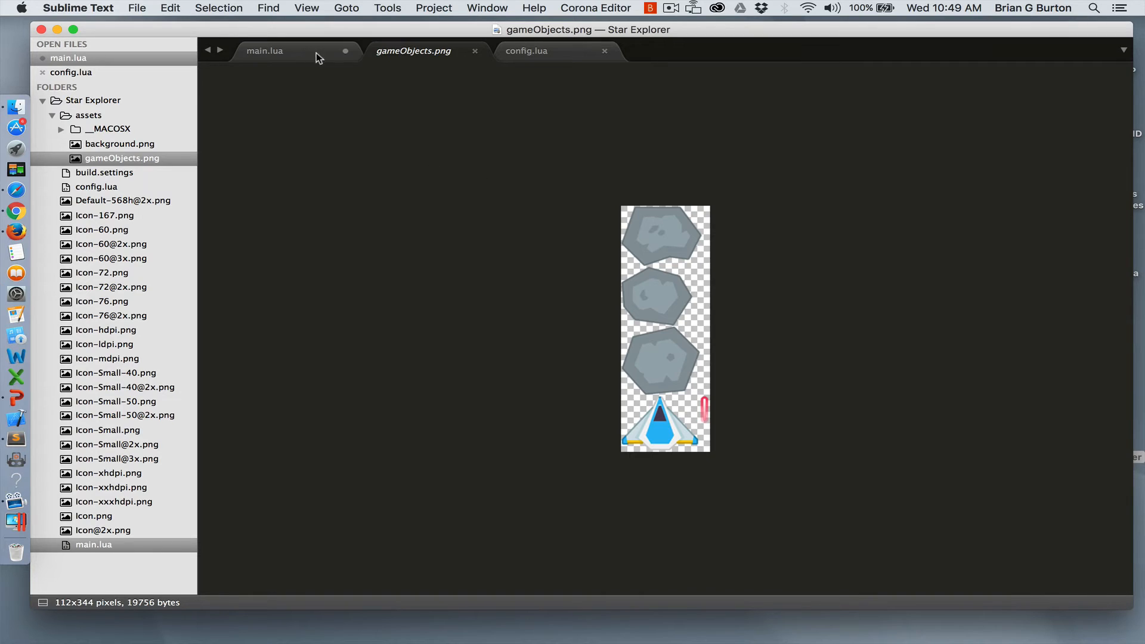
{"action": "left_click", "coordinate": [264, 51]}
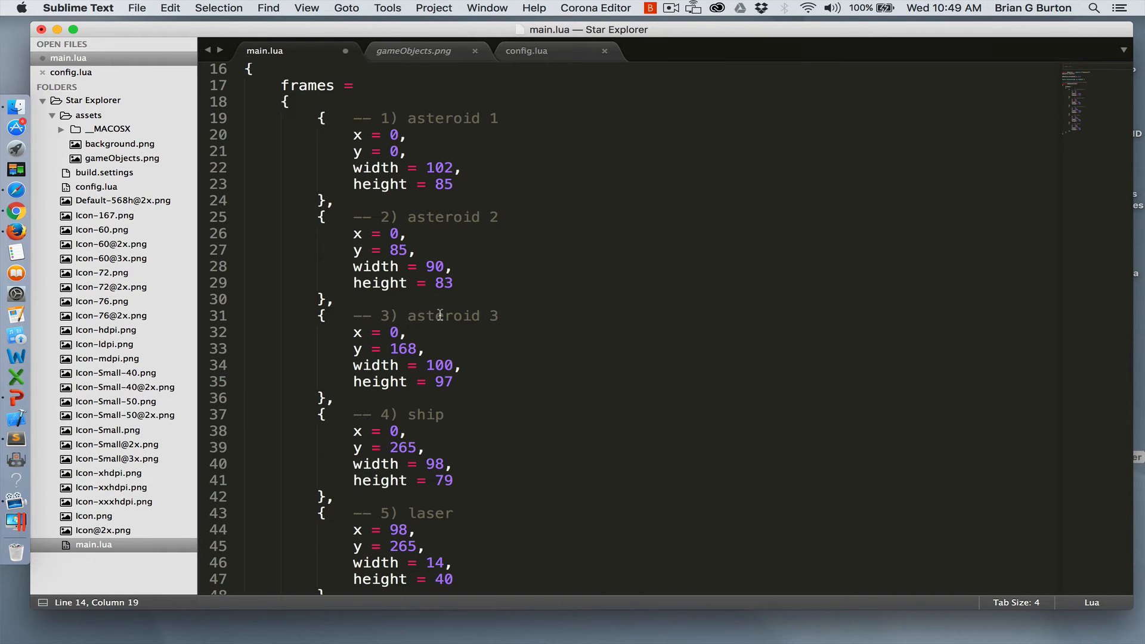
Step: Scroll through main.lua to review the completed frames table
{"action": "scroll", "scroll_direction": "down", "scroll_amount": 3}
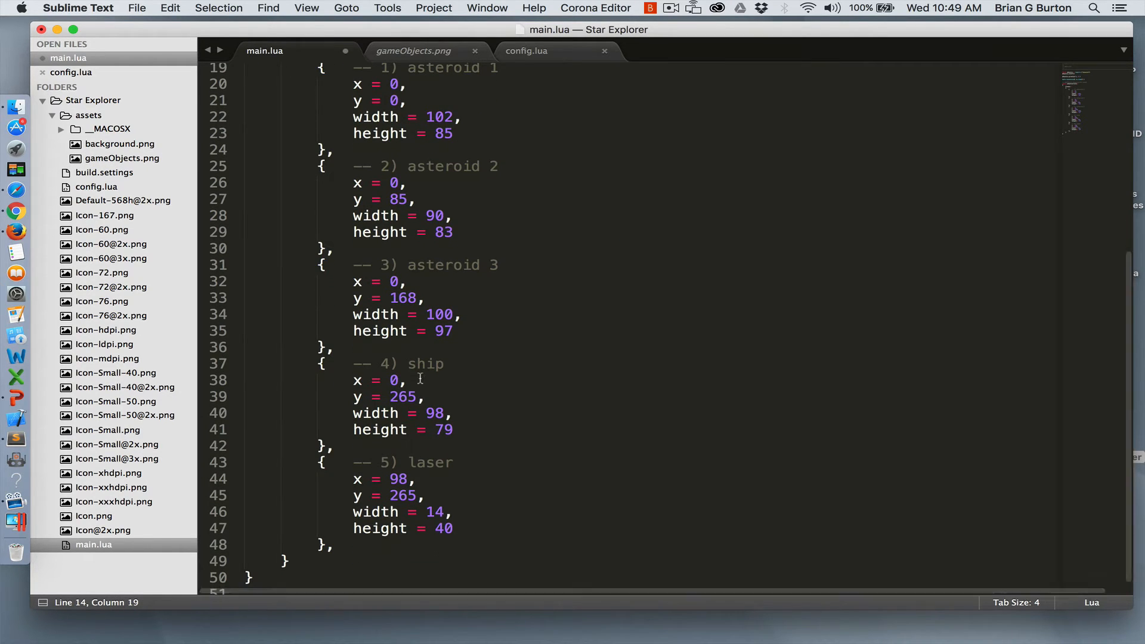
{"action": "mouse_move", "coordinate": [427, 486]}
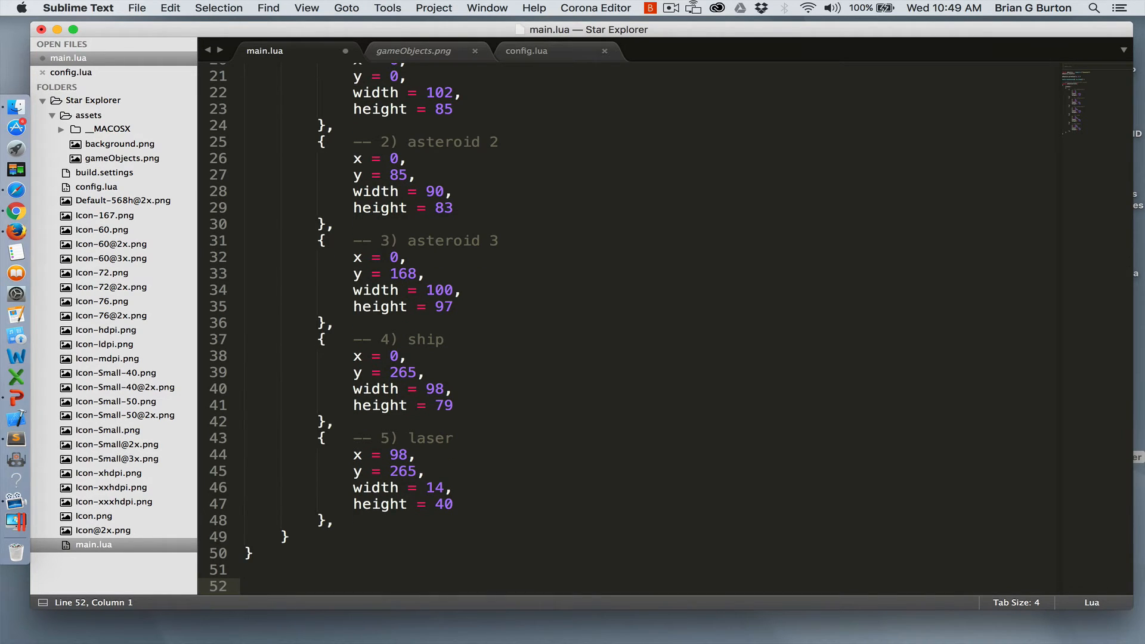
{"action": "scroll", "scroll_direction": "down", "scroll_amount": 3}
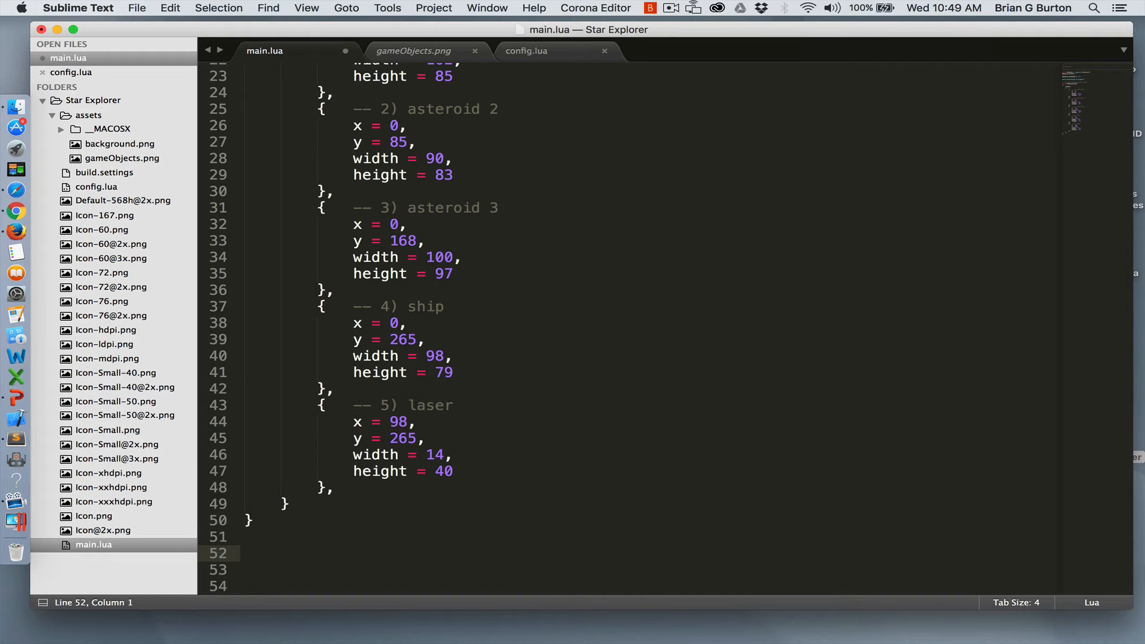
{"action": "scroll", "scroll_direction": "up", "scroll_amount": 3}
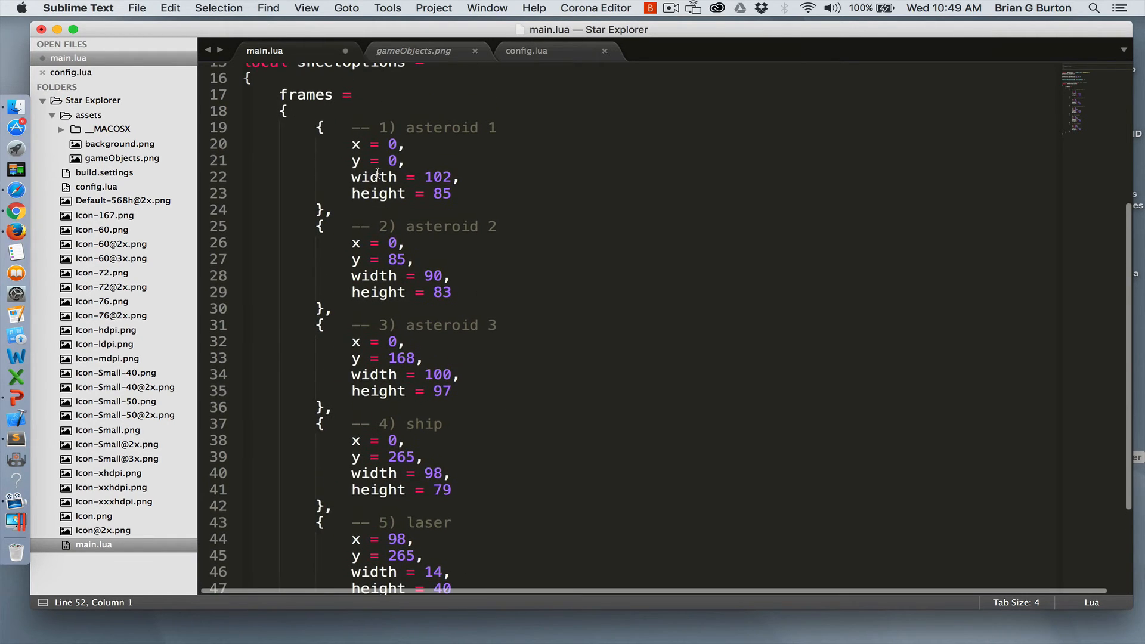
{"action": "mouse_move", "coordinate": [445, 325]}
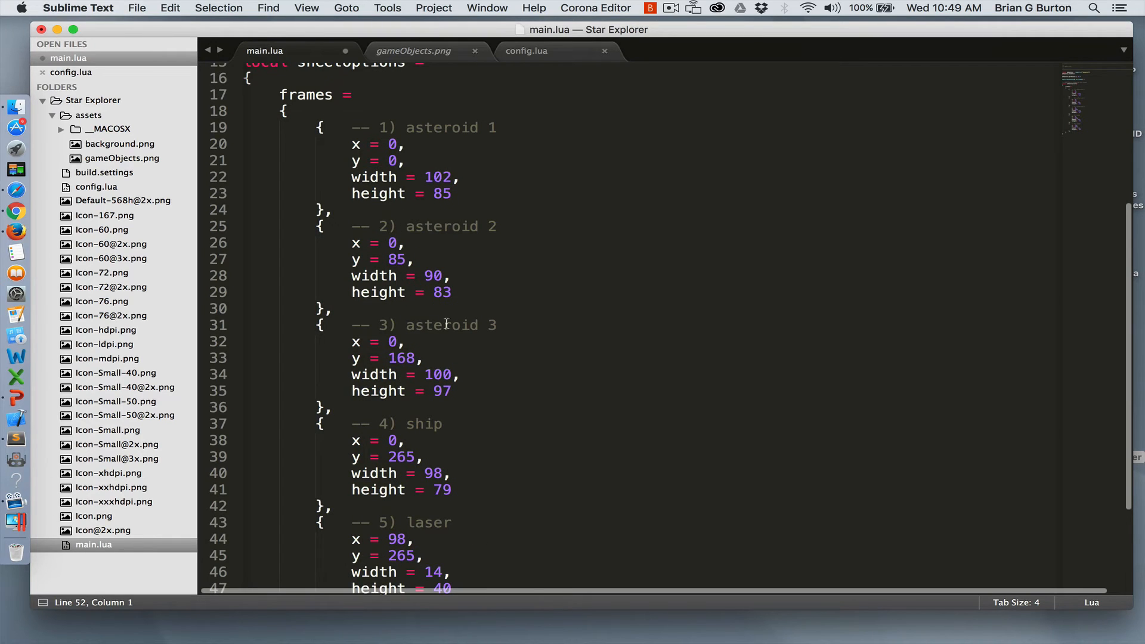
{"action": "scroll", "scroll_direction": "down", "scroll_amount": 3}
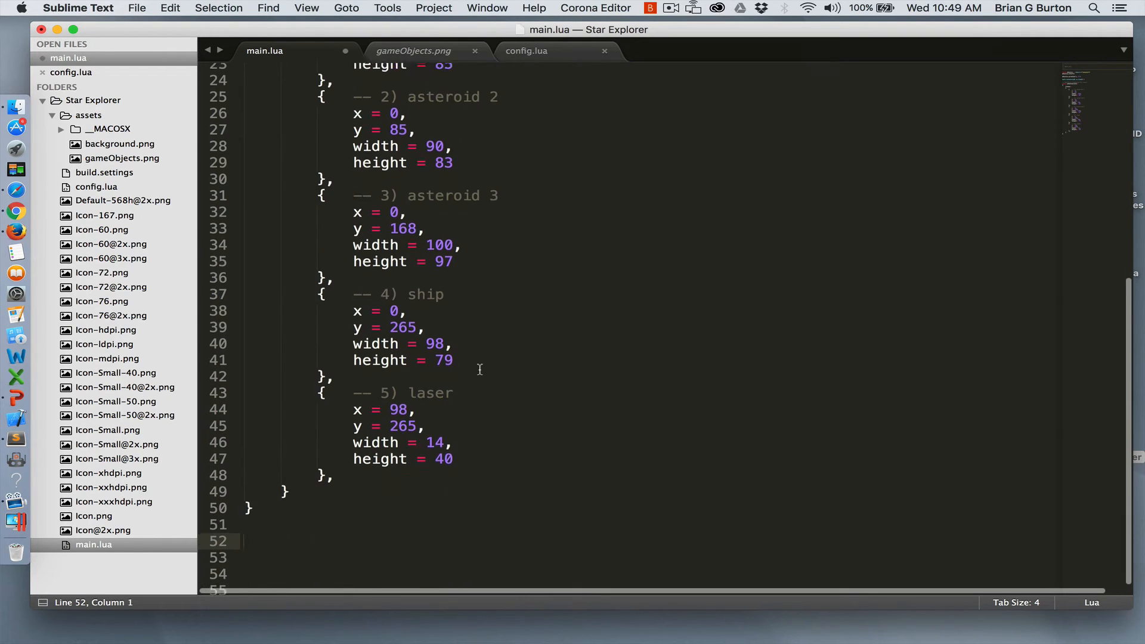
{"action": "scroll", "scroll_direction": "up", "scroll_amount": 3}
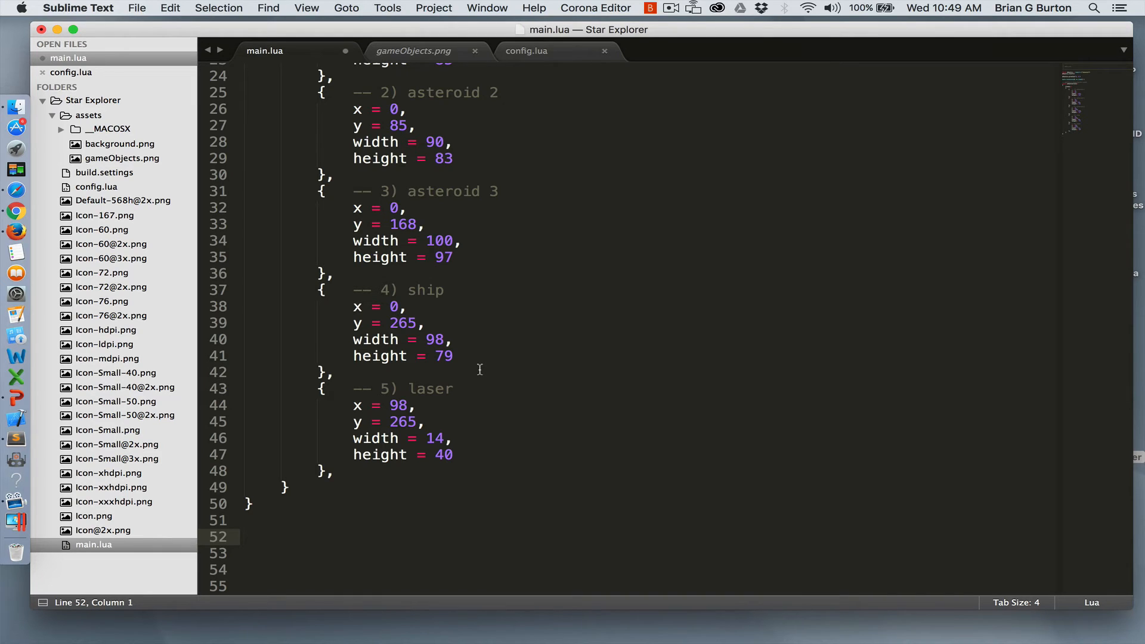
Step: Type local objectSheet = graphics.newImageSheet( "assets..gameObjects.png", sheetoptions ) on line 52
{"action": "type", "text": "local objectSheet = graphics.newImageSheet( \"assets..gameO"}
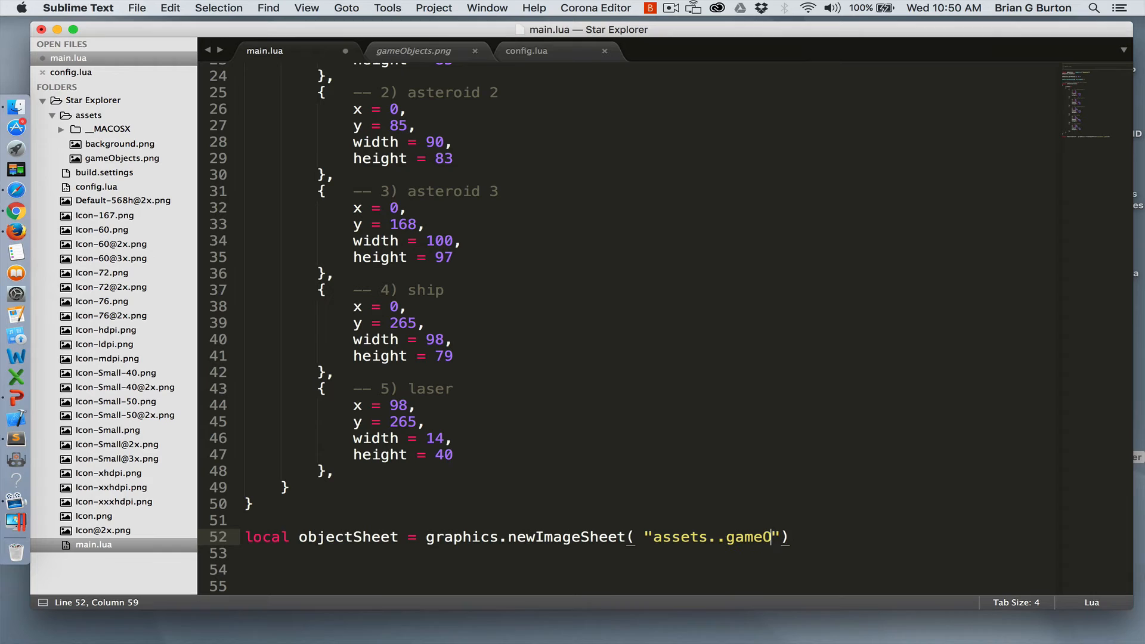
{"action": "type", "text": "bjects.png\", sheetoptions"}
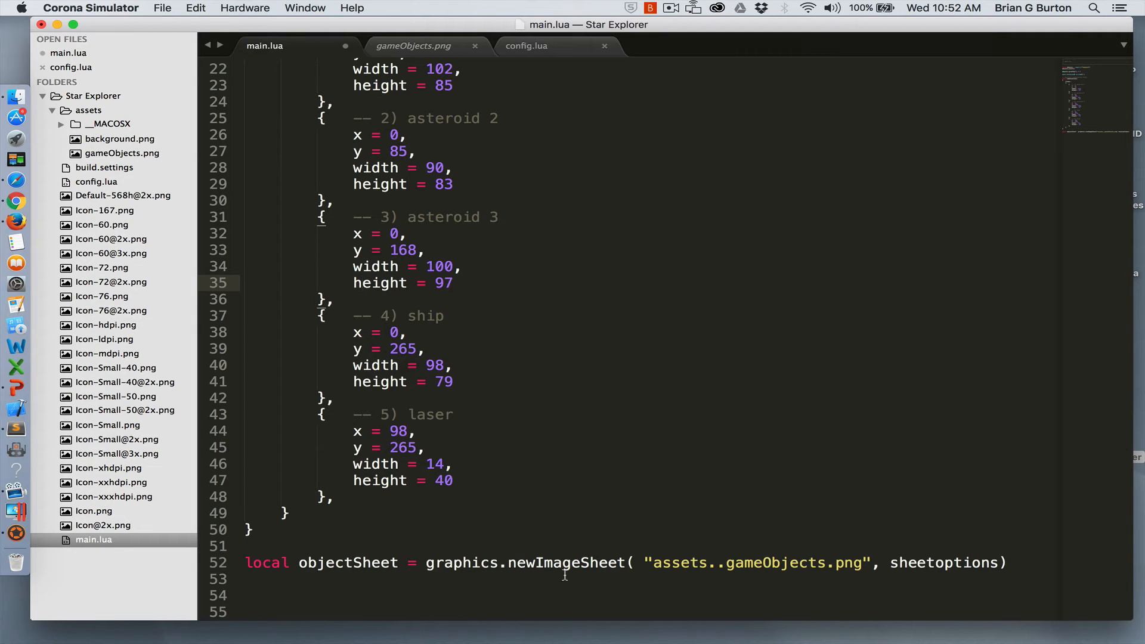
{"action": "mouse_move", "coordinate": [778, 573]}
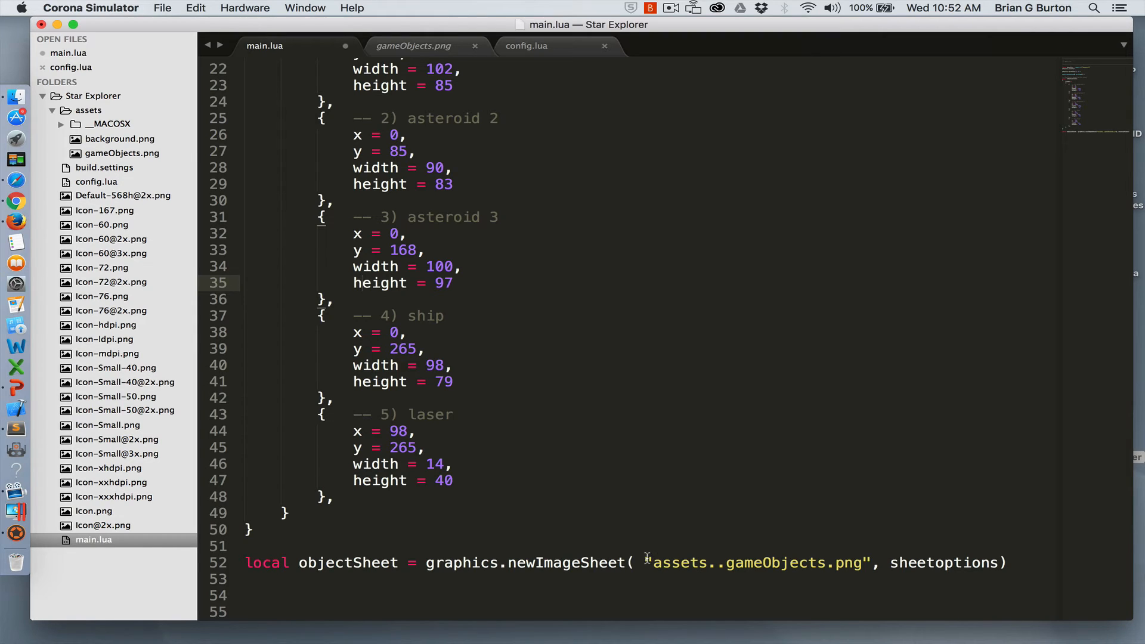
{"action": "mouse_move", "coordinate": [759, 551]}
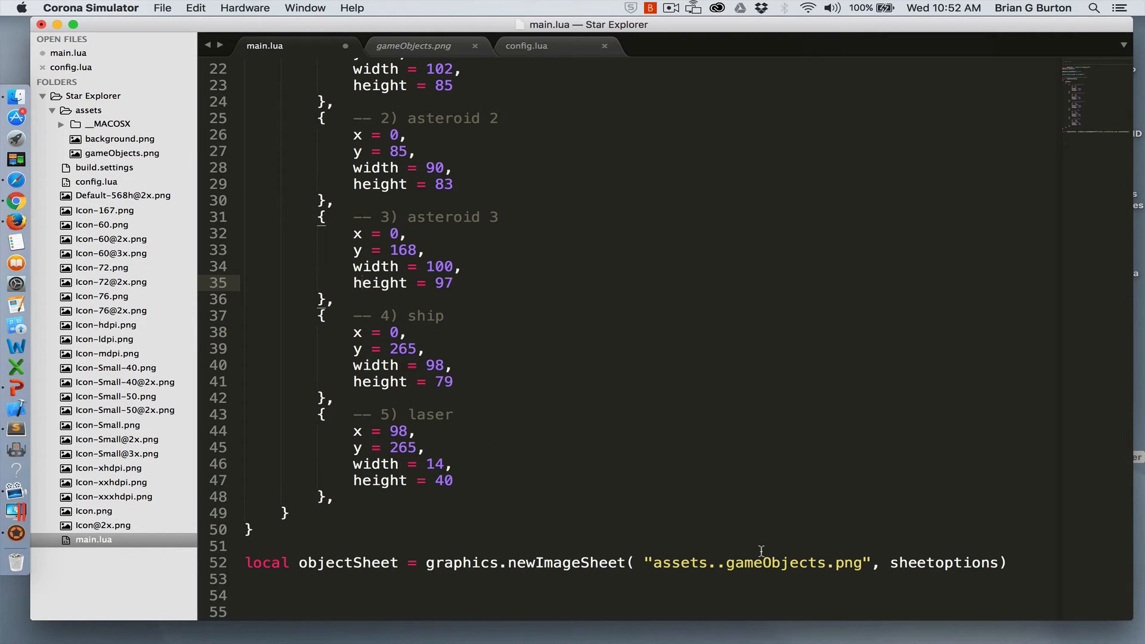
{"action": "mouse_move", "coordinate": [840, 563]}
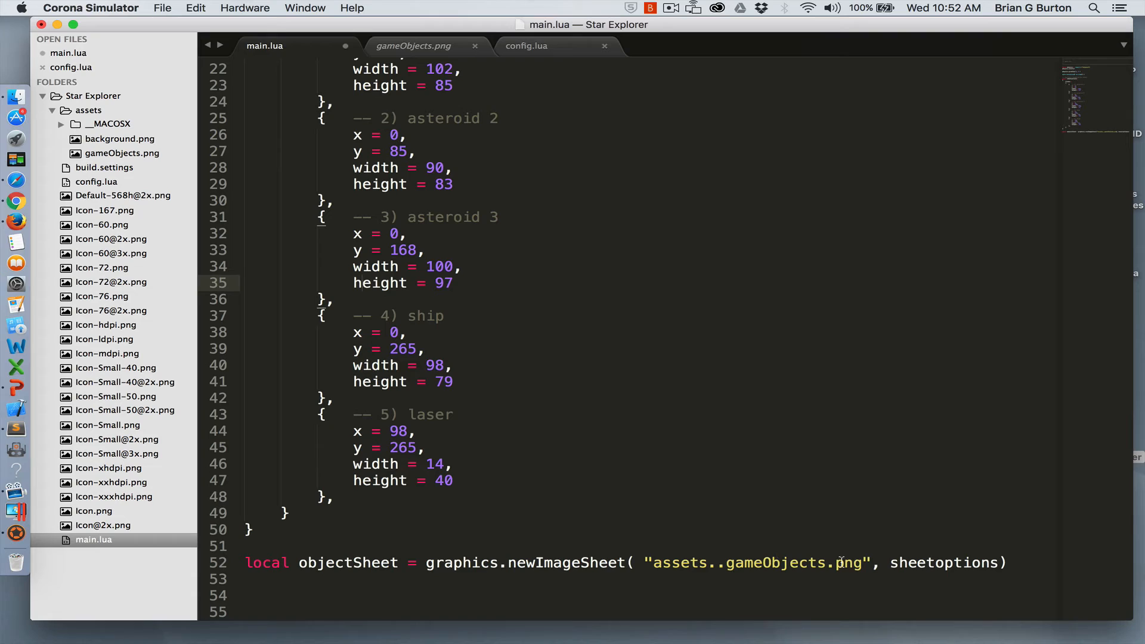
{"action": "mouse_move", "coordinate": [899, 415]}
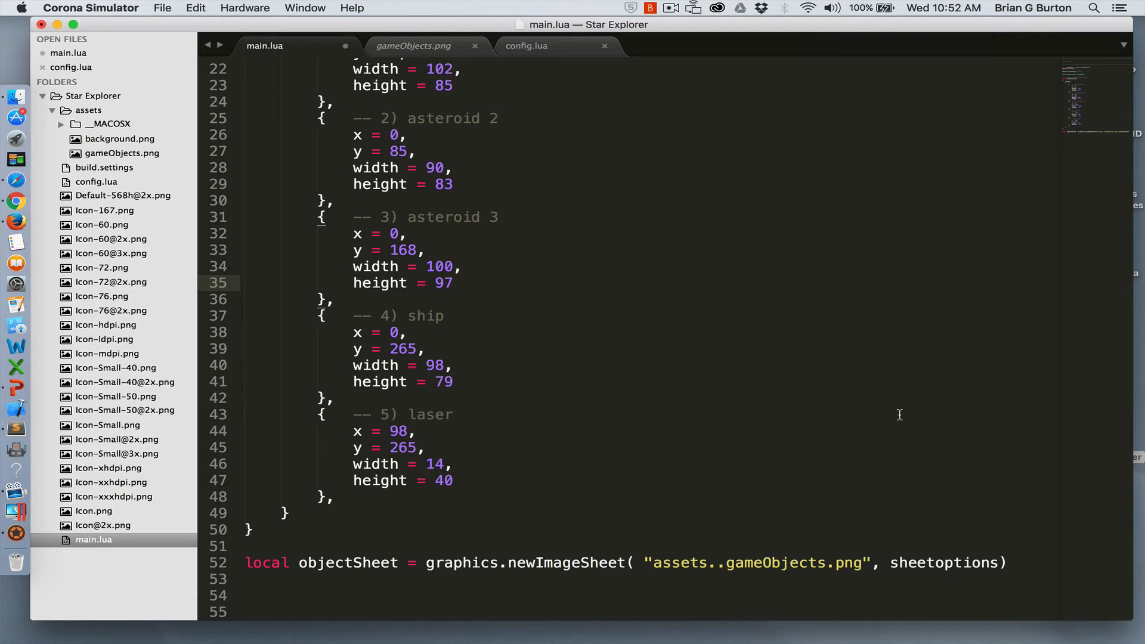
{"action": "mouse_move", "coordinate": [475, 300]}
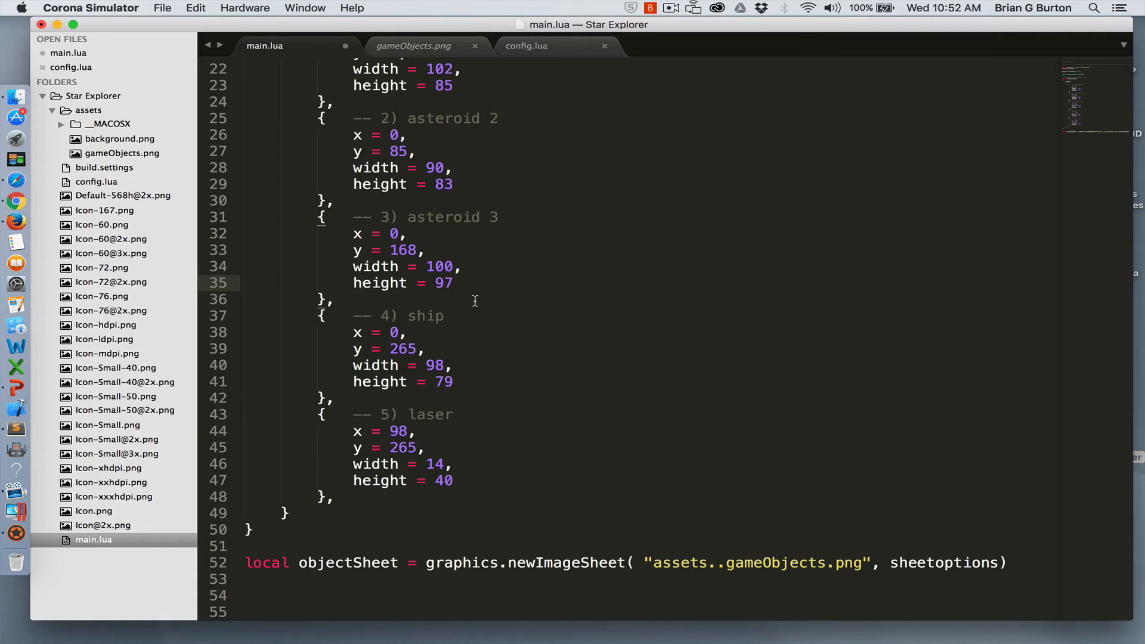
{"action": "mouse_move", "coordinate": [845, 523]}
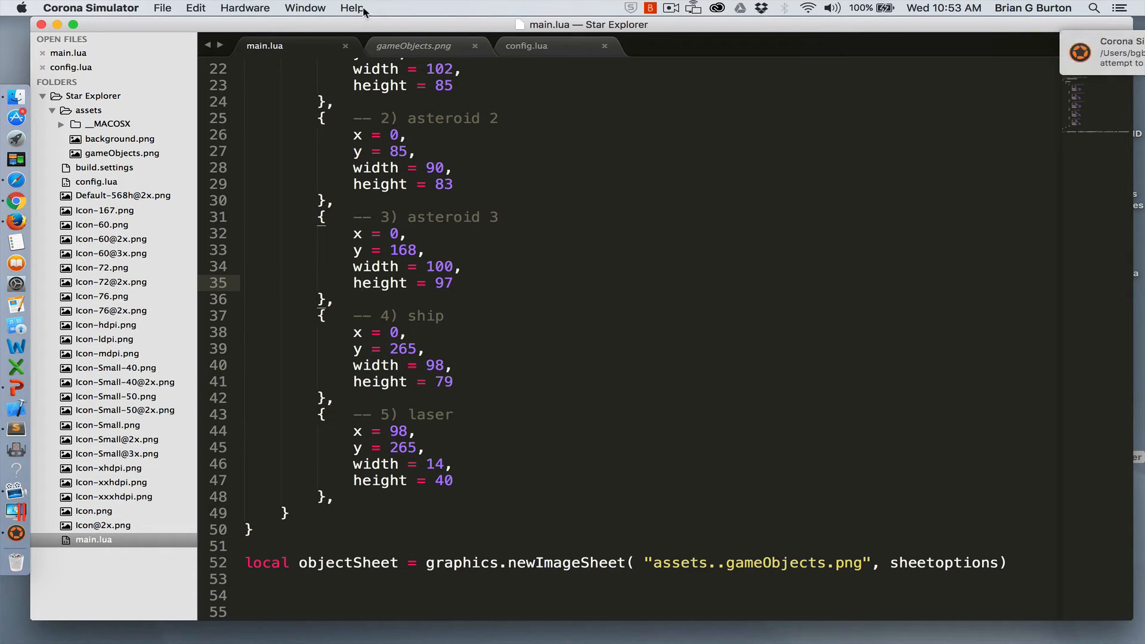
Step: Relaunch the game in Corona Simulator and dismiss the nil 'gravity' error at line 10
{"action": "left_click", "coordinate": [305, 7]}
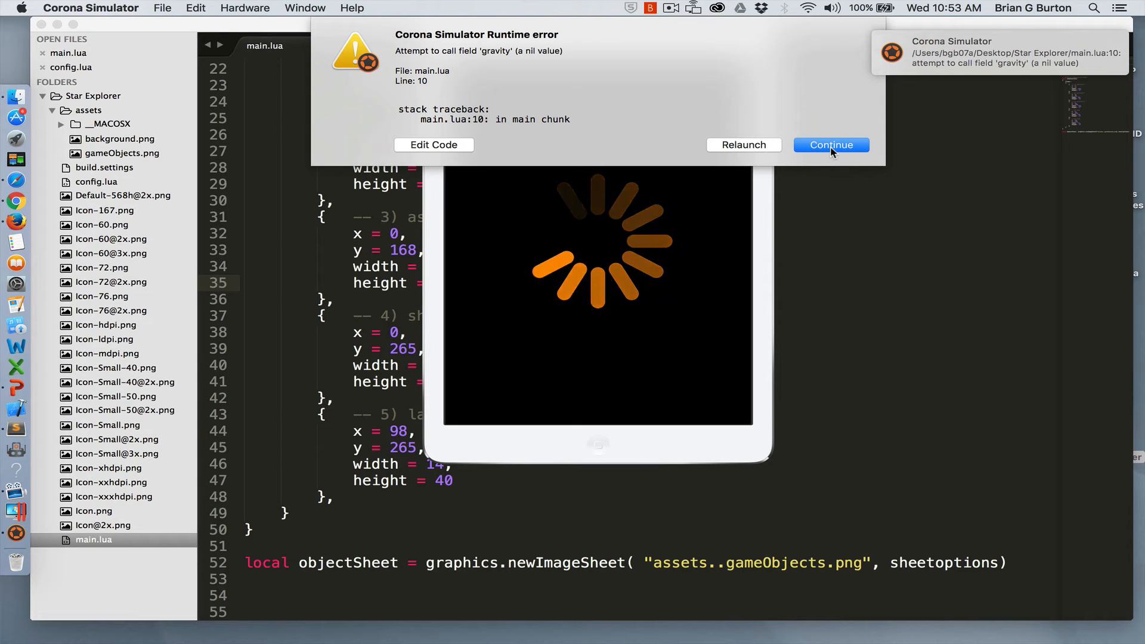
{"action": "left_click", "coordinate": [830, 144]}
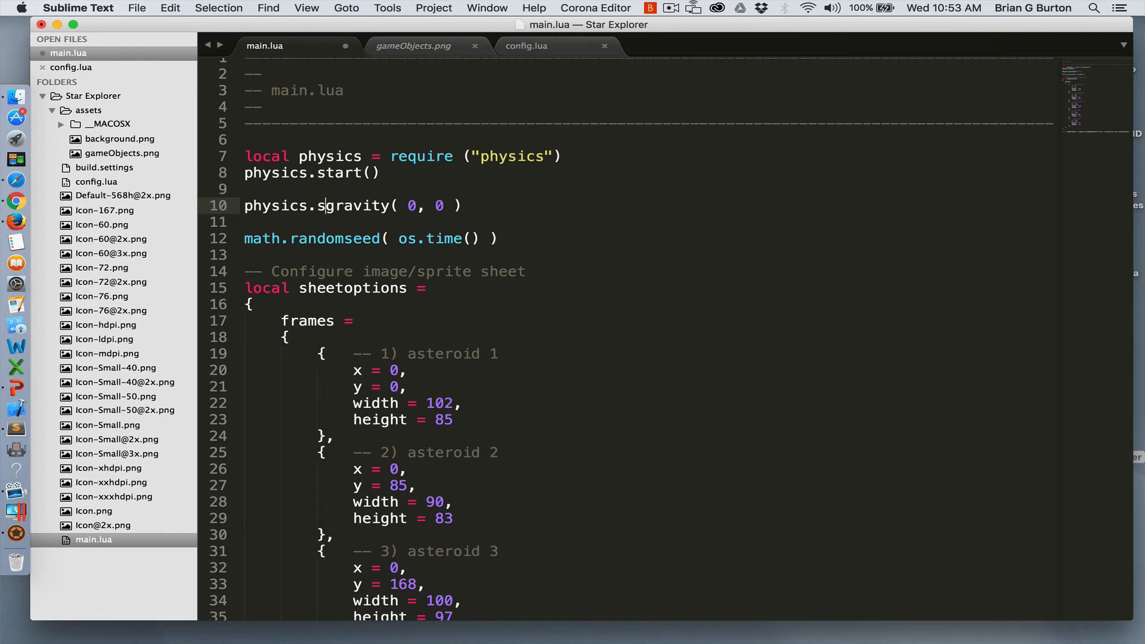
Step: Correct line 10 to call physics.setGravity
{"action": "type", "text": "etG"}
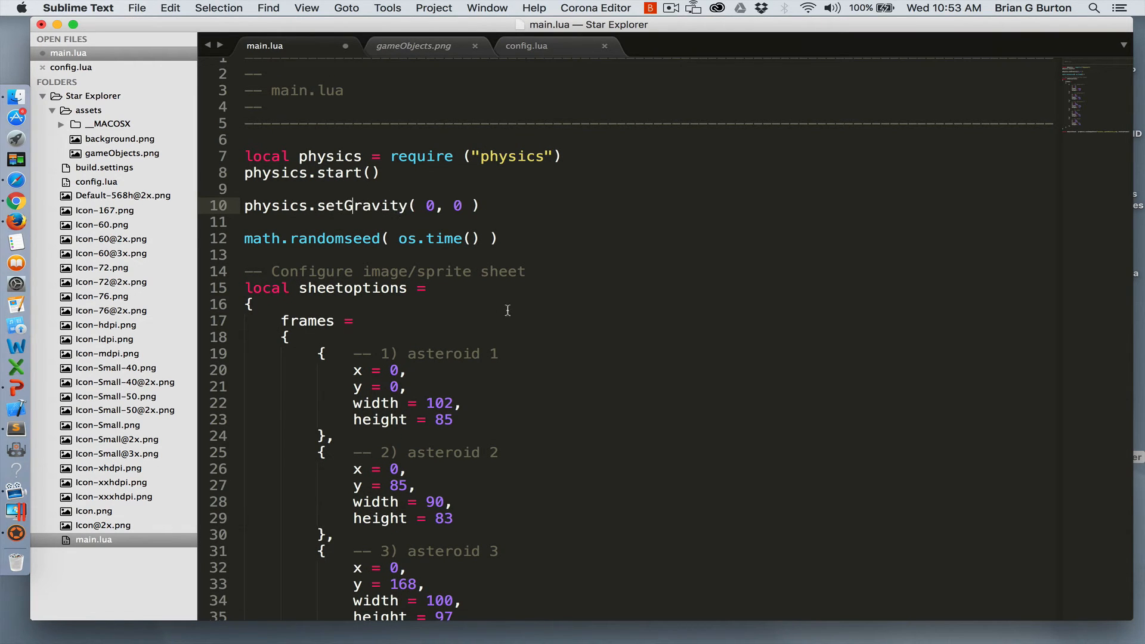
{"action": "scroll", "scroll_direction": "down", "scroll_amount": 3}
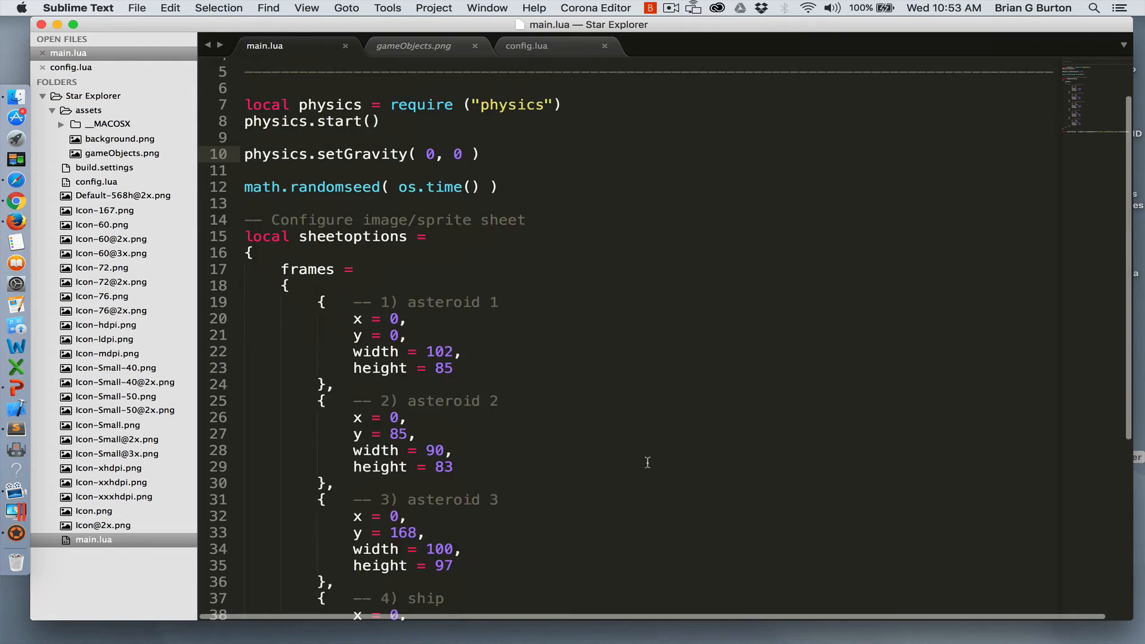
{"action": "scroll", "scroll_direction": "down", "scroll_amount": 3}
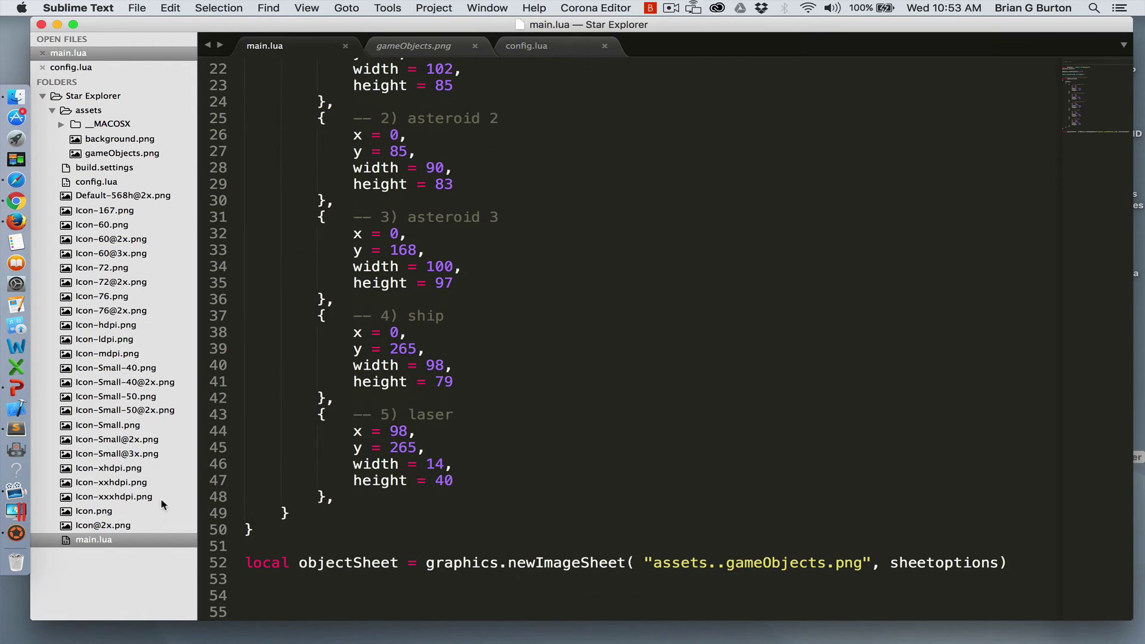
Step: Show the console with the build output beneath the code
{"action": "left_click", "coordinate": [306, 8]}
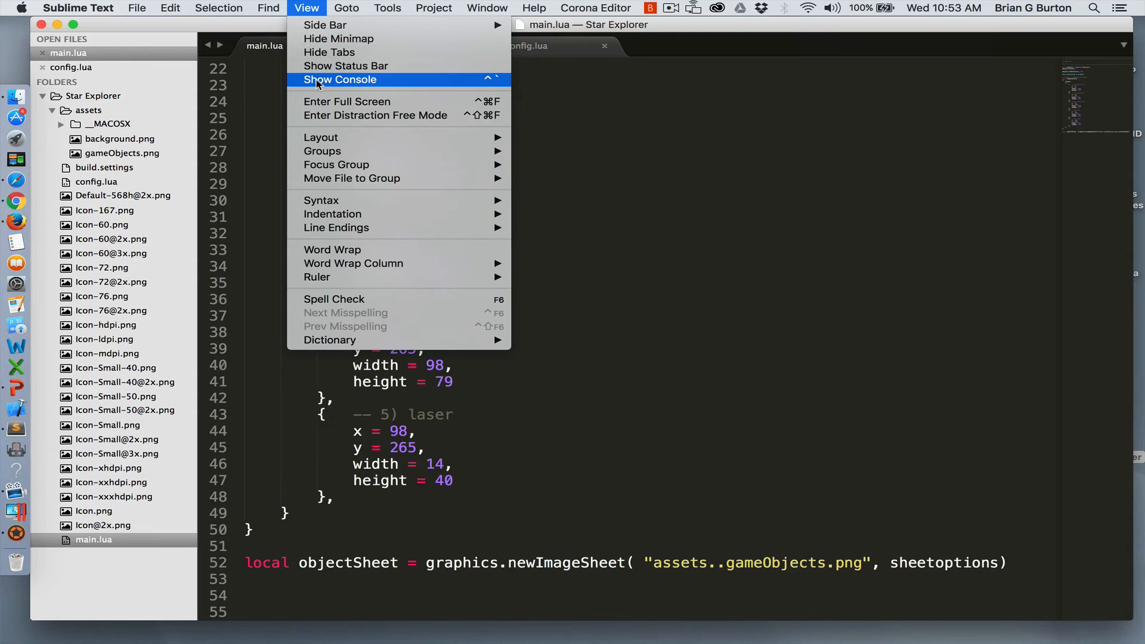
{"action": "left_click", "coordinate": [339, 79]}
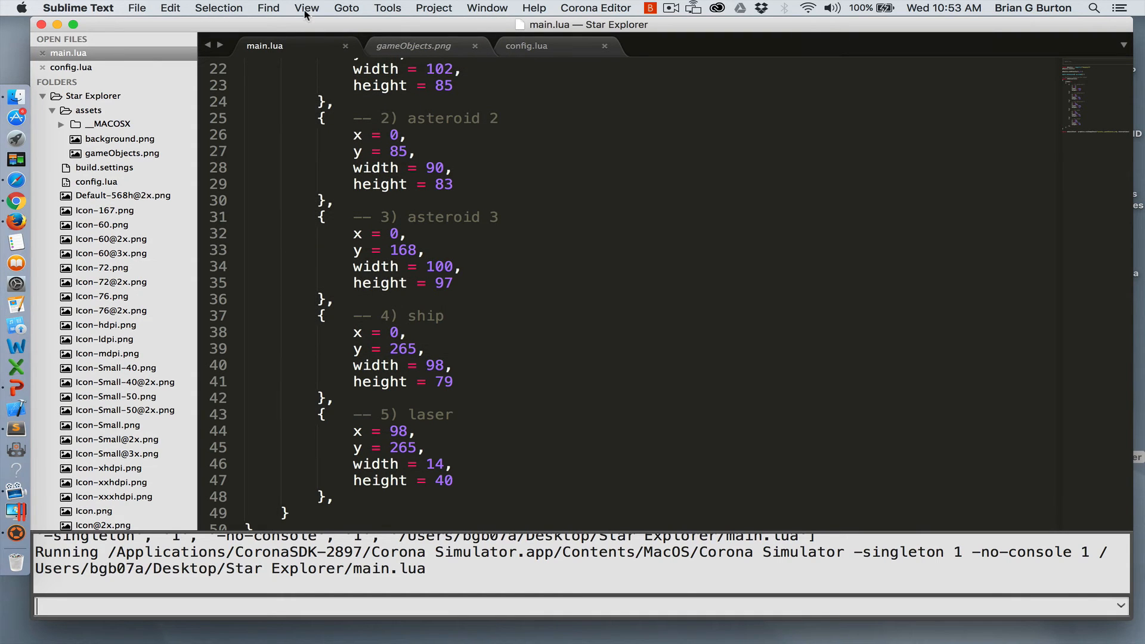
{"action": "scroll", "scroll_direction": "down", "scroll_amount": 3}
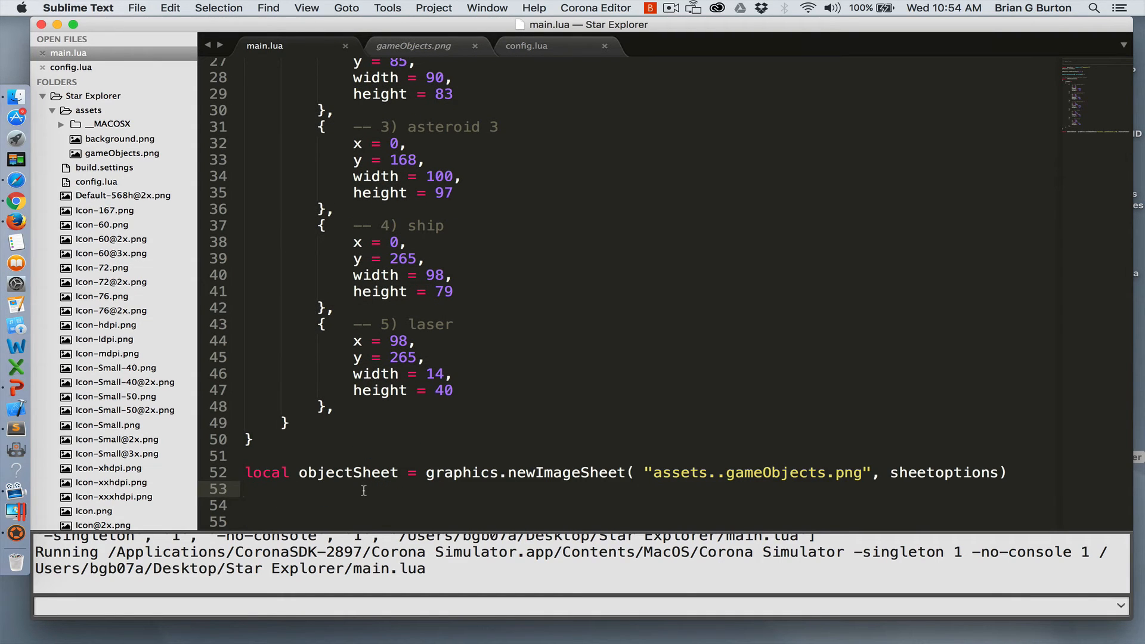
{"action": "key", "text": "Return"}
{"action": "type", "text": "-- Initialize variables"}
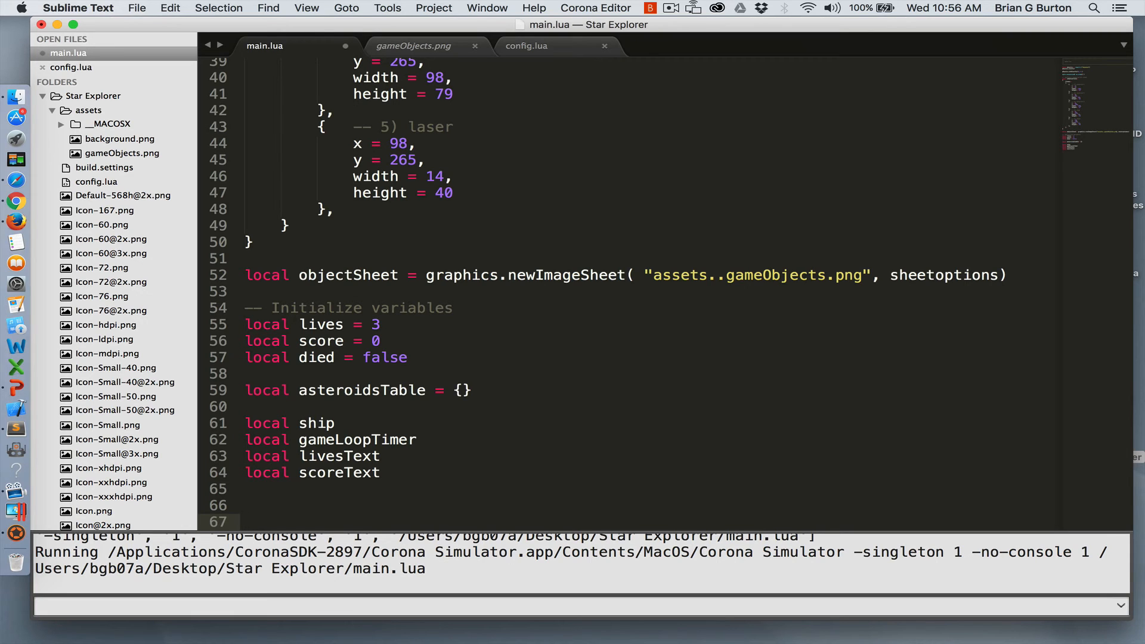
Step: Place the insertion point below the lives, score, died, asteroidsTable, ship, timer and text declarations
{"action": "left_click", "coordinate": [248, 521]}
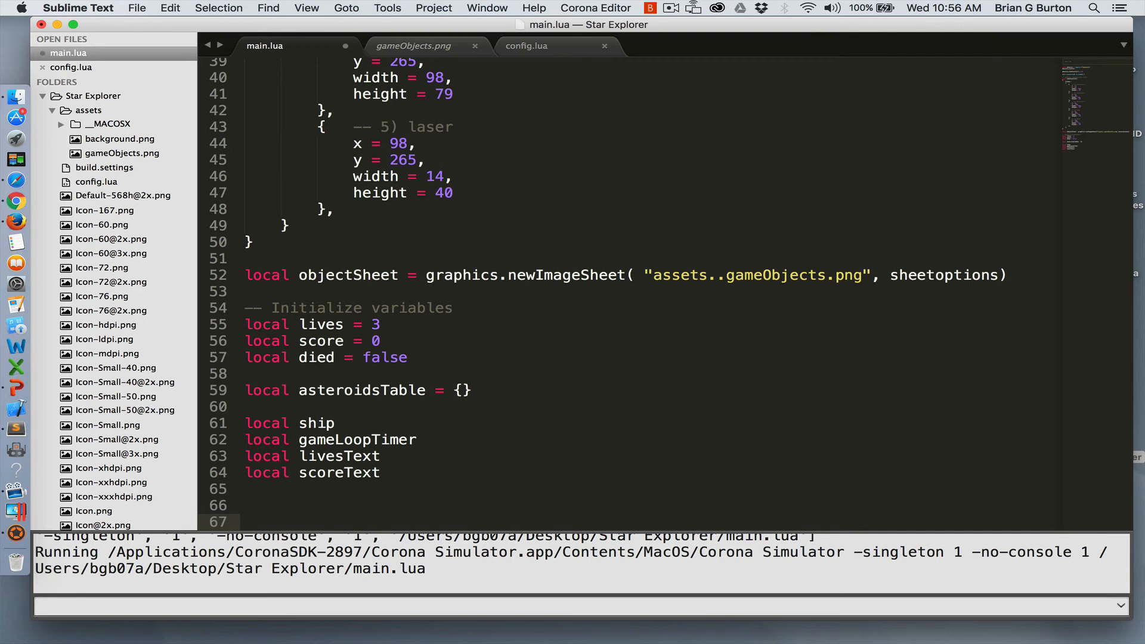
{"action": "left_click", "coordinate": [244, 521]}
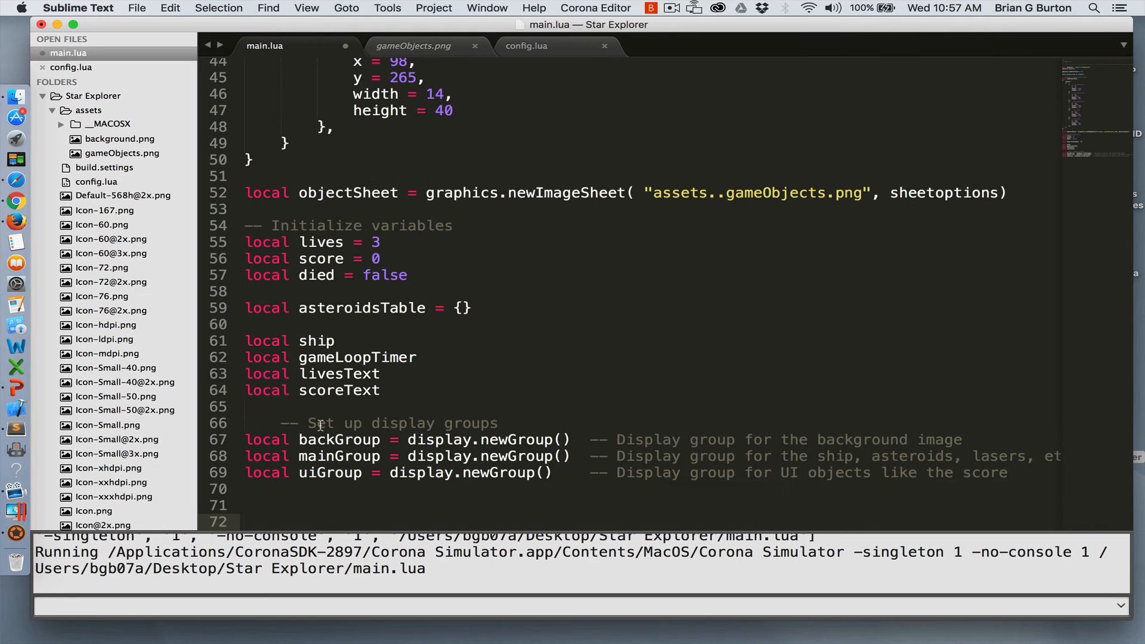
{"action": "mouse_move", "coordinate": [341, 443]}
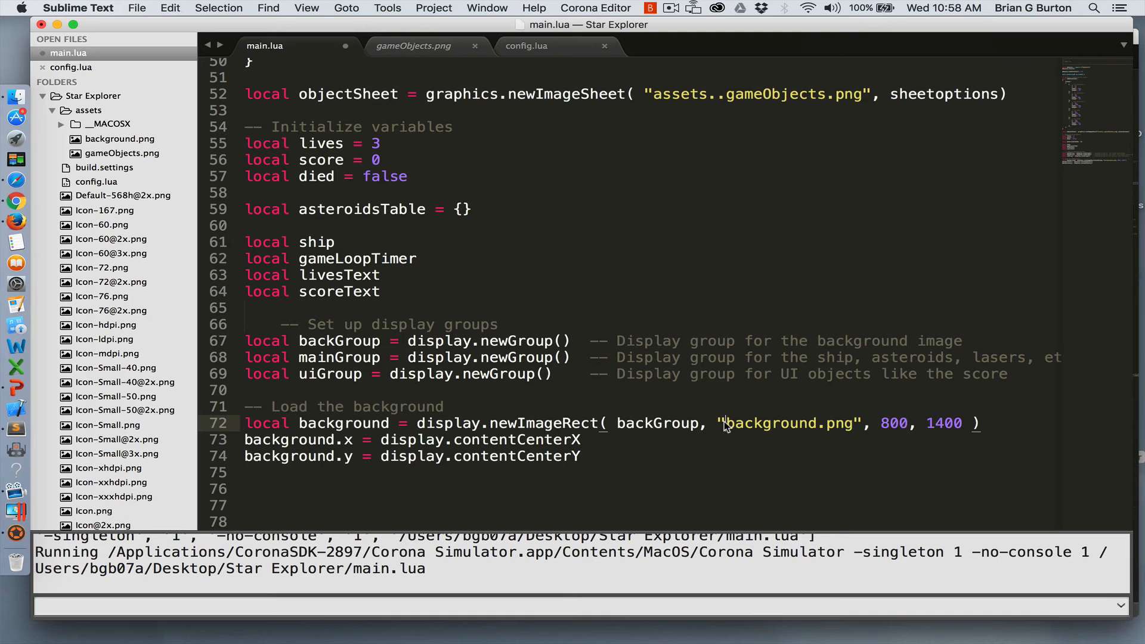
Step: Finish the background path as "assets..background.png" and move to the end of that code
{"action": "type", "text": "assets.."}
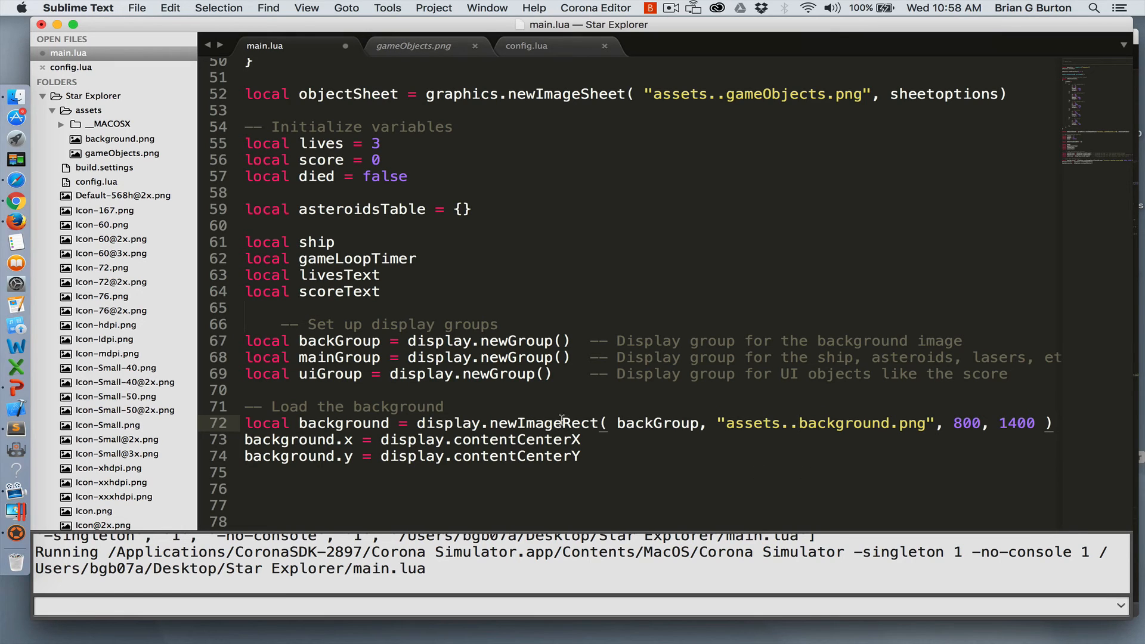
{"action": "mouse_move", "coordinate": [622, 462]}
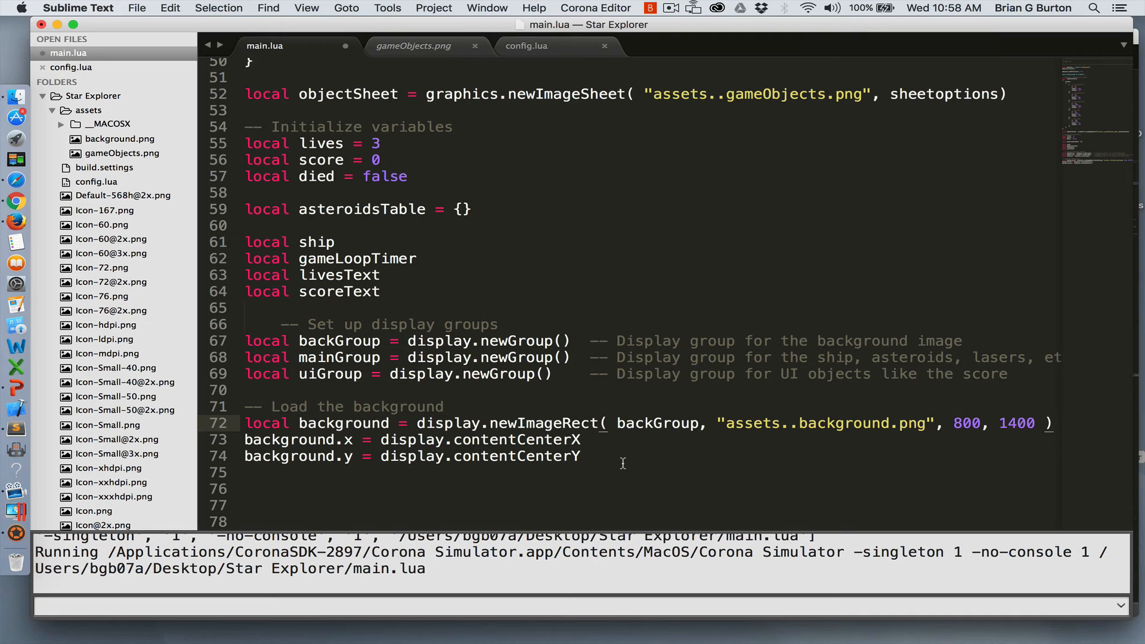
{"action": "left_click", "coordinate": [800, 423]}
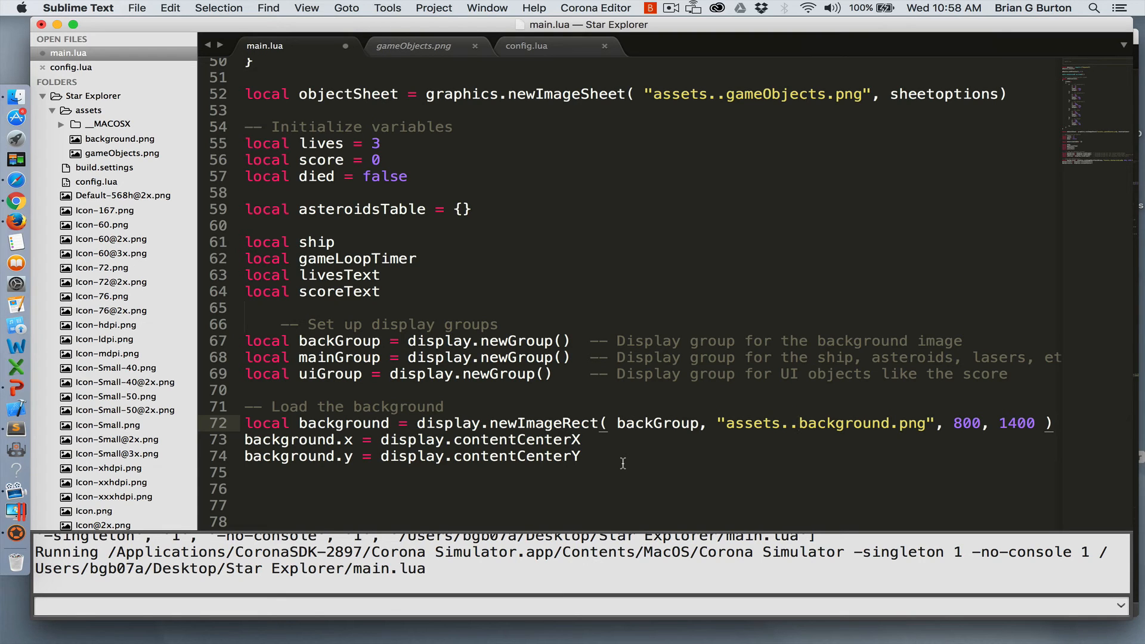
{"action": "mouse_move", "coordinate": [953, 436]}
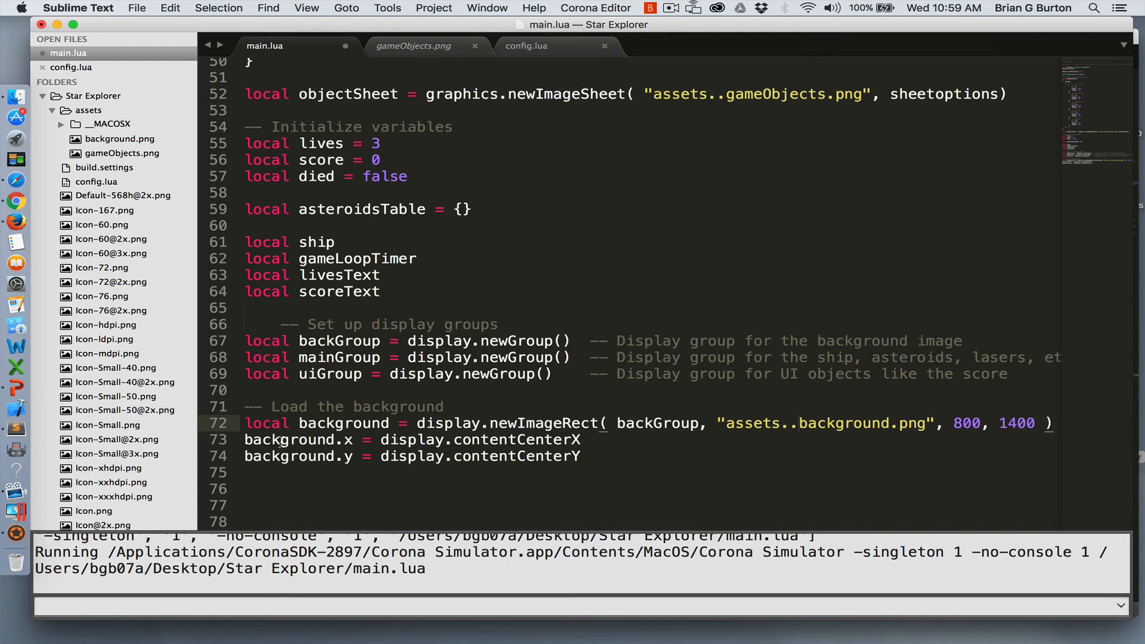
{"action": "mouse_move", "coordinate": [341, 439]}
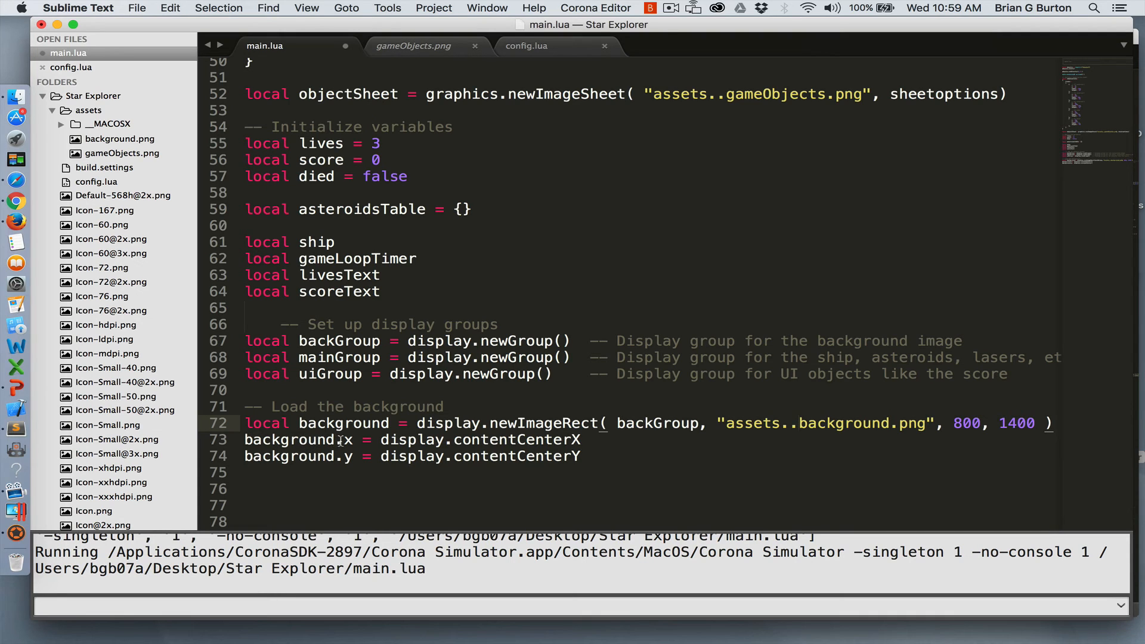
{"action": "mouse_move", "coordinate": [488, 455]}
{"action": "type", "text": "/"}
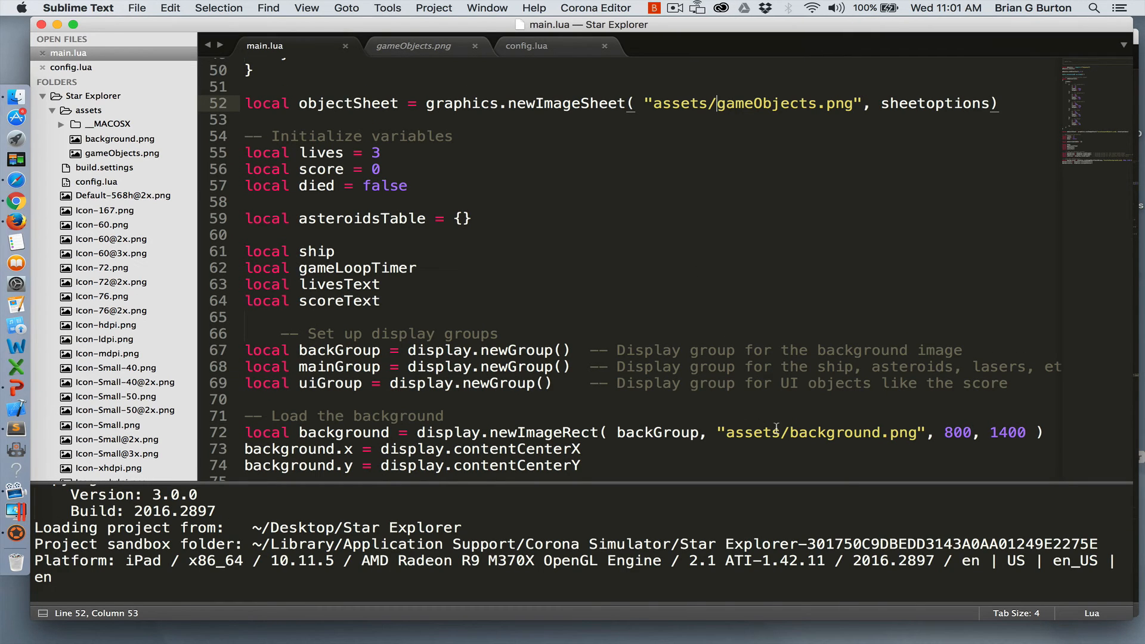
{"action": "mouse_move", "coordinate": [713, 117]}
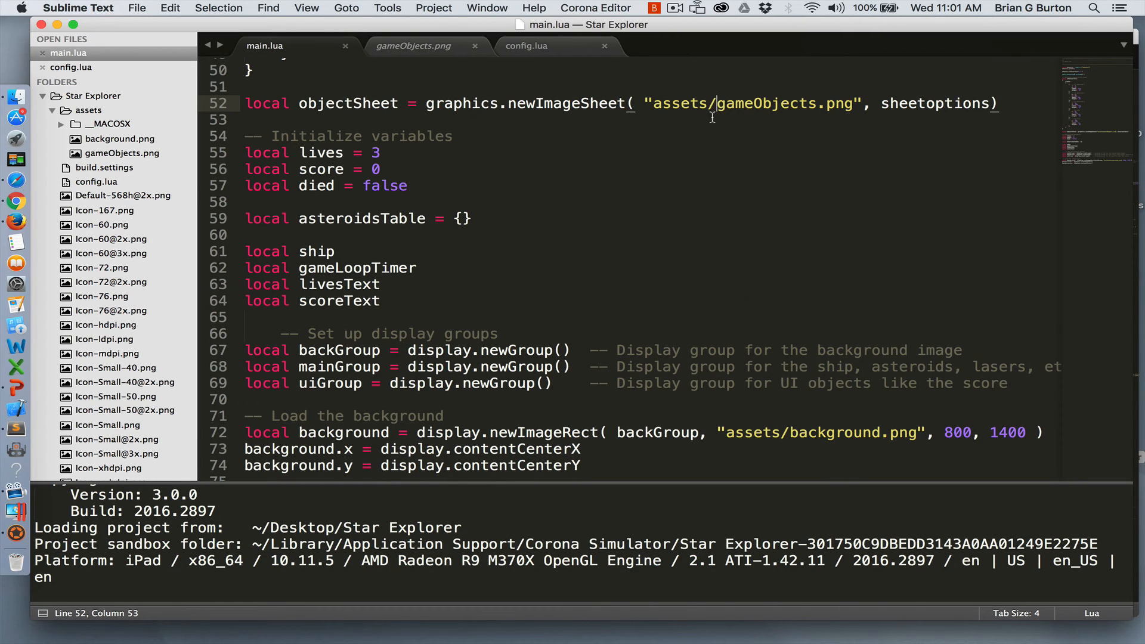
{"action": "mouse_move", "coordinate": [751, 237]}
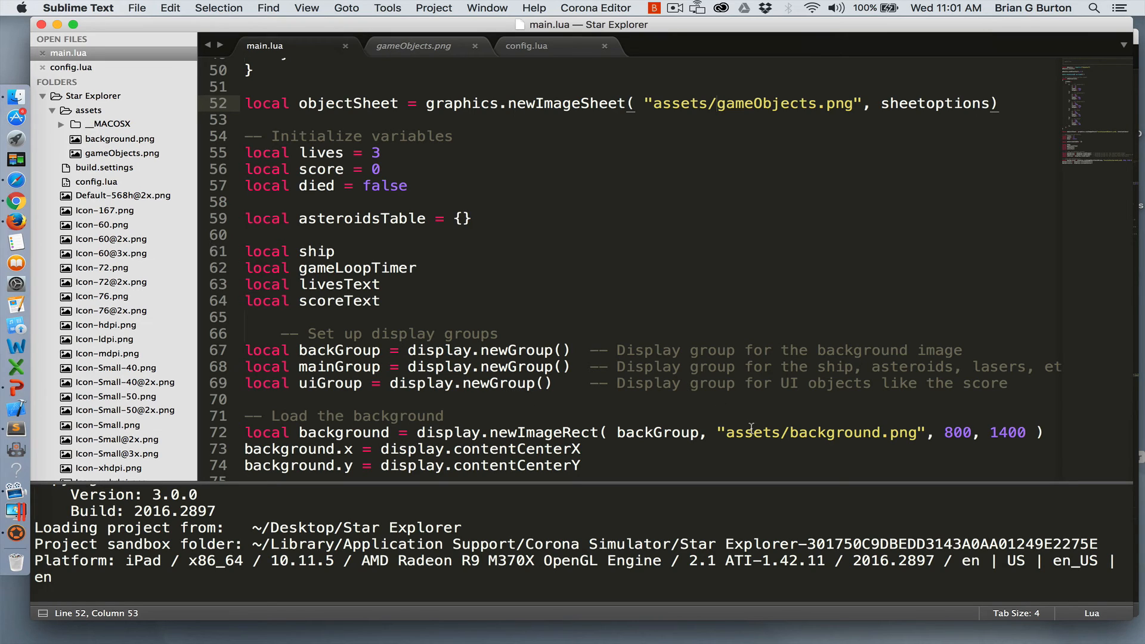
{"action": "mouse_move", "coordinate": [504, 103]}
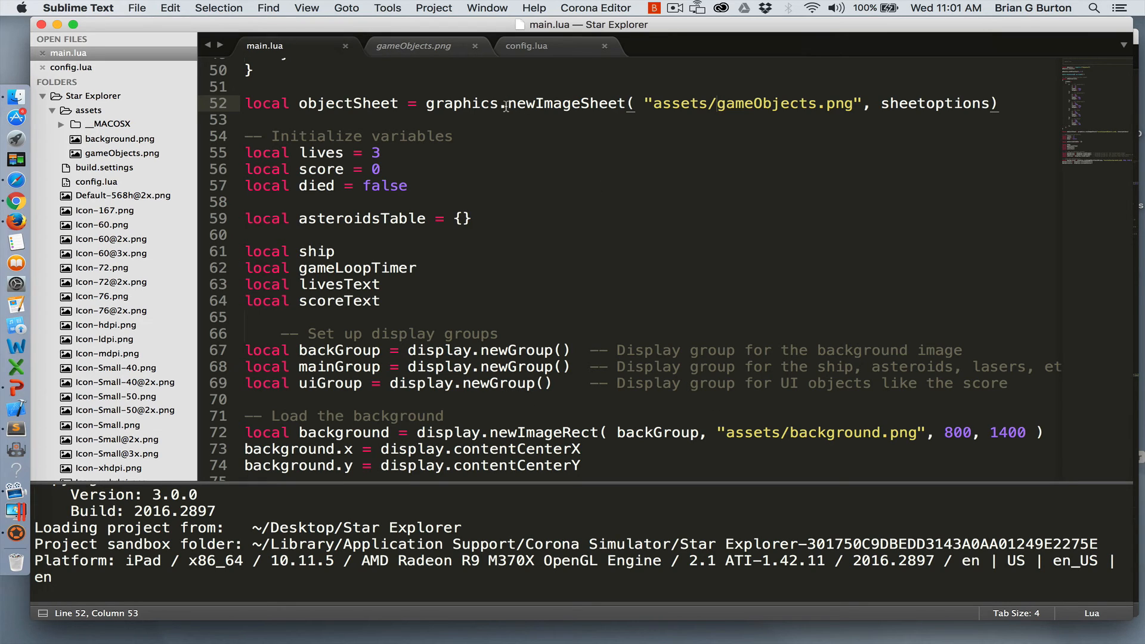
{"action": "mouse_move", "coordinate": [799, 399]}
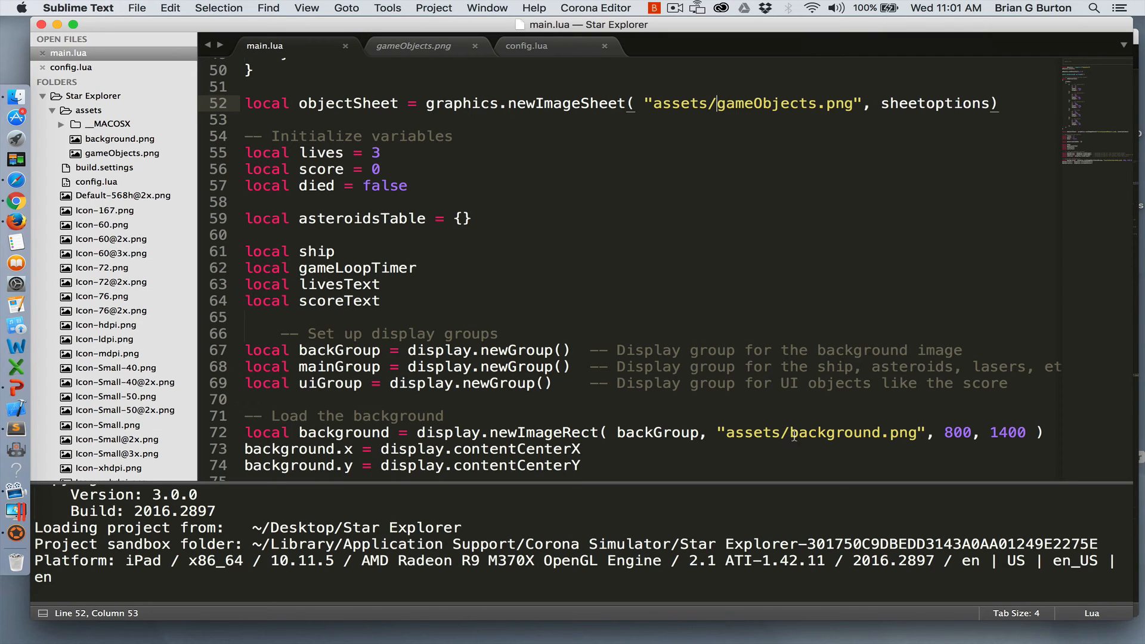
{"action": "mouse_move", "coordinate": [15, 527]}
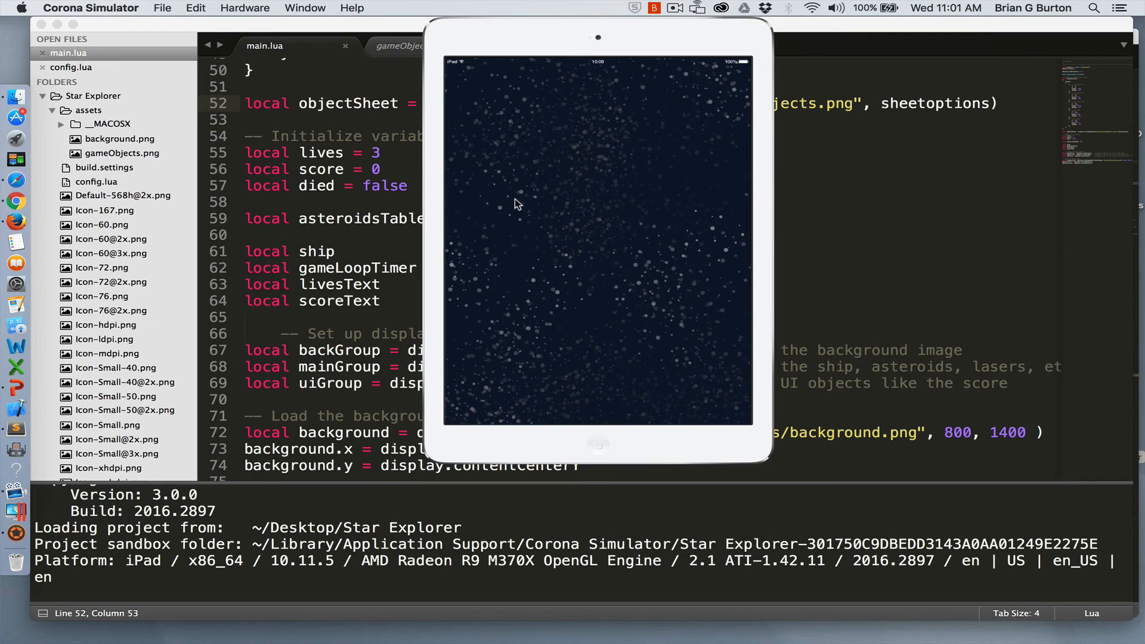
{"action": "mouse_move", "coordinate": [589, 217]}
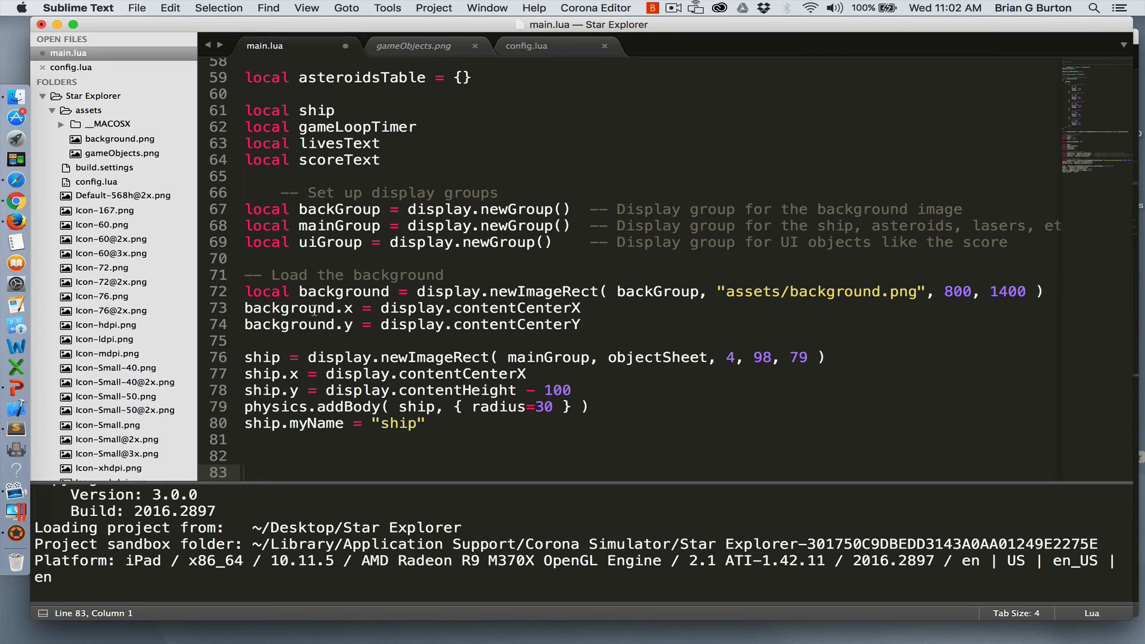
{"action": "mouse_move", "coordinate": [326, 104]}
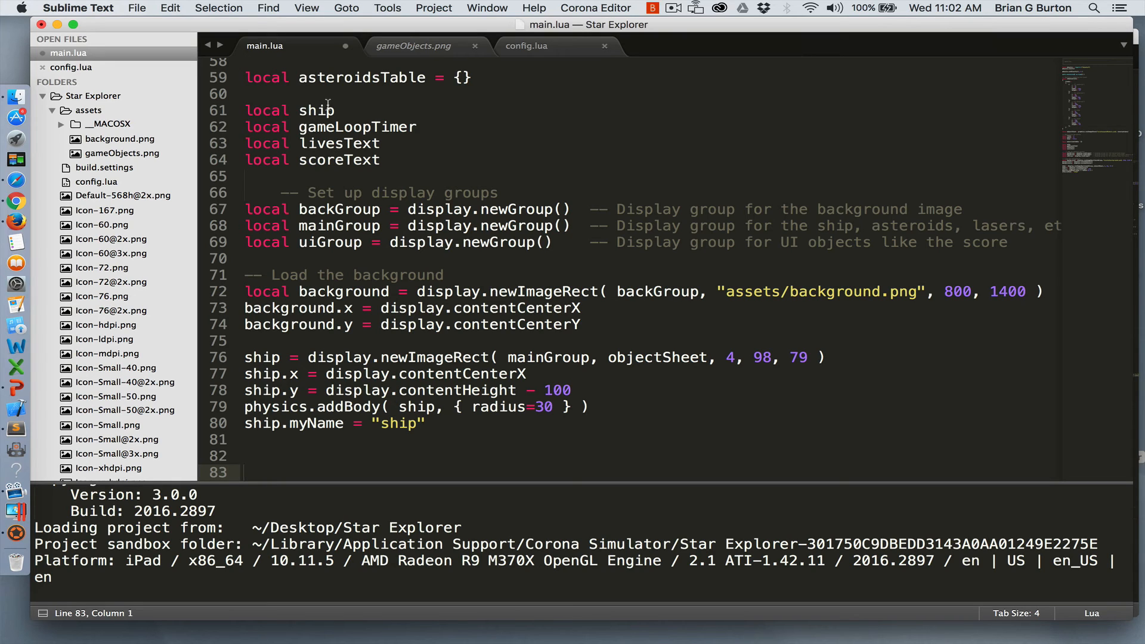
{"action": "mouse_move", "coordinate": [390, 357]}
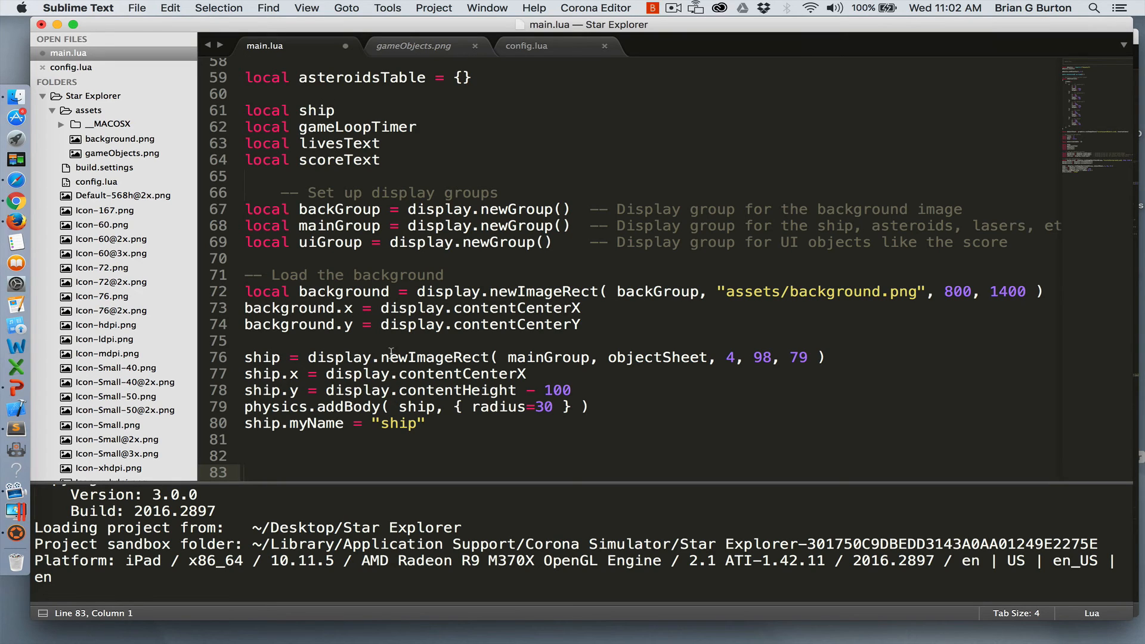
{"action": "mouse_move", "coordinate": [569, 357]}
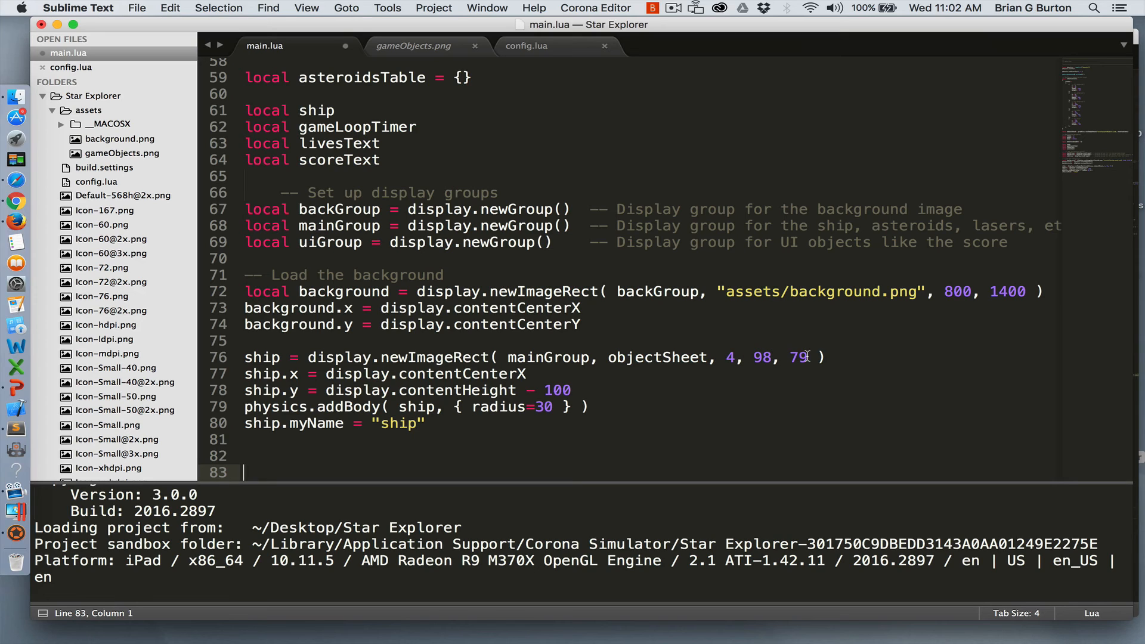
{"action": "mouse_move", "coordinate": [752, 357]}
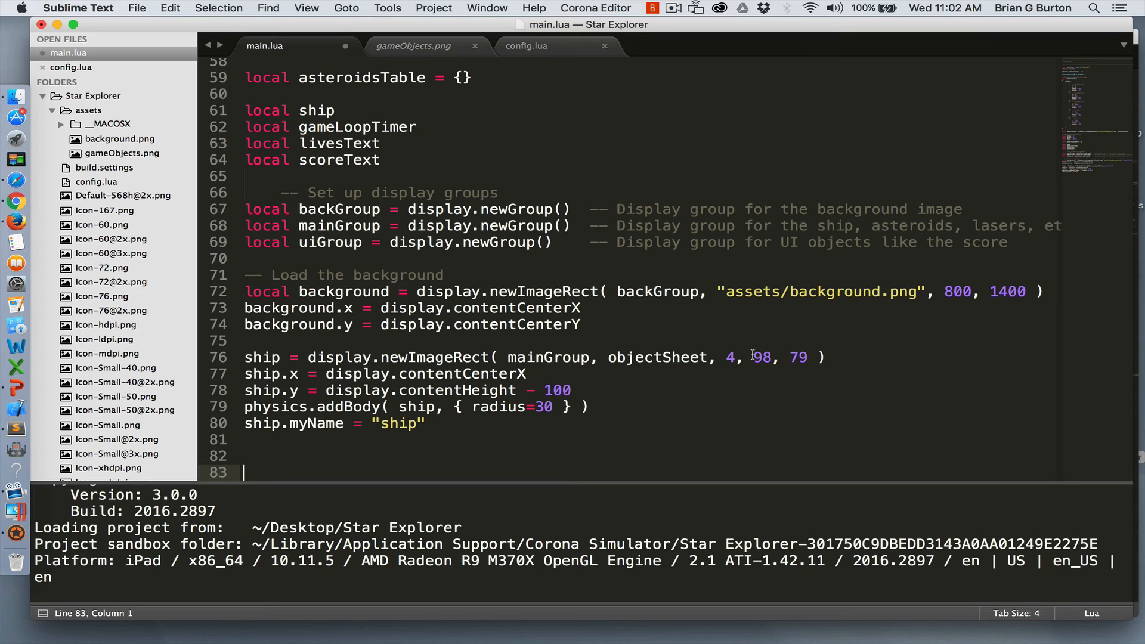
{"action": "mouse_move", "coordinate": [798, 400]}
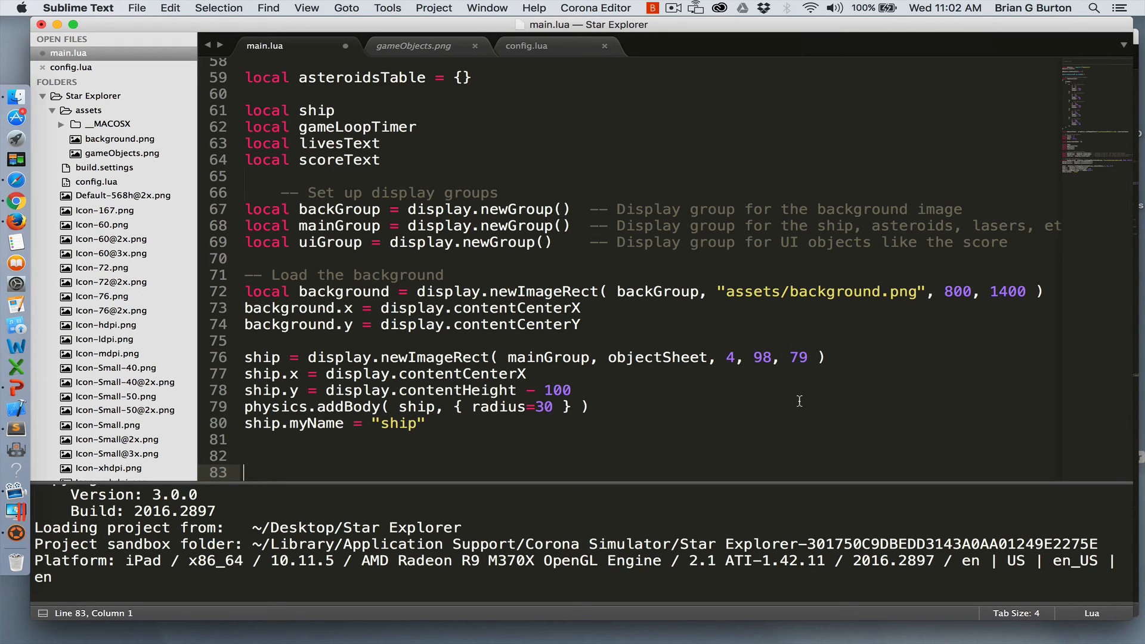
{"action": "mouse_move", "coordinate": [471, 374]}
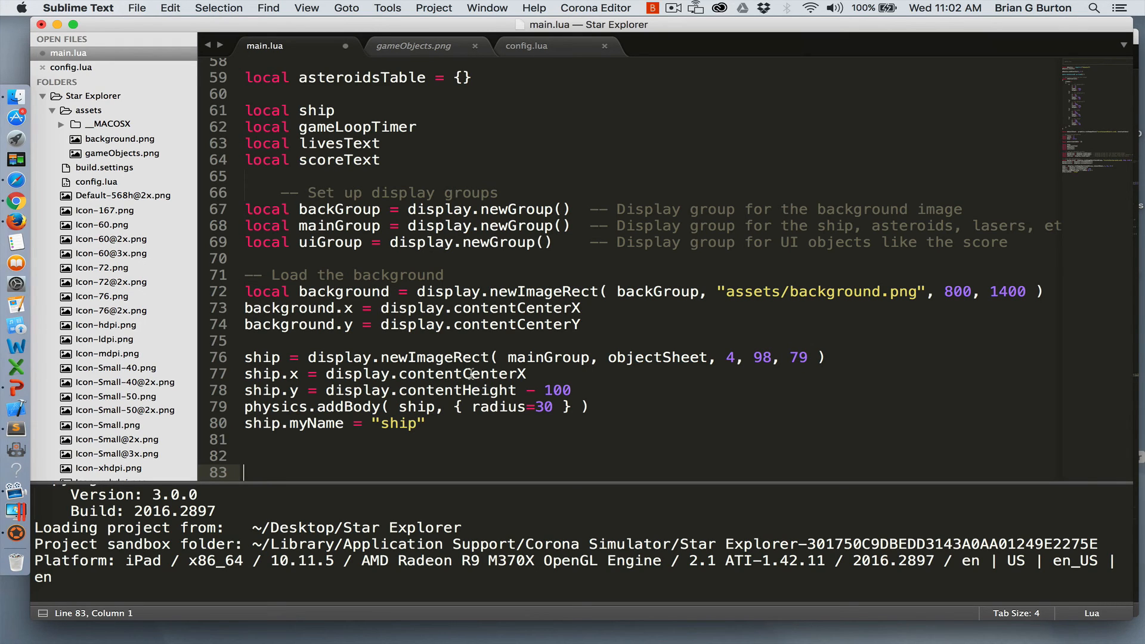
{"action": "mouse_move", "coordinate": [539, 392]}
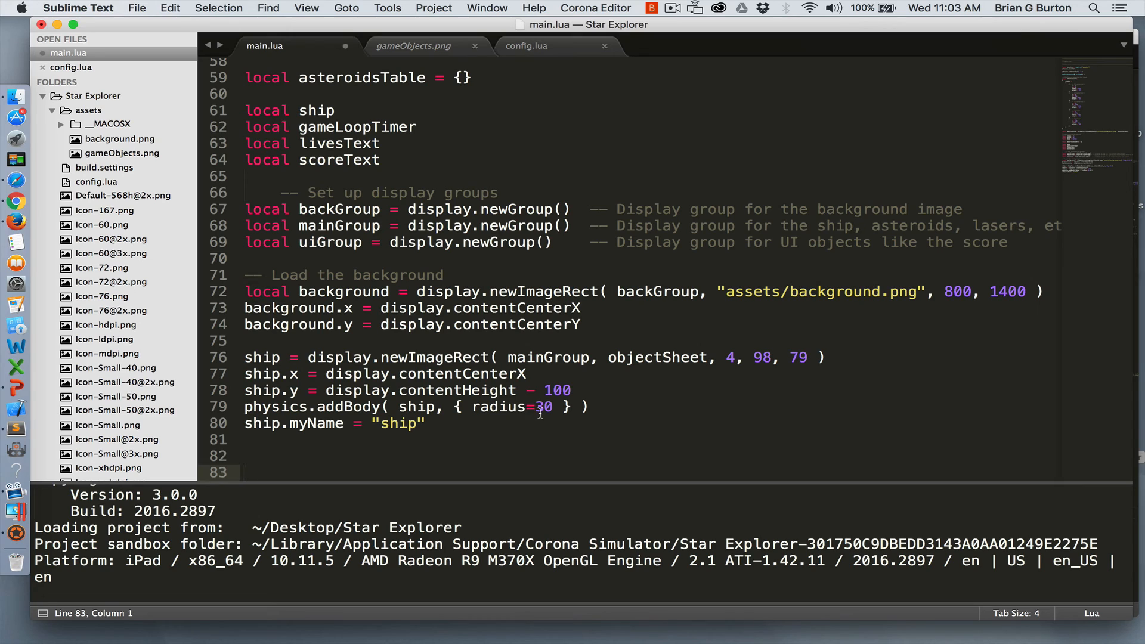
{"action": "mouse_move", "coordinate": [512, 422]}
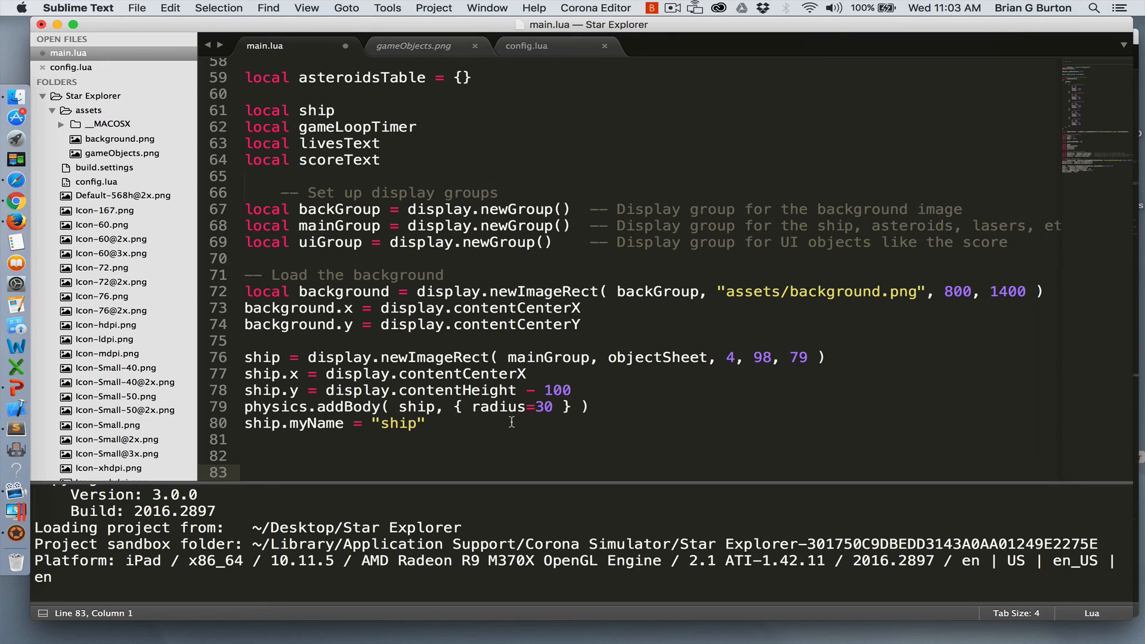
Step: Place the insertion point below the ship sprite and physics body code
{"action": "left_click", "coordinate": [247, 473]}
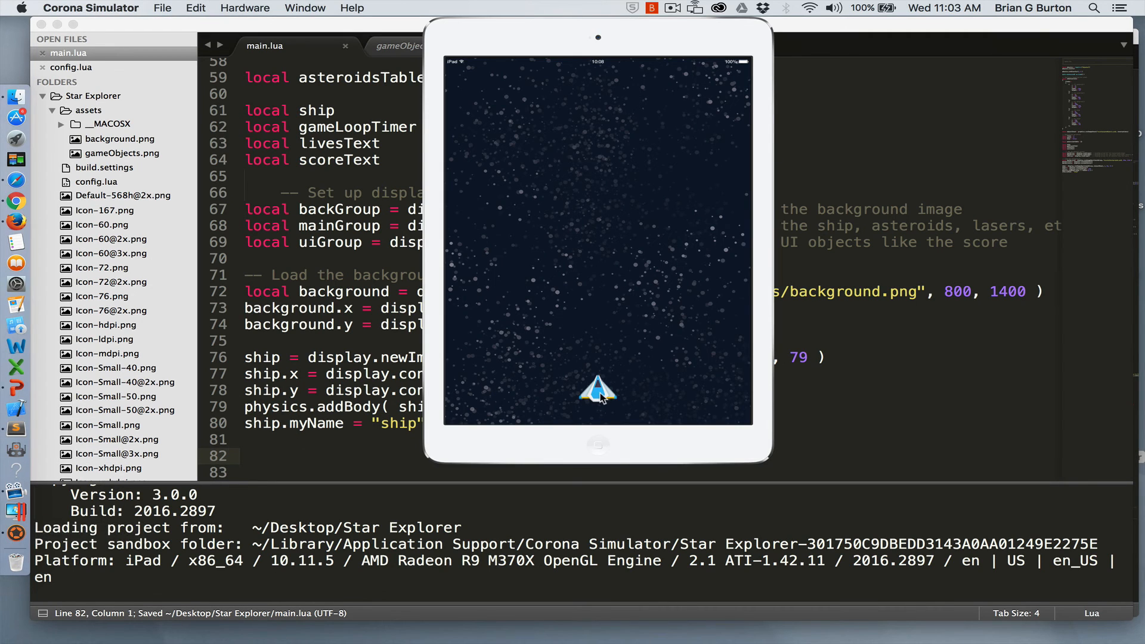
{"action": "mouse_move", "coordinate": [569, 397]}
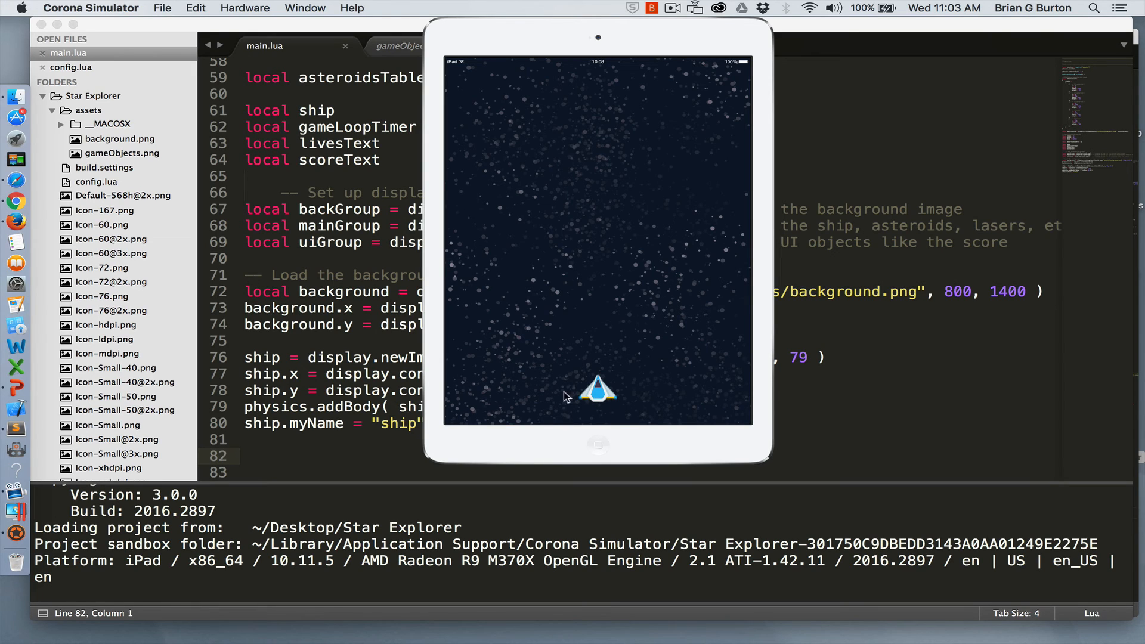
{"action": "mouse_move", "coordinate": [590, 368]}
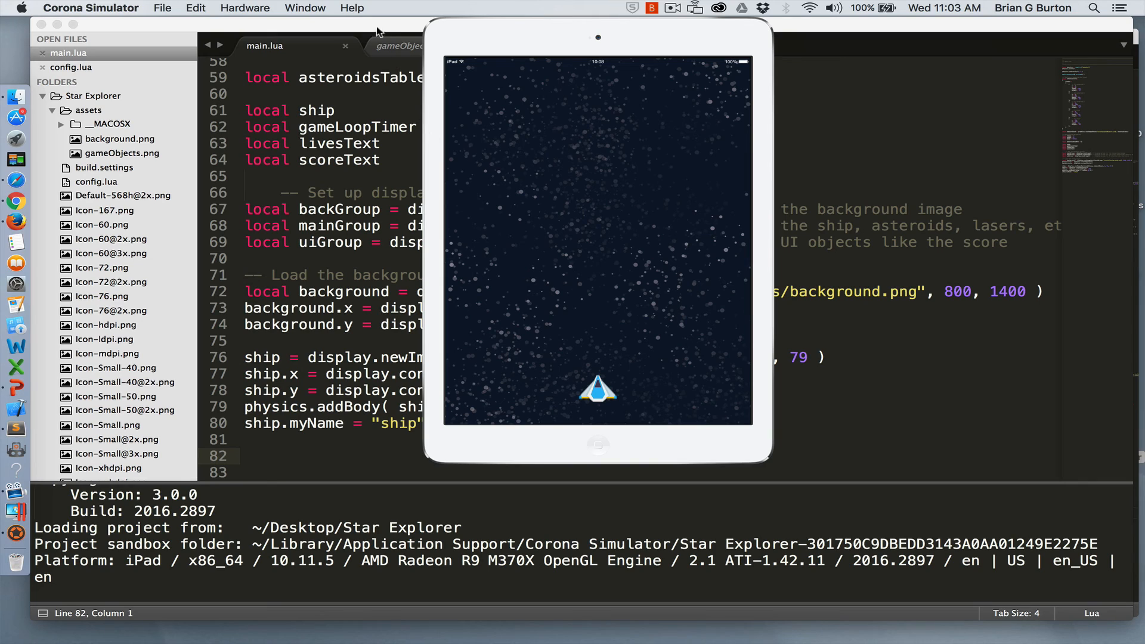
{"action": "mouse_move", "coordinate": [374, 28]}
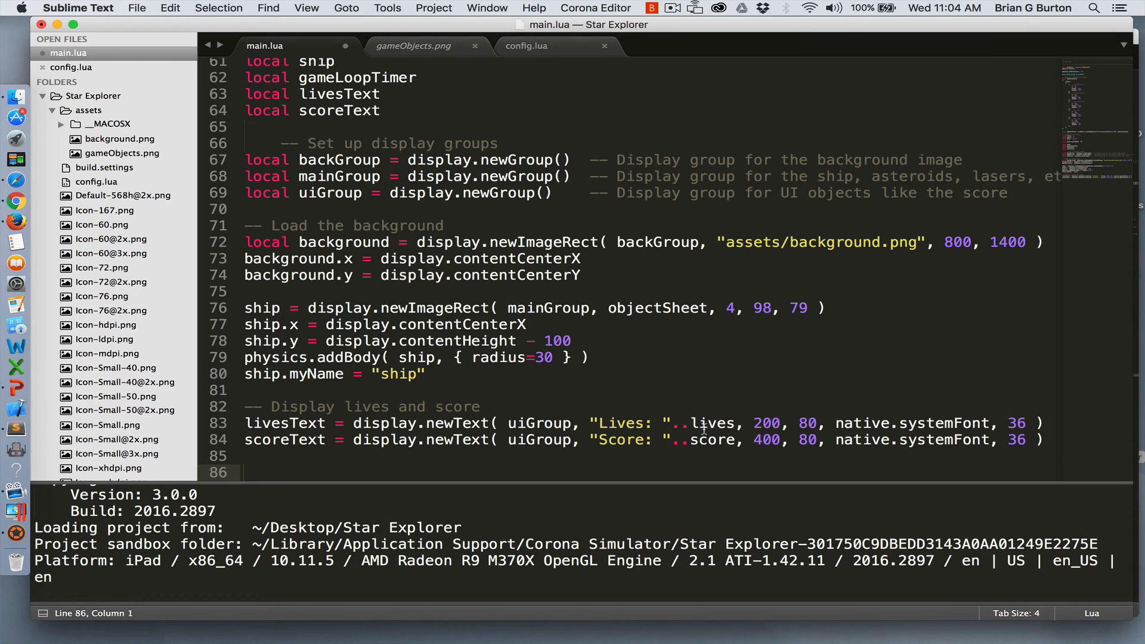
{"action": "mouse_move", "coordinate": [533, 424]}
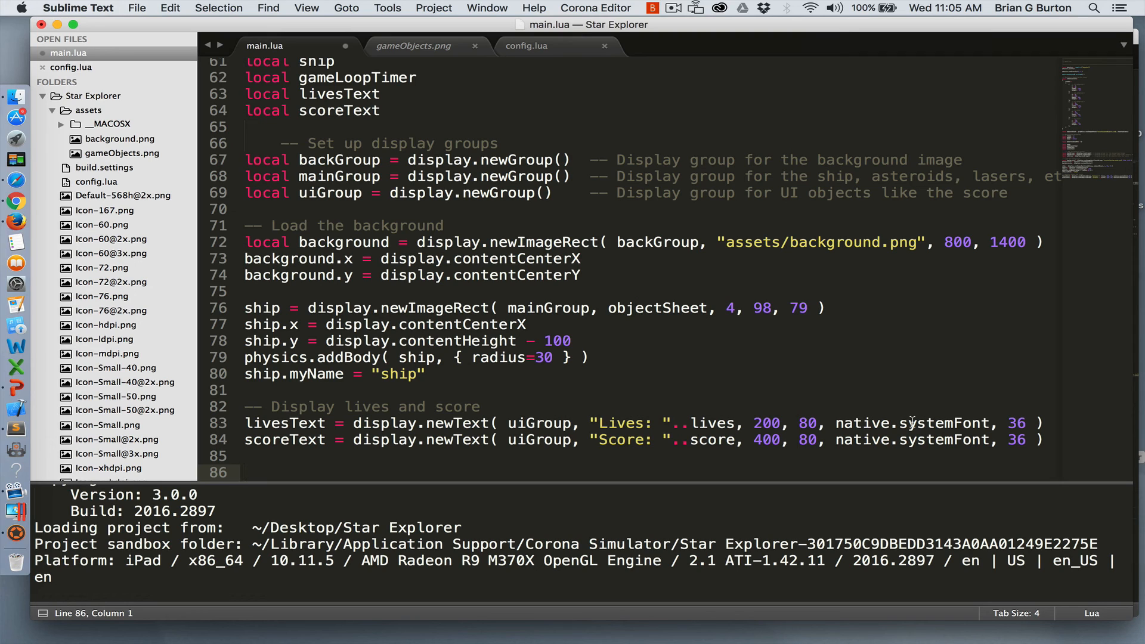
{"action": "mouse_move", "coordinate": [921, 459]}
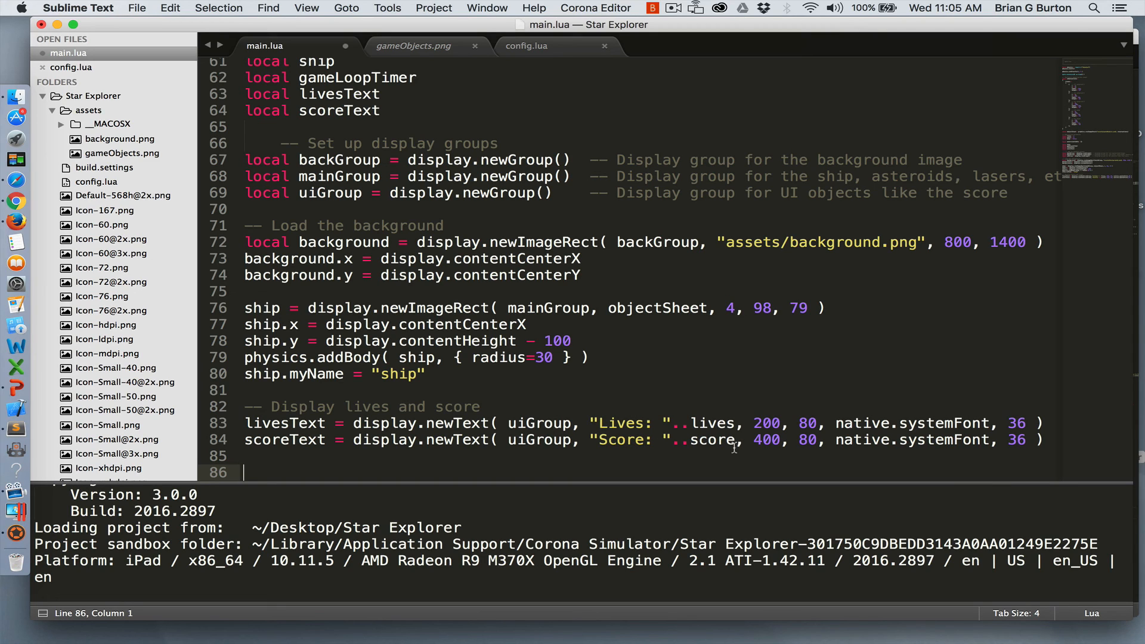
{"action": "mouse_move", "coordinate": [770, 442]}
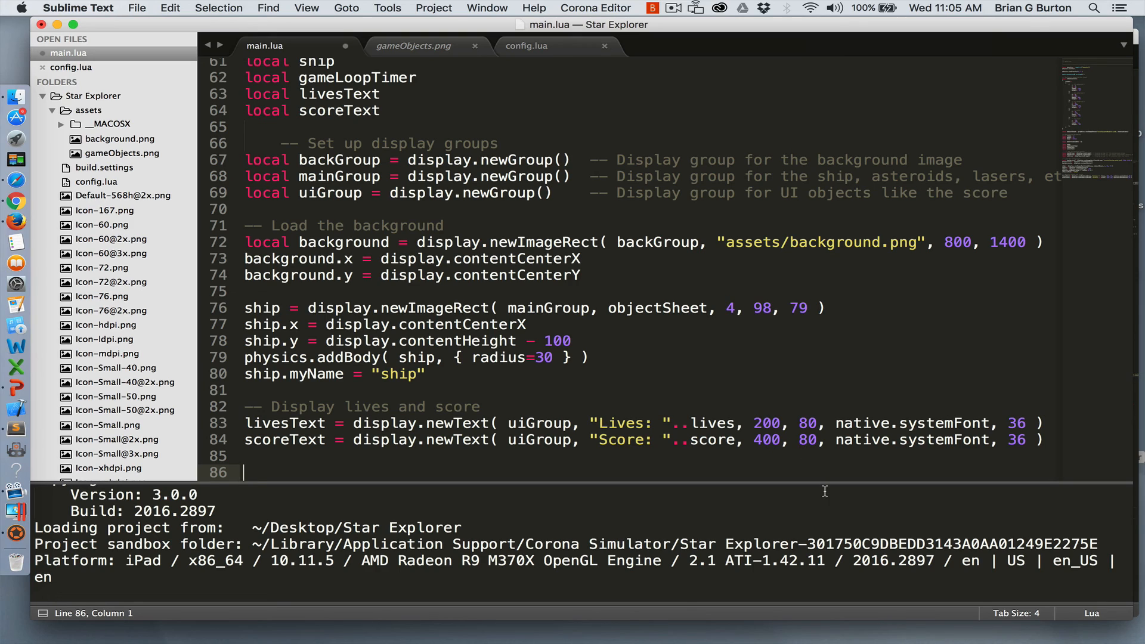
{"action": "mouse_move", "coordinate": [725, 461]}
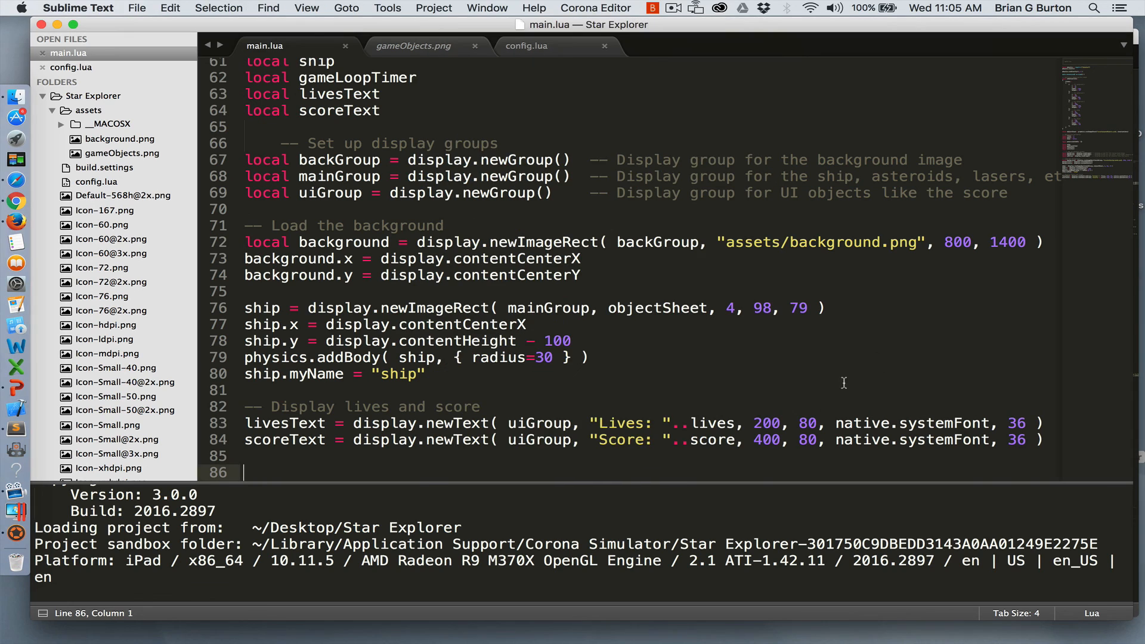
Step: Move the score label's x value to 600 and view Lives: 3 / Score: 0 in the game
{"action": "left_click", "coordinate": [762, 440]}
{"action": "type", "text": "6"}
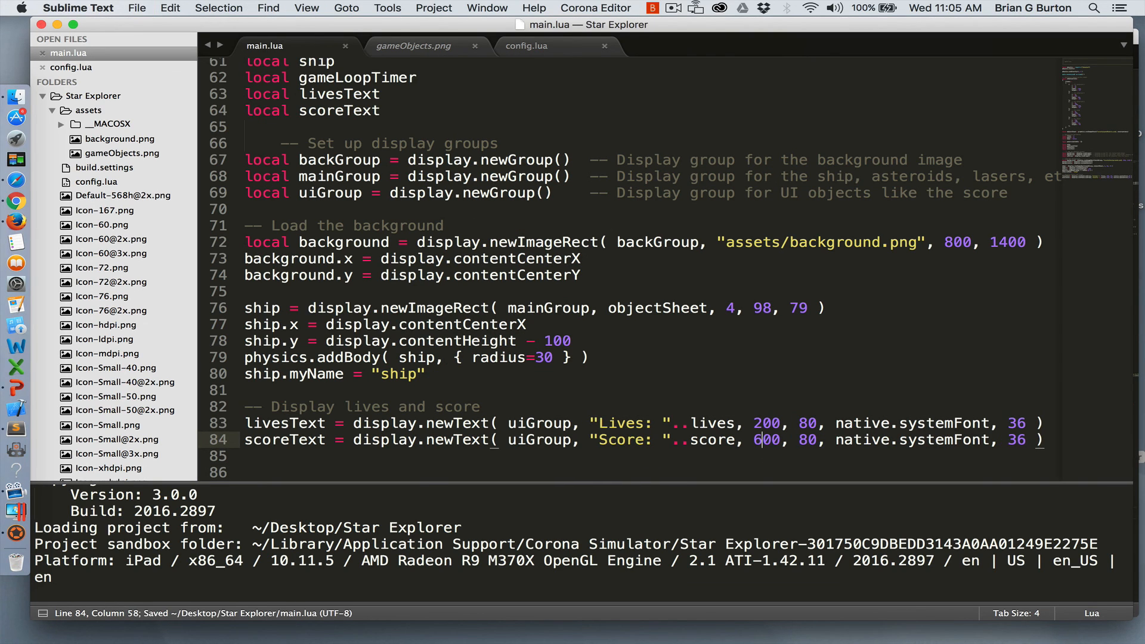
{"action": "left_click", "coordinate": [16, 537]}
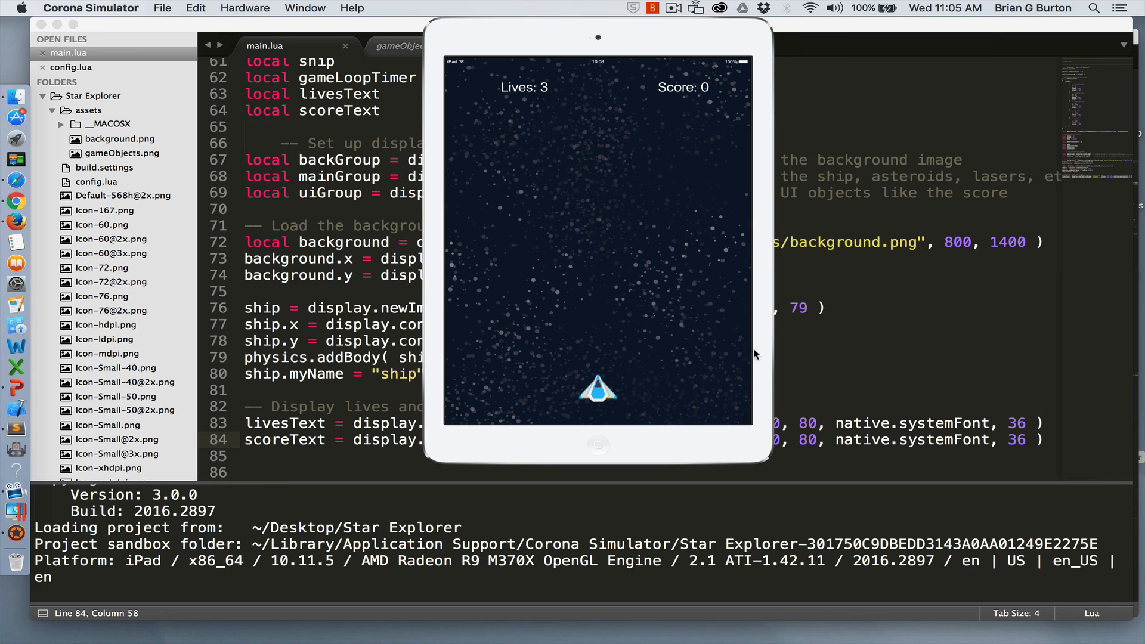
{"action": "mouse_move", "coordinate": [584, 72]}
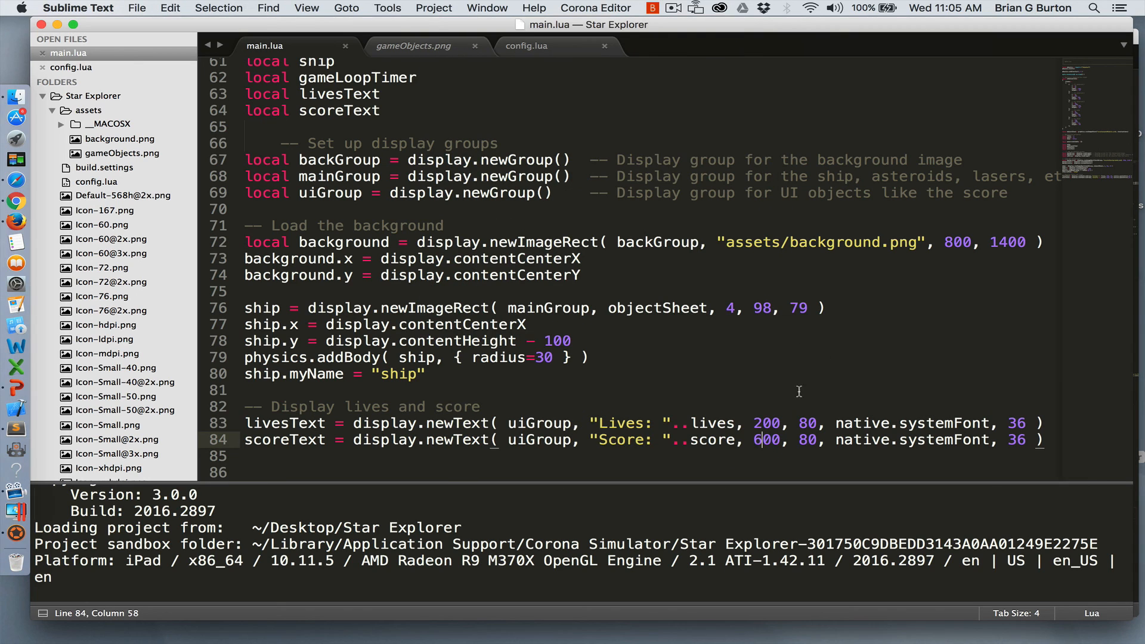
Step: Type '-- hide status bar' and display.setStatusBar( display.HiddenStatusBar )
{"action": "type", "text": "-- hide status bar"}
{"action": "type", "text": "display.setStatus"}
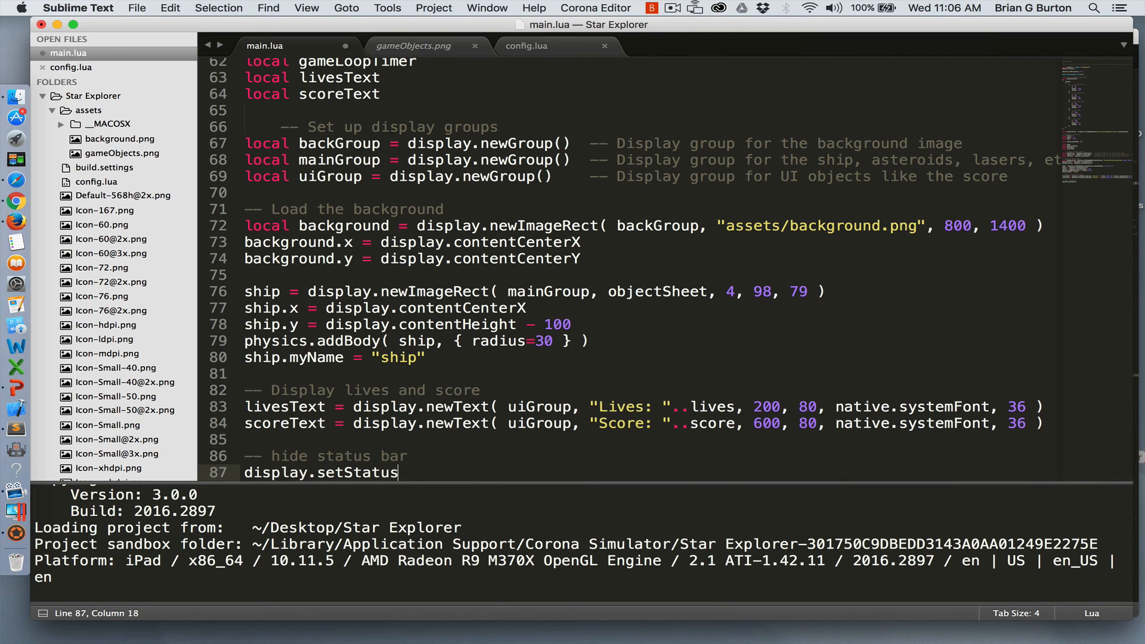
{"action": "type", "text": "Bar (display.HiddenStatusBar)"}
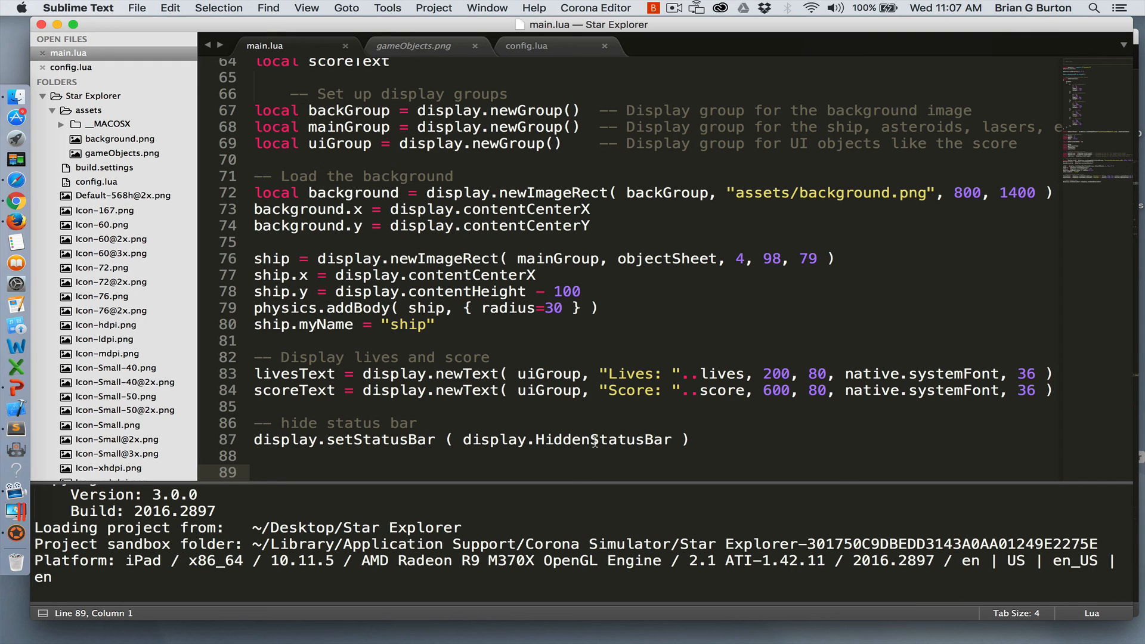
{"action": "mouse_move", "coordinate": [306, 423]}
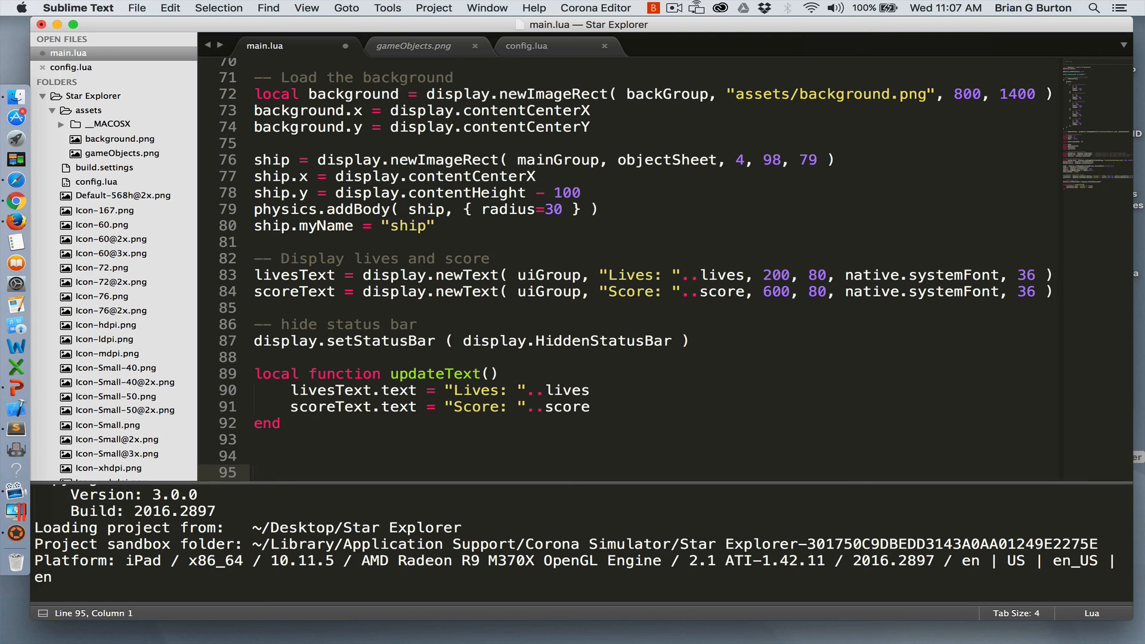
Step: Place the insertion point below the updateText function refreshing livesText and scoreText
{"action": "left_click", "coordinate": [254, 472]}
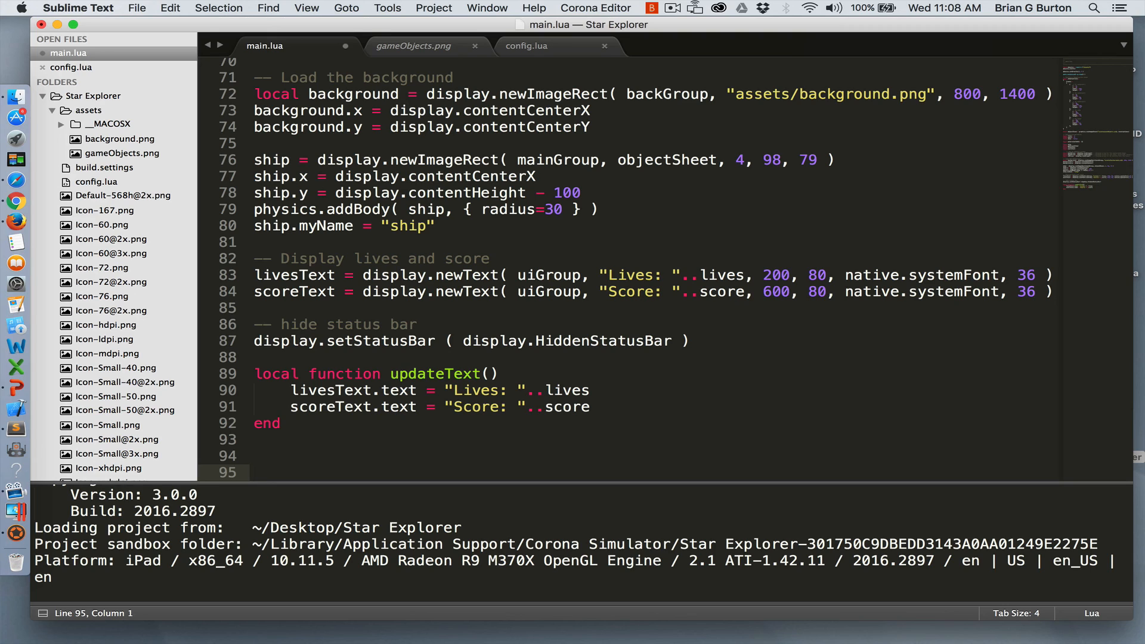
{"action": "left_click", "coordinate": [254, 473]}
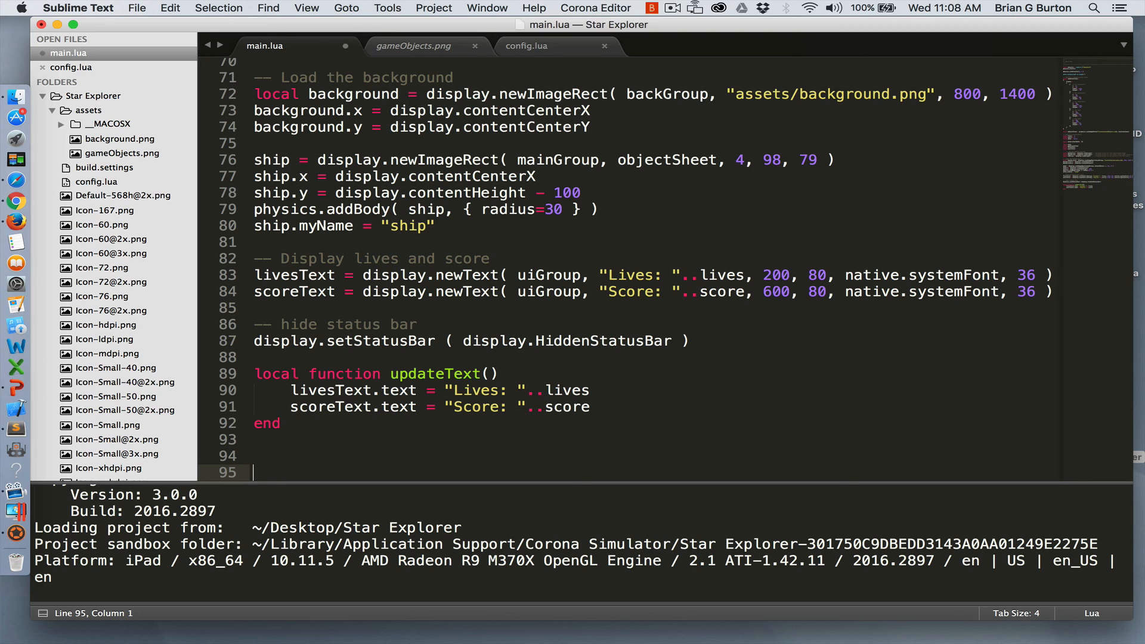